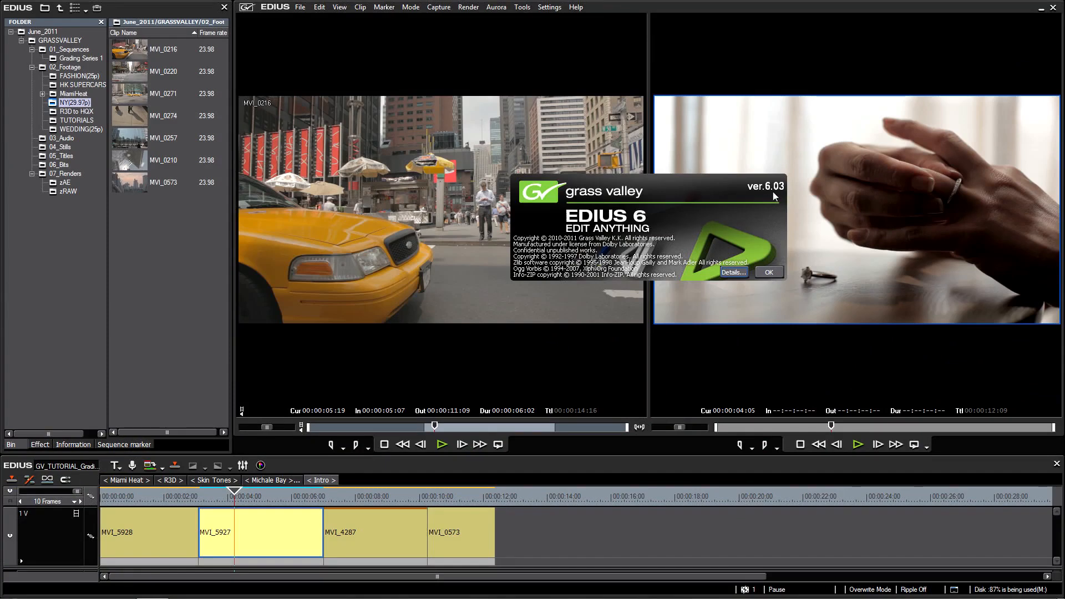
pyautogui.moveTo(747, 276)
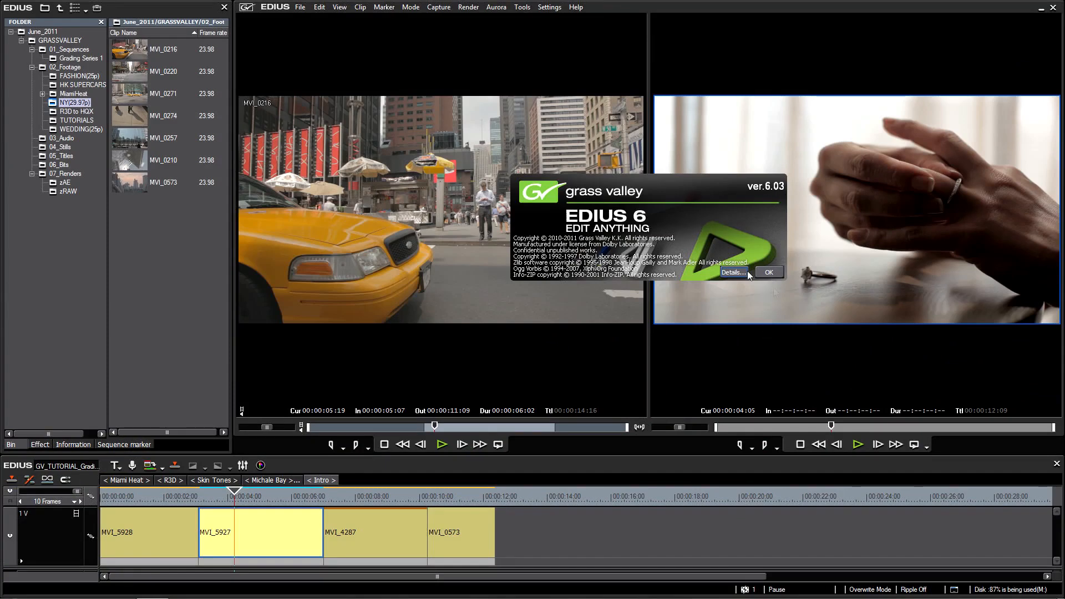
pyautogui.moveTo(714, 285)
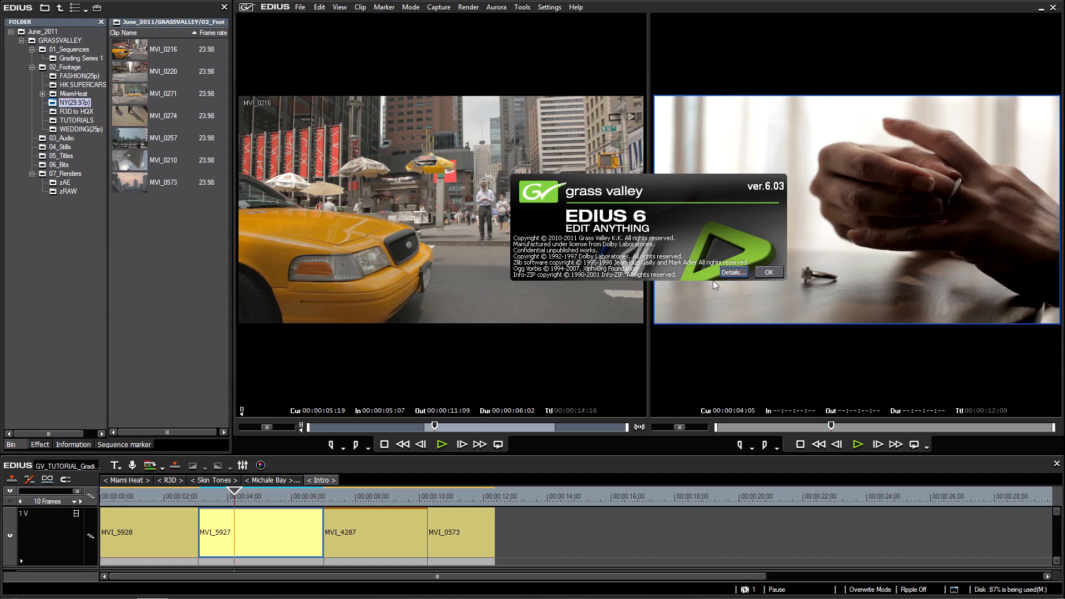
# - Dismiss the EDIUS 6 version 6.03 About box
pyautogui.click(768, 272)
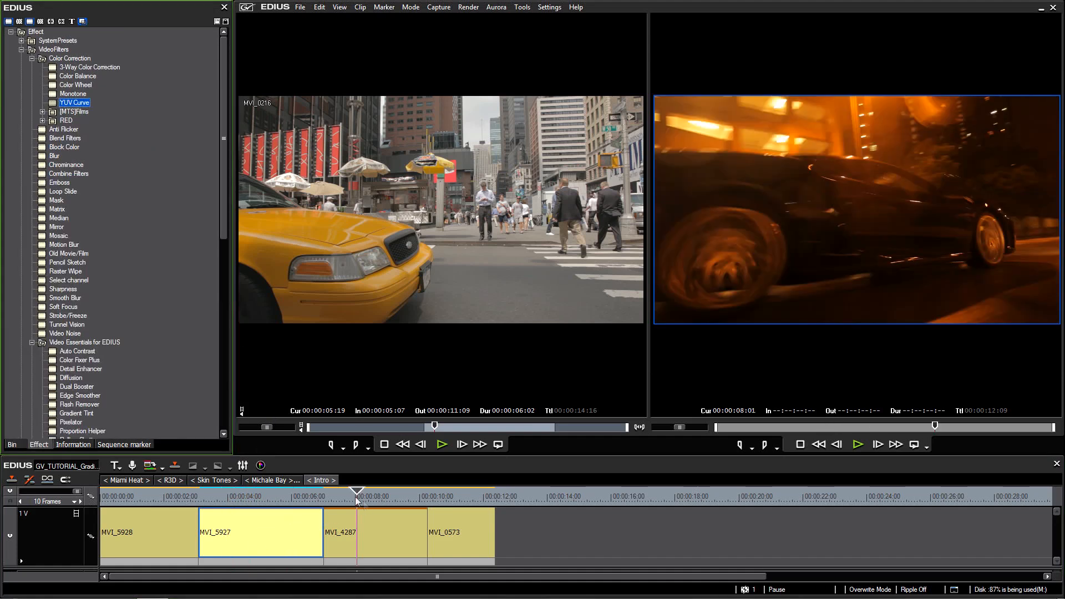
# - Apply 3-Way Color Correction to clip MVI_4287 and show its Information details
pyautogui.click(77, 75)
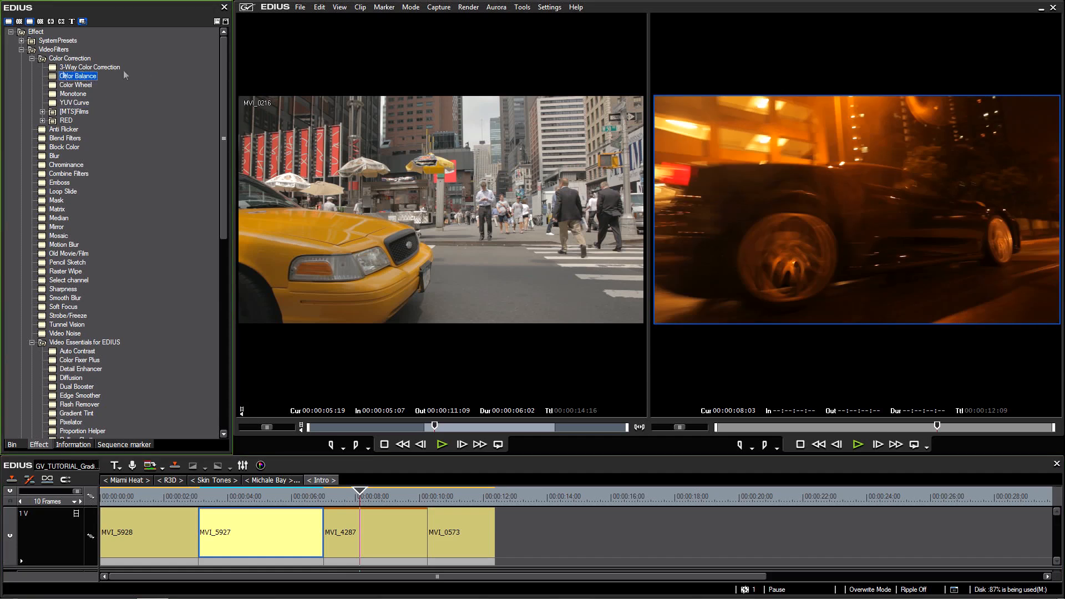
pyautogui.click(88, 67)
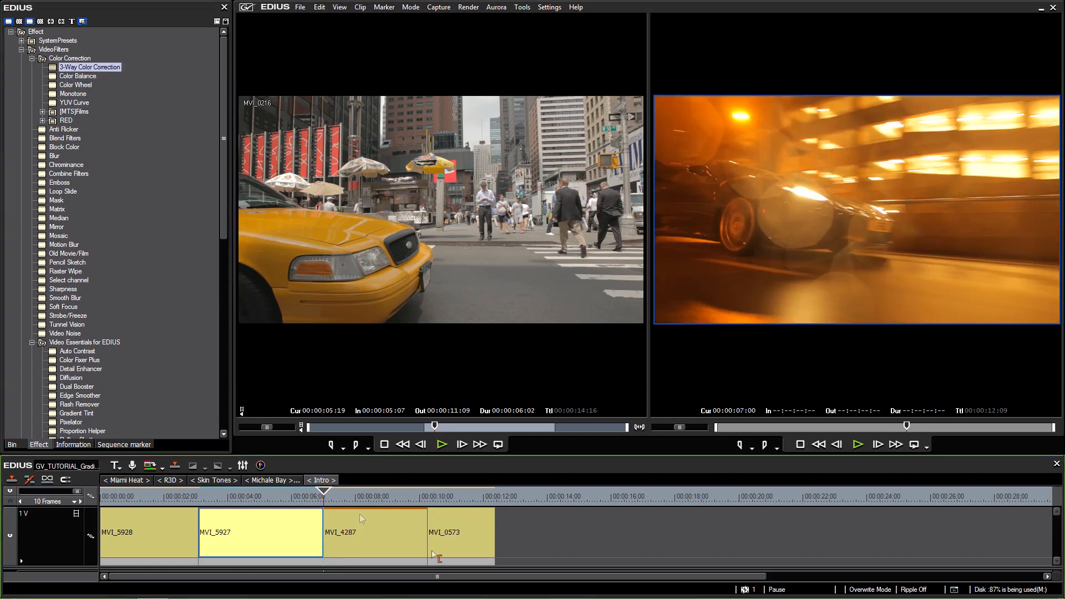
pyautogui.click(373, 532)
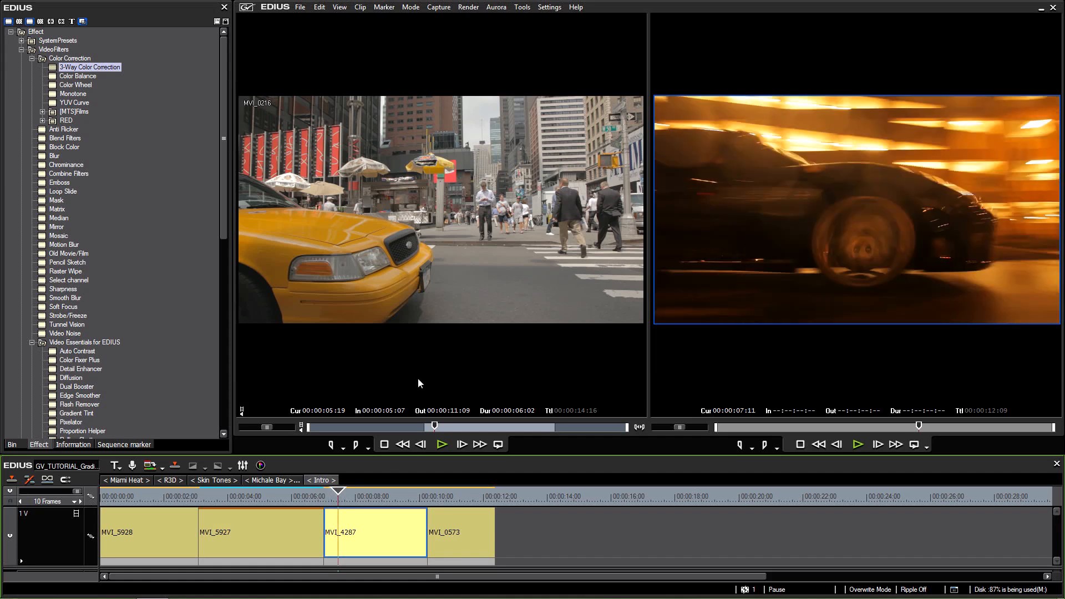
pyautogui.click(88, 66)
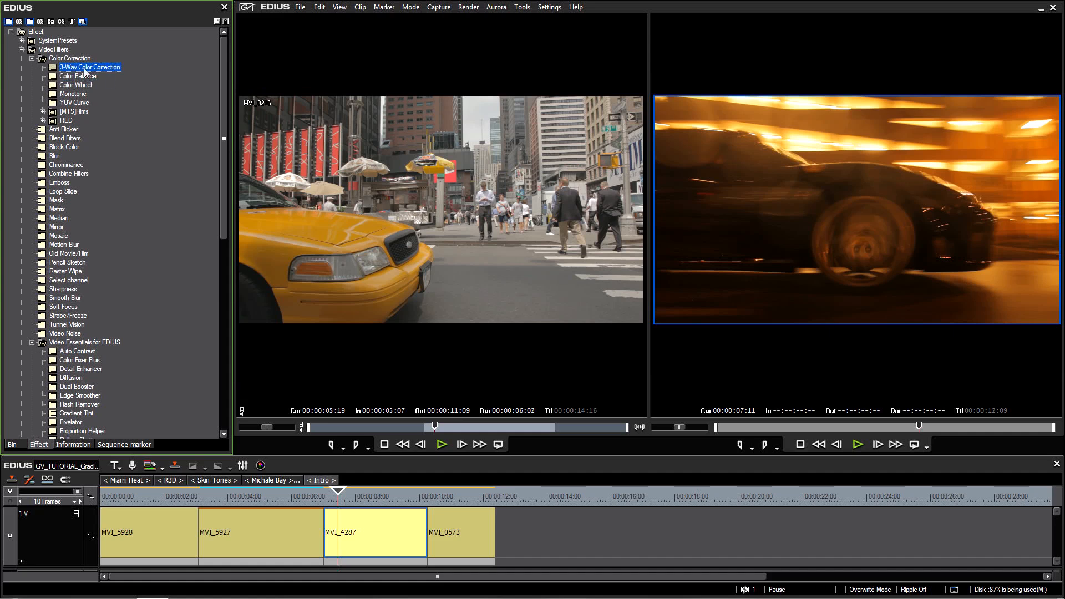
pyautogui.click(376, 533)
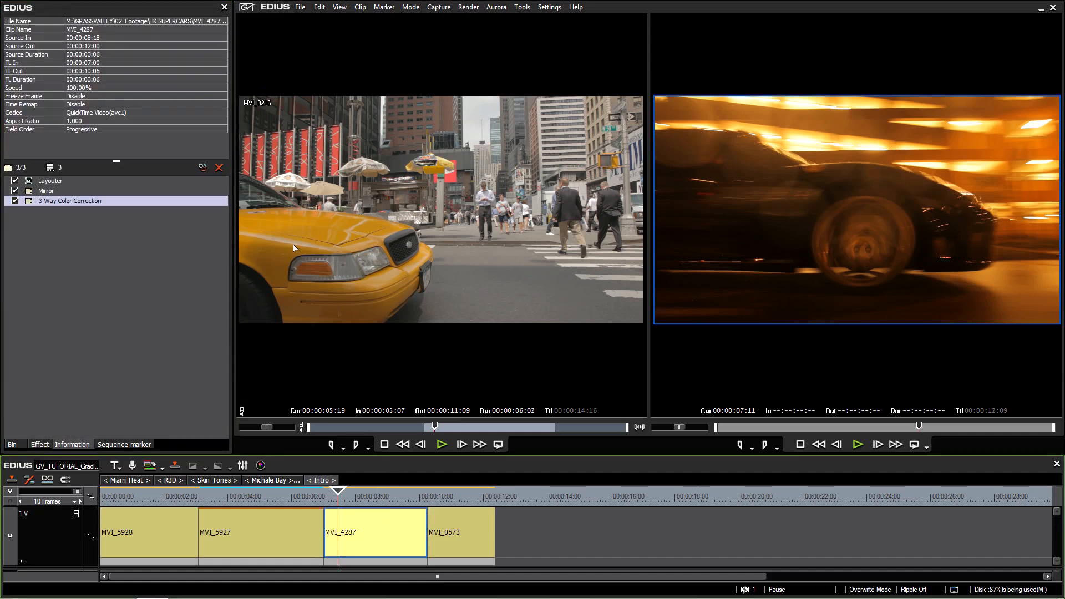
# - Open the 3-Way Color Correction settings from MVI_4287's filter list
pyautogui.click(46, 190)
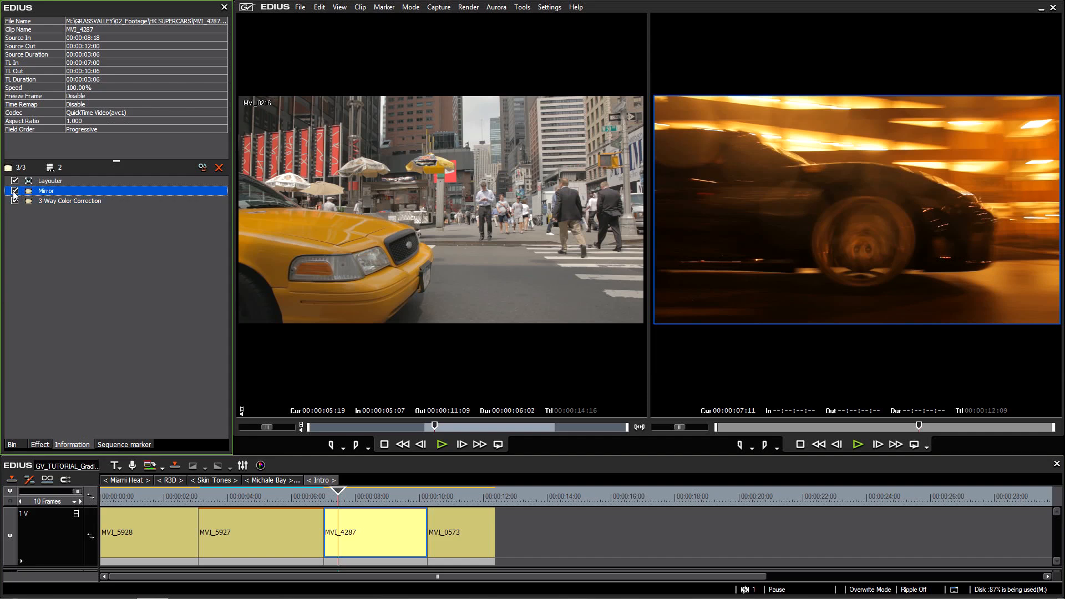
pyautogui.click(15, 201)
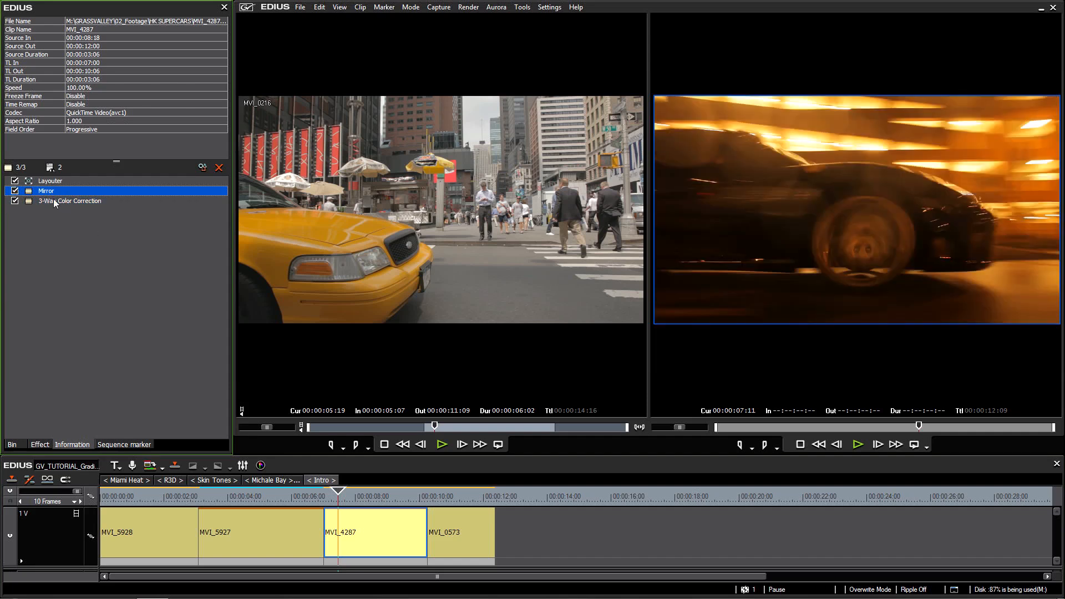
pyautogui.click(325, 496)
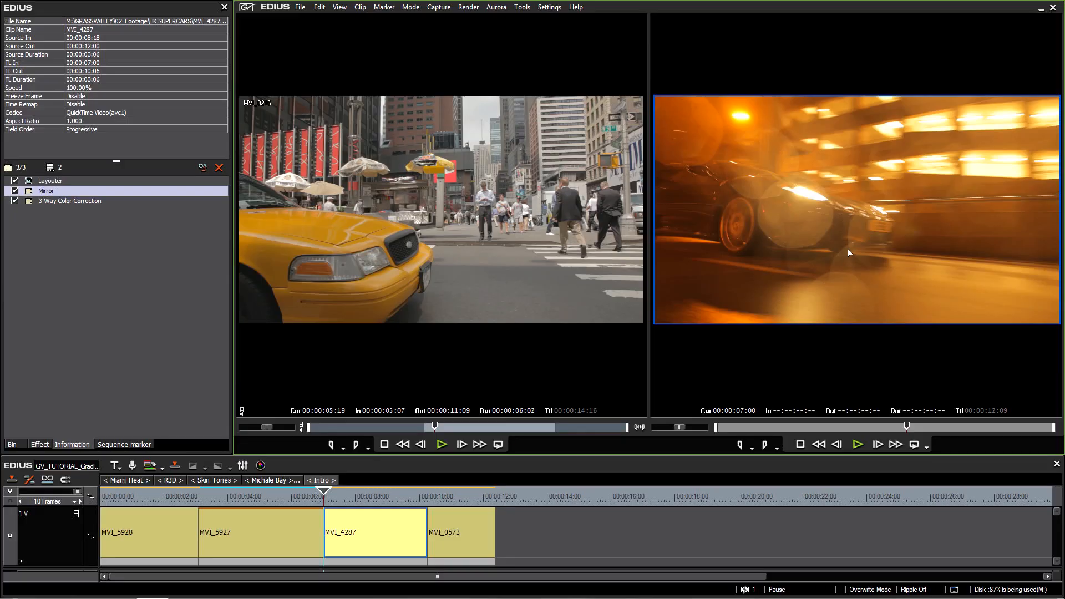
pyautogui.click(69, 200)
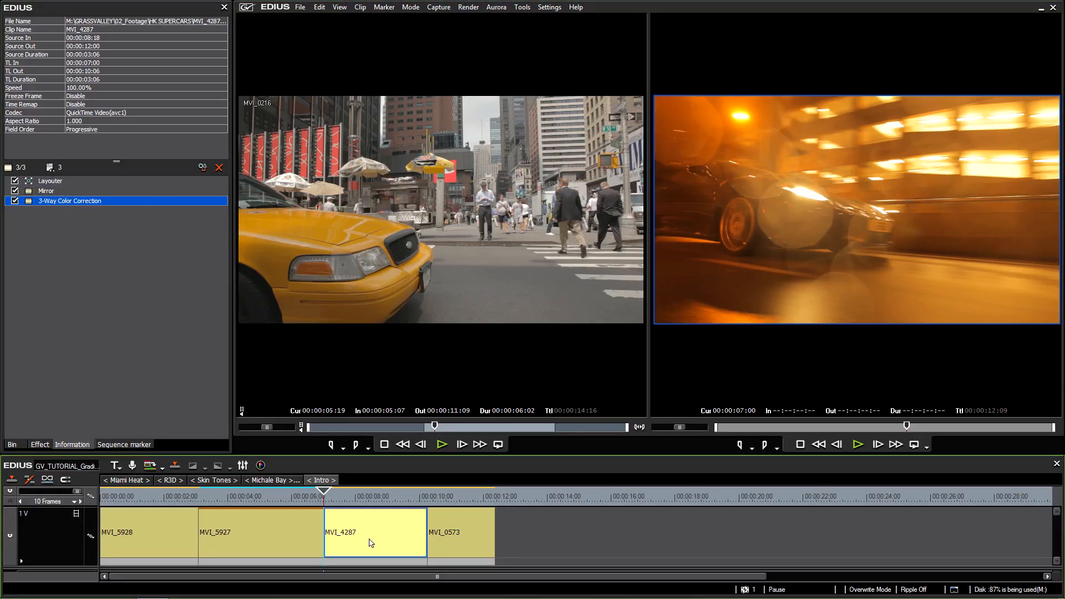
pyautogui.doubleClick(68, 200)
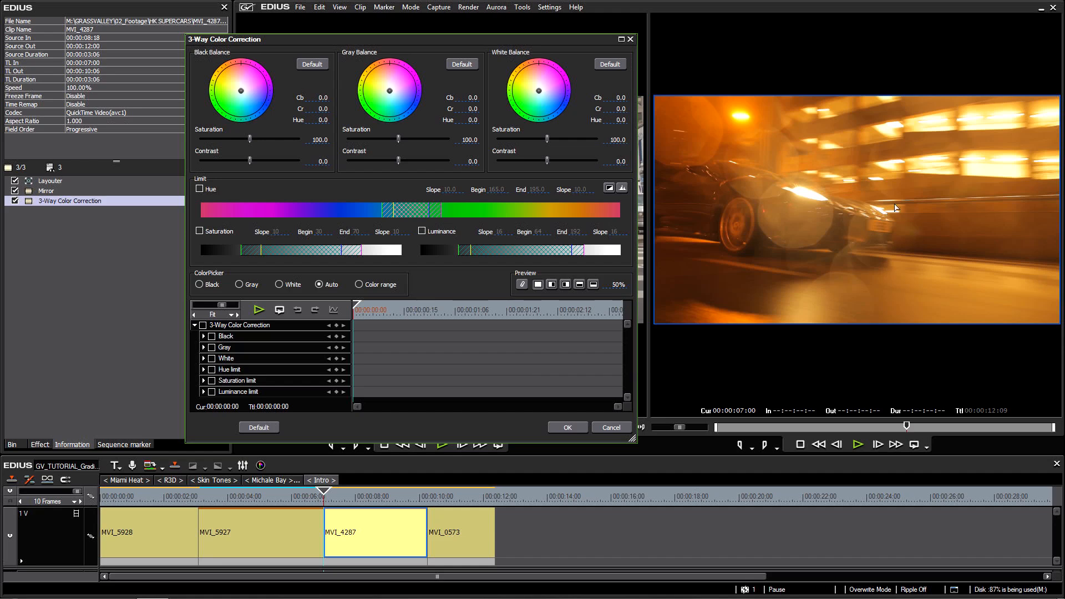
pyautogui.moveTo(407, 39); pyautogui.dragTo(408, 63)
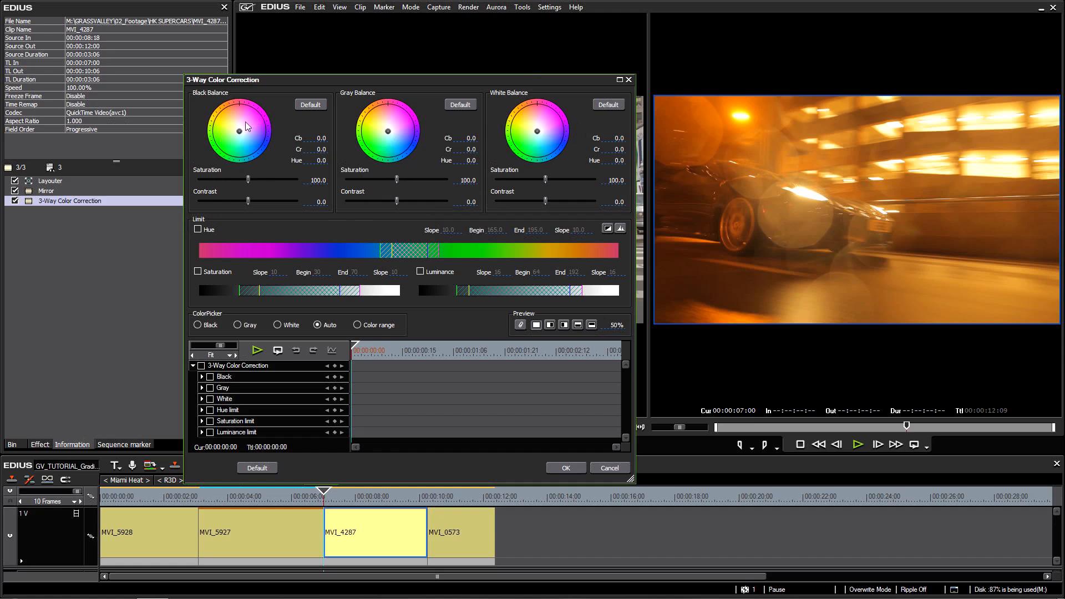
pyautogui.moveTo(365, 266)
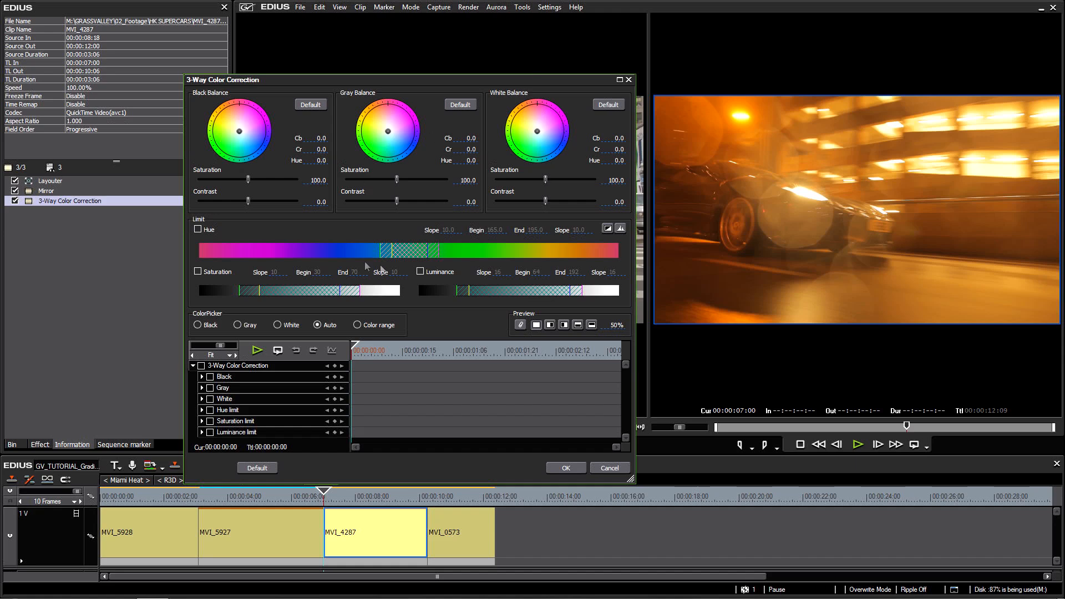
pyautogui.moveTo(214, 227)
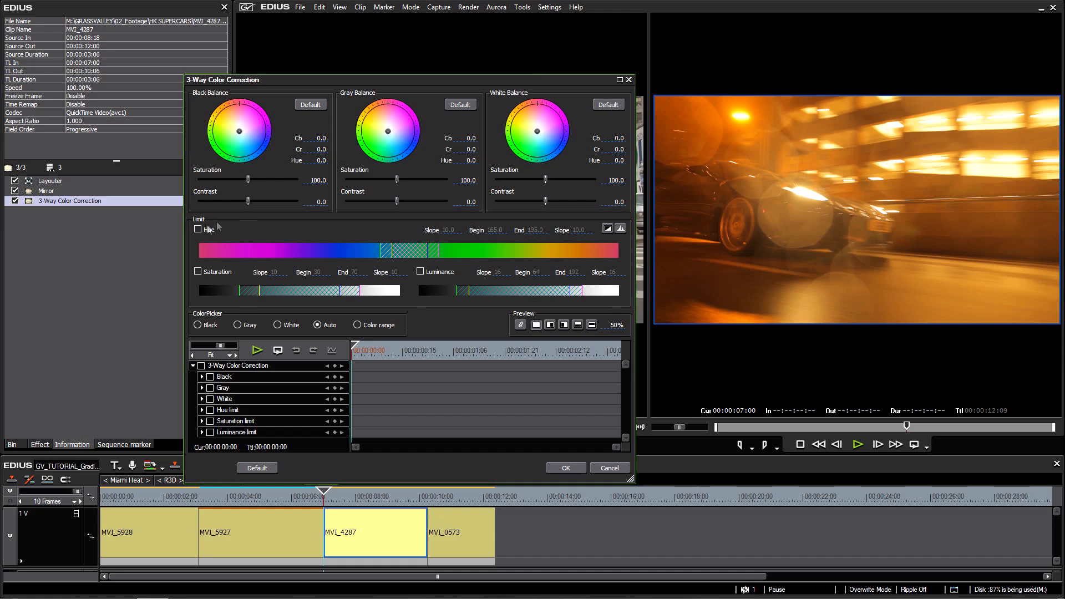
pyautogui.moveTo(609, 289)
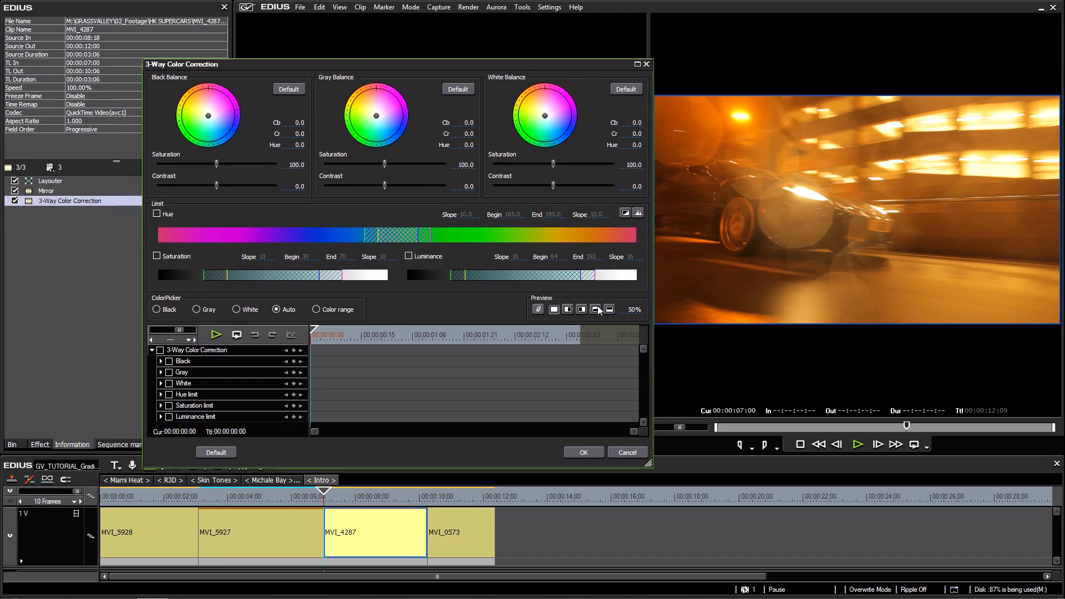
# - Reset Gray Balance, then shift midtones toward teal at Cb 33.8, Cr -41.3
pyautogui.moveTo(181, 63); pyautogui.dragTo(169, 62)
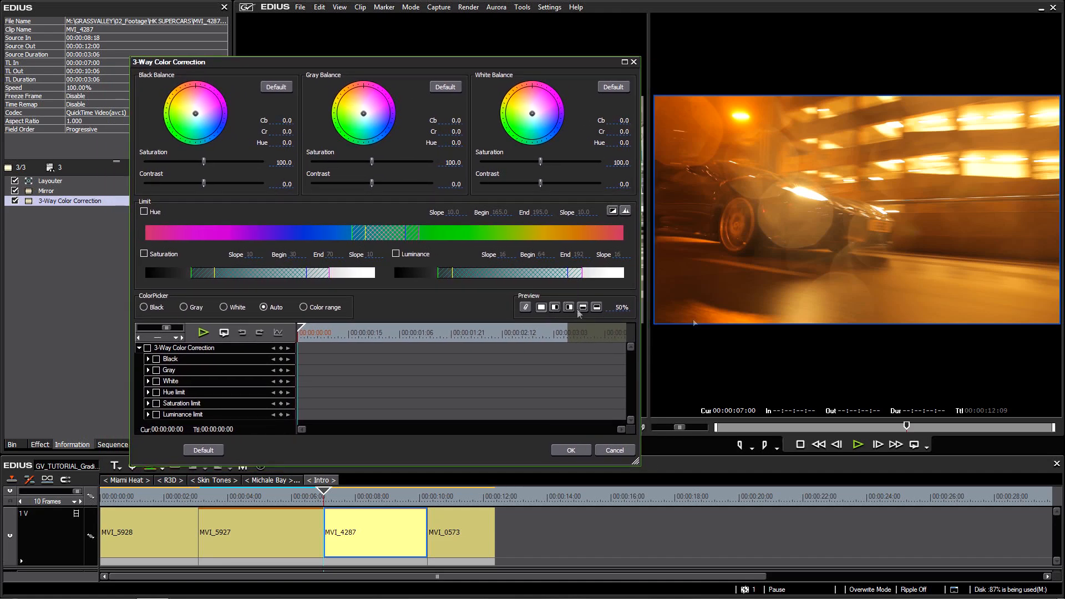
pyautogui.moveTo(550, 323)
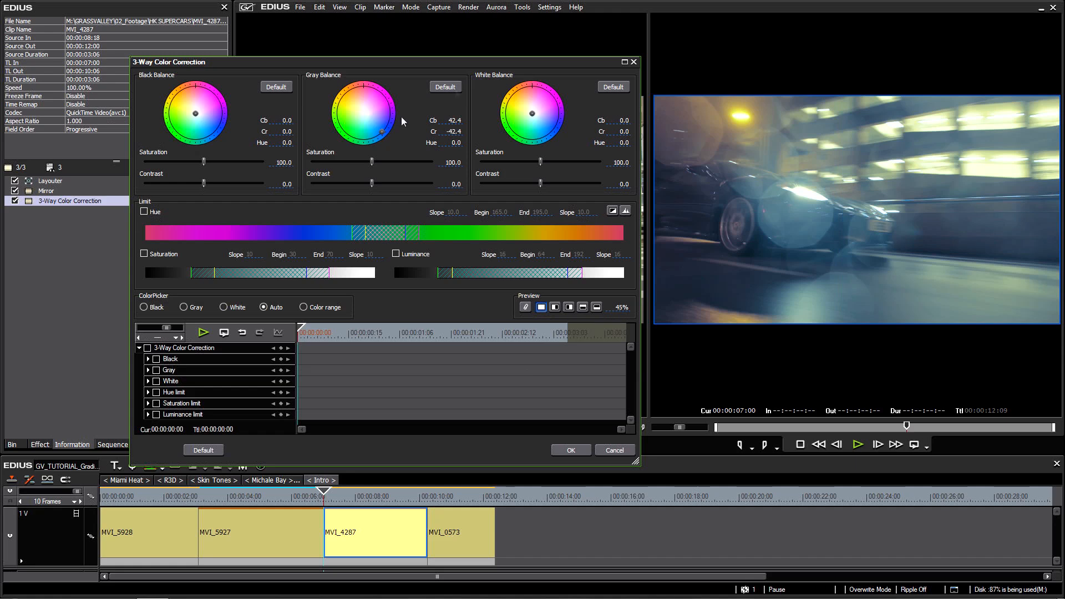
pyautogui.click(445, 87)
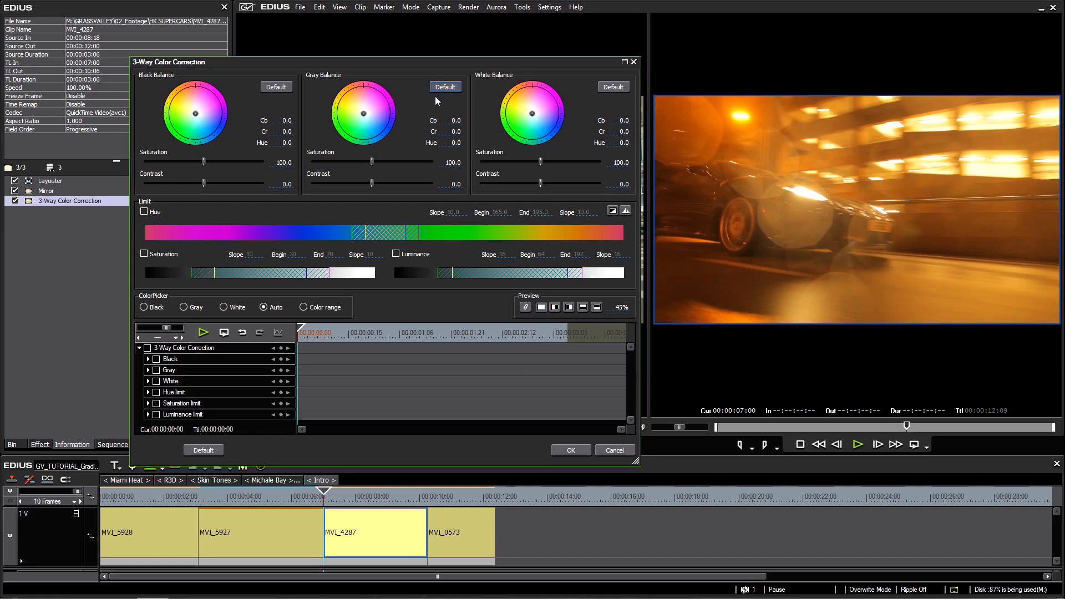
pyautogui.moveTo(436, 102)
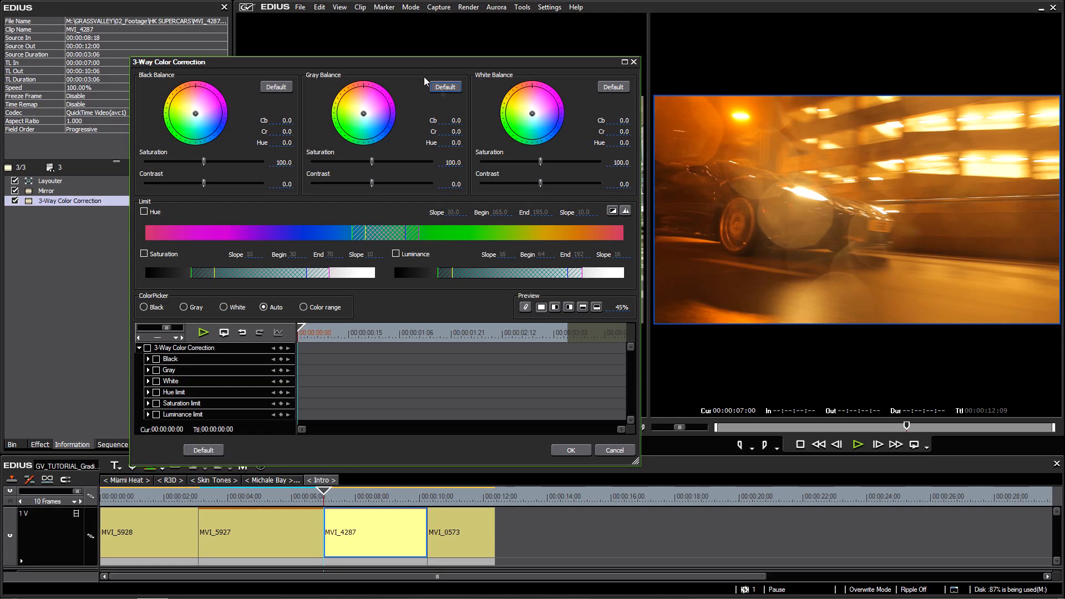
pyautogui.moveTo(442, 94)
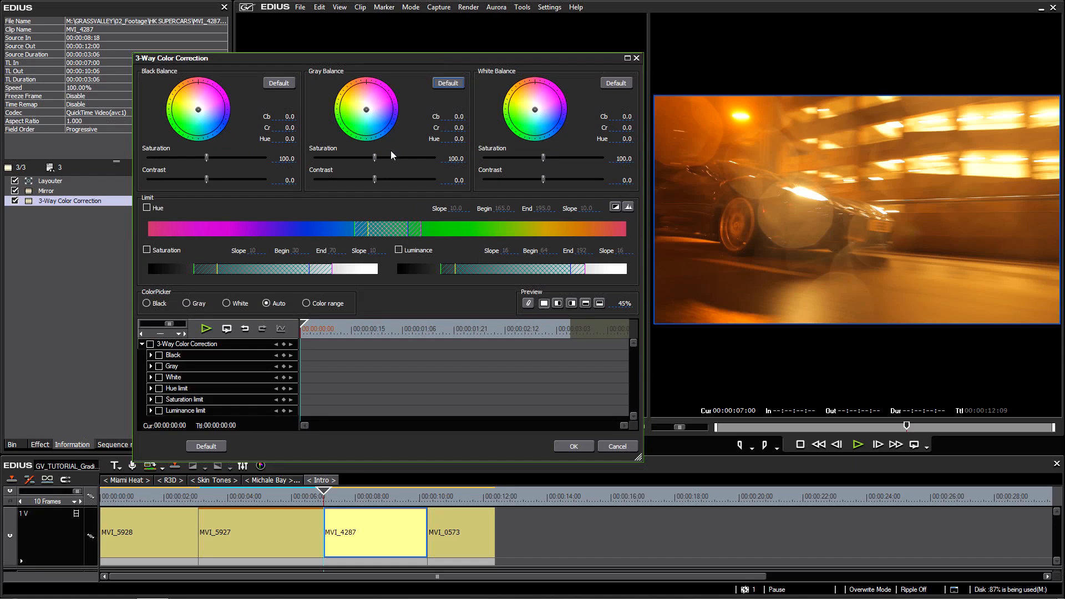
pyautogui.moveTo(390, 58); pyautogui.dragTo(403, 65)
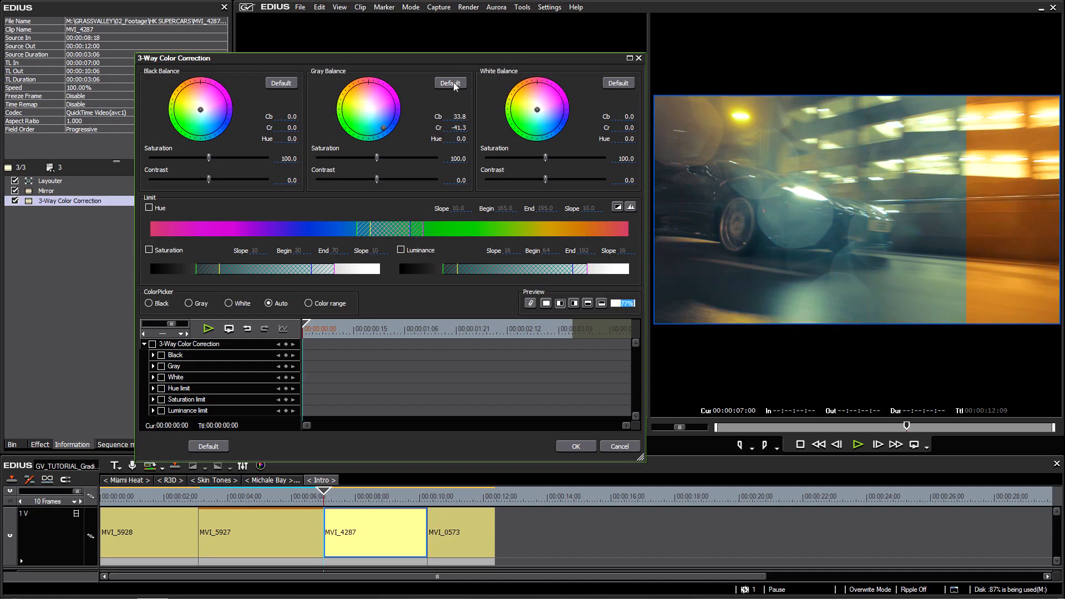
pyautogui.click(450, 84)
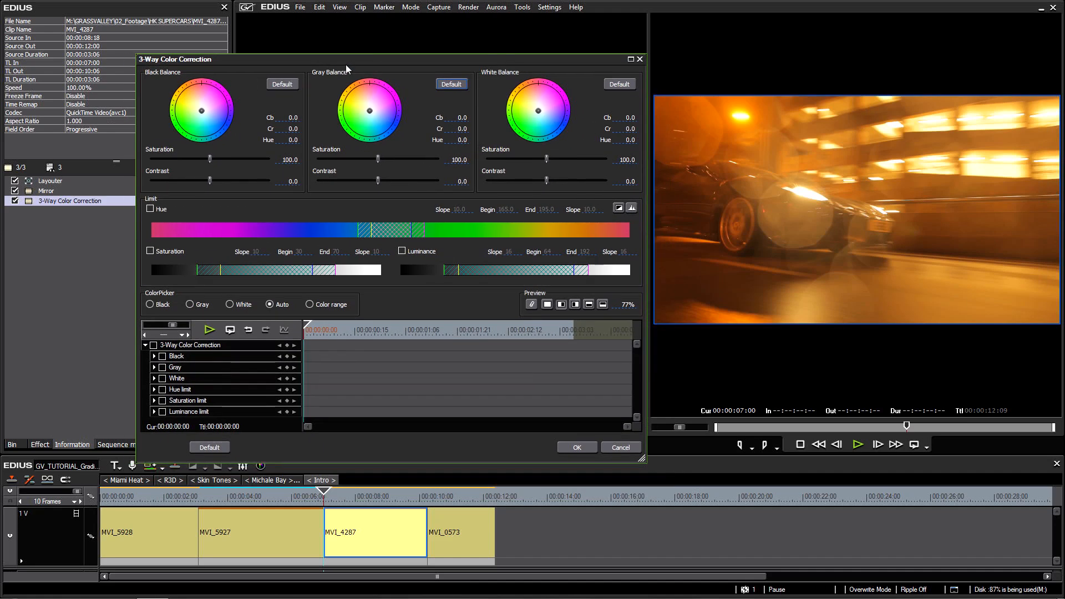
pyautogui.moveTo(370, 110); pyautogui.dragTo(358, 107)
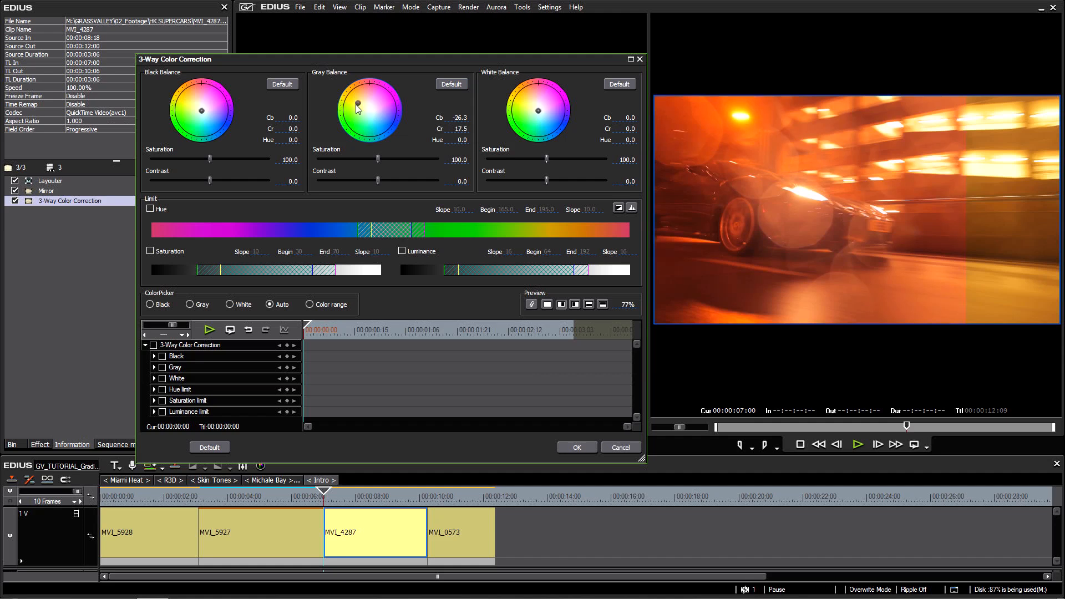
pyautogui.moveTo(357, 108); pyautogui.dragTo(370, 122)
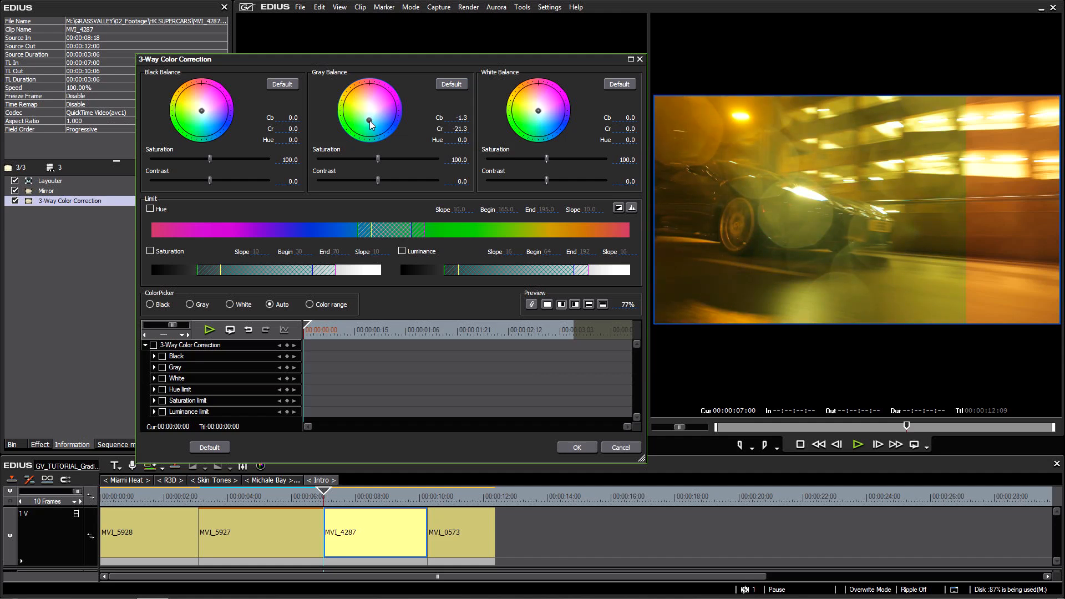
pyautogui.moveTo(371, 123); pyautogui.dragTo(381, 126)
pyautogui.write('100')
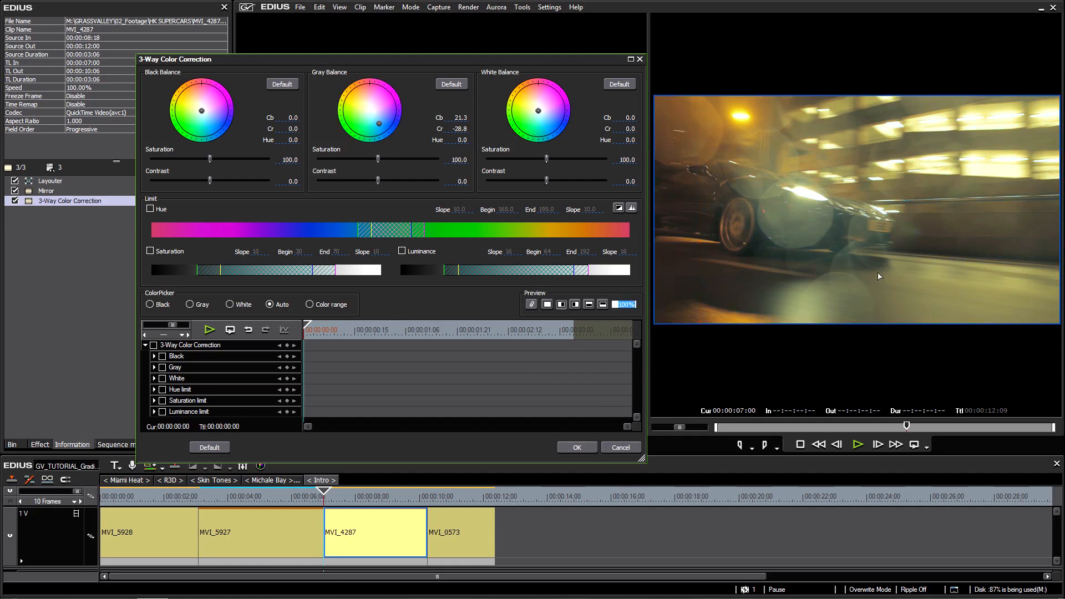
pyautogui.moveTo(852, 253)
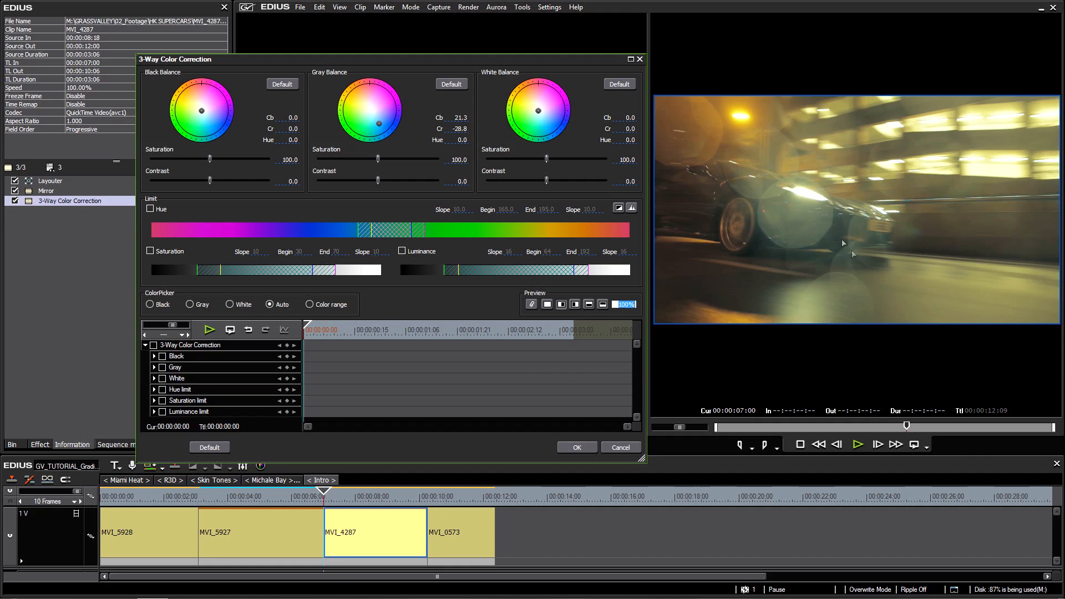
pyautogui.moveTo(380, 124); pyautogui.dragTo(375, 127)
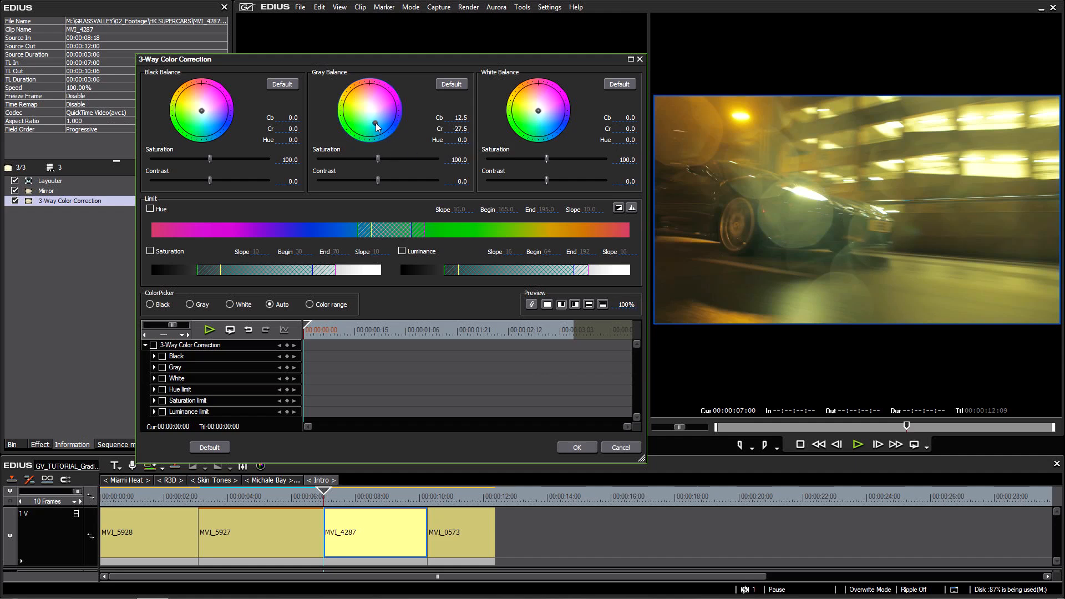
pyautogui.moveTo(376, 124); pyautogui.dragTo(378, 128)
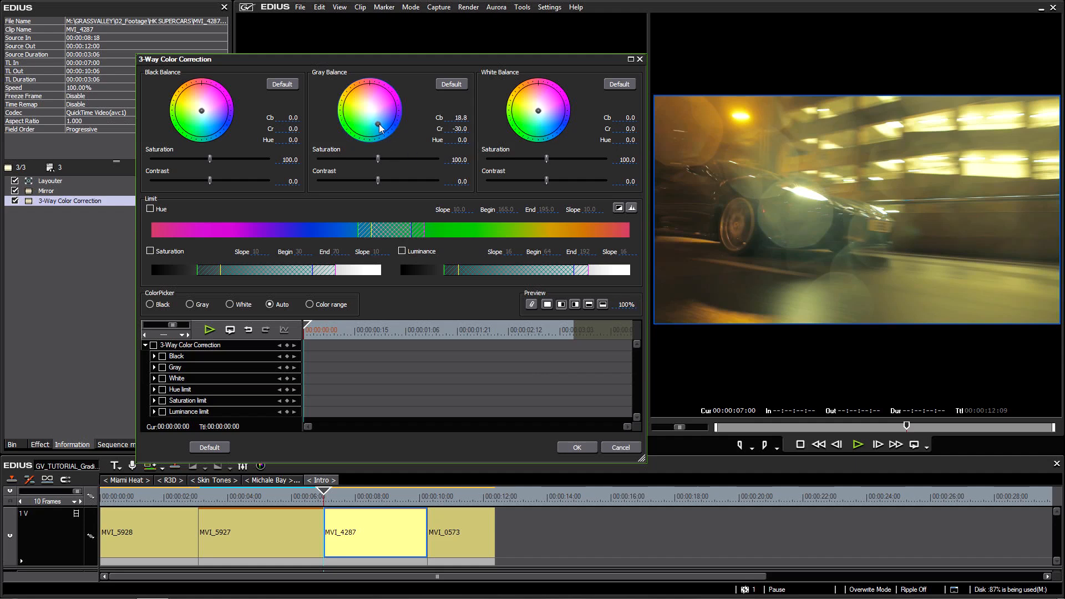
pyautogui.click(451, 84)
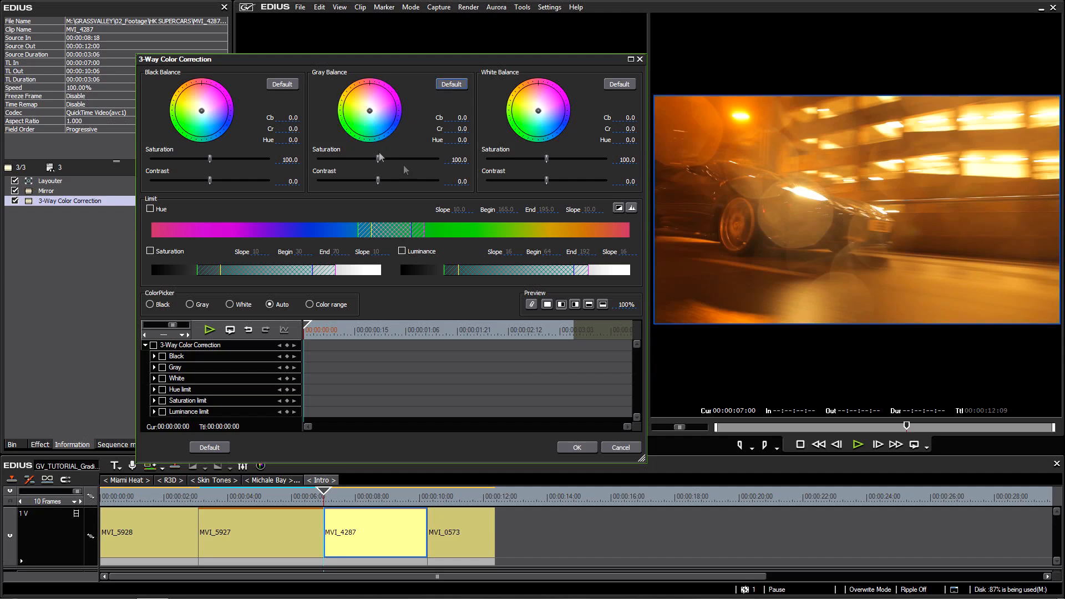
pyautogui.moveTo(540, 112)
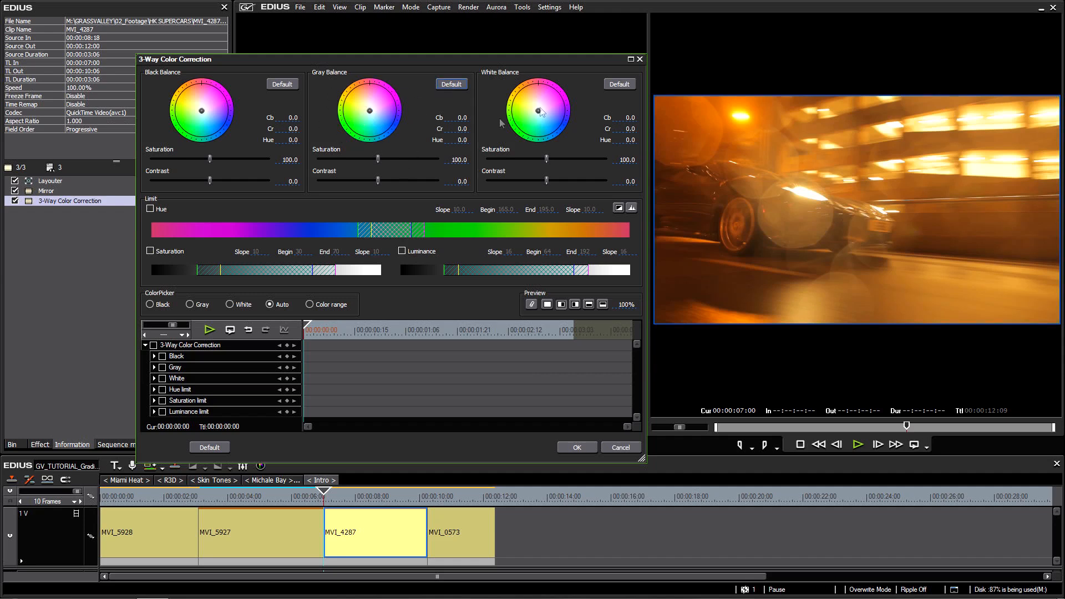
pyautogui.moveTo(179, 95)
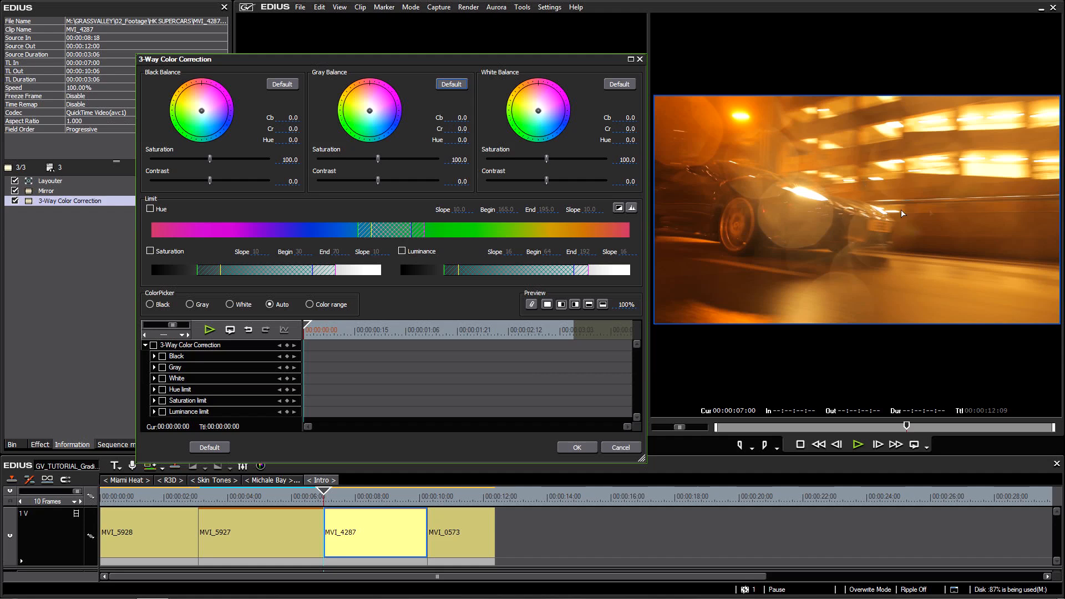
pyautogui.moveTo(889, 175)
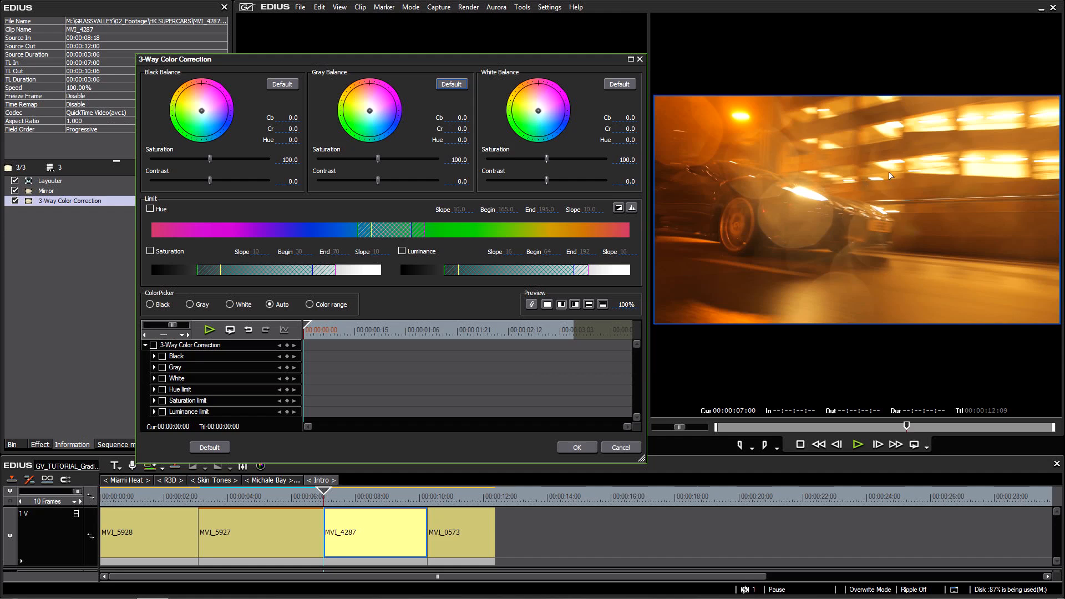
pyautogui.moveTo(742, 268)
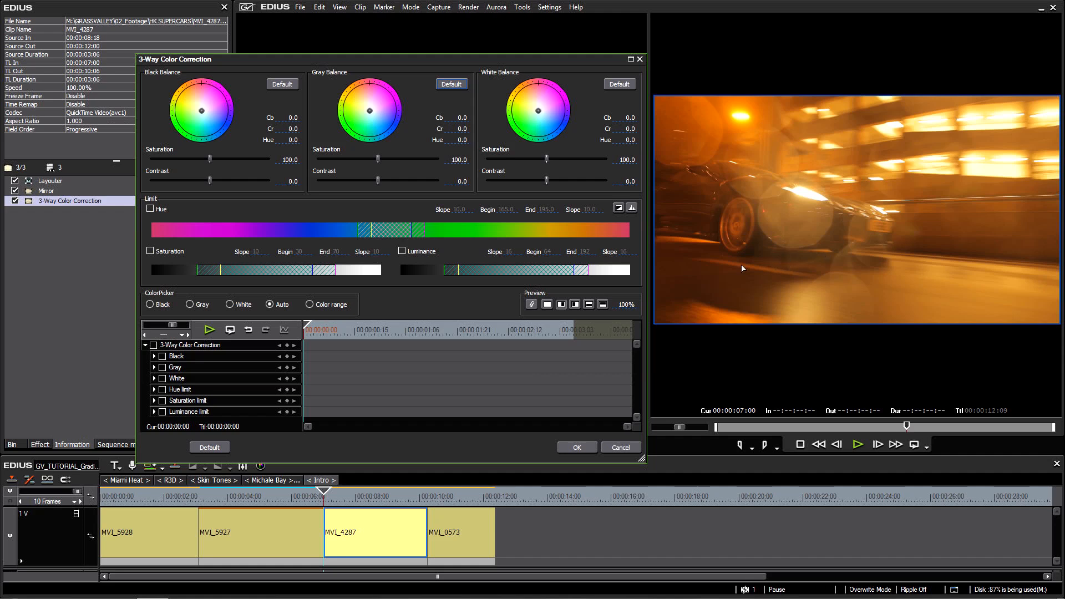
pyautogui.moveTo(813, 212)
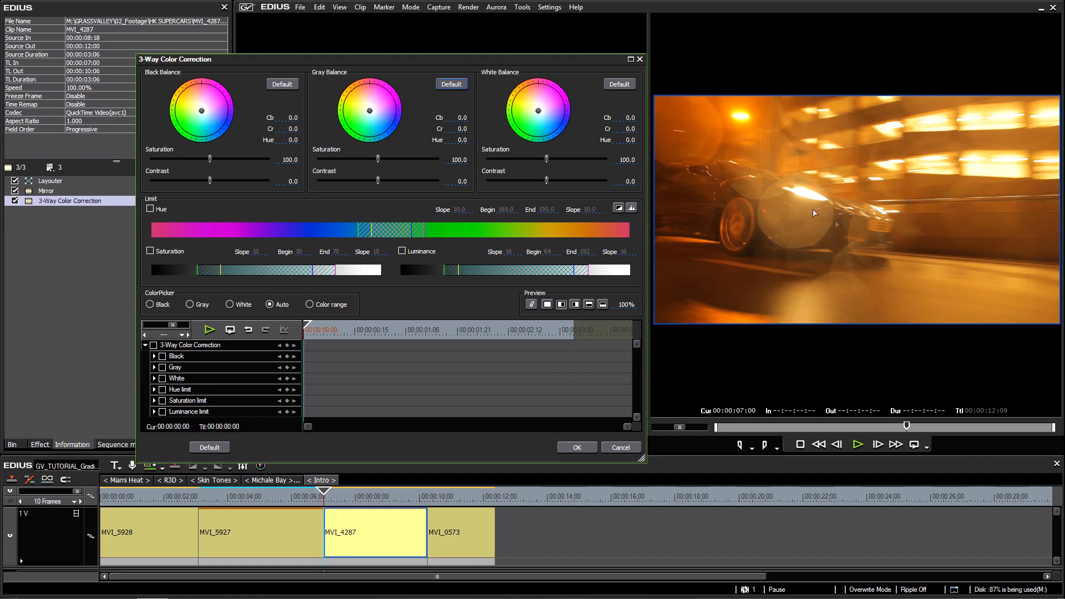
pyautogui.moveTo(916, 276)
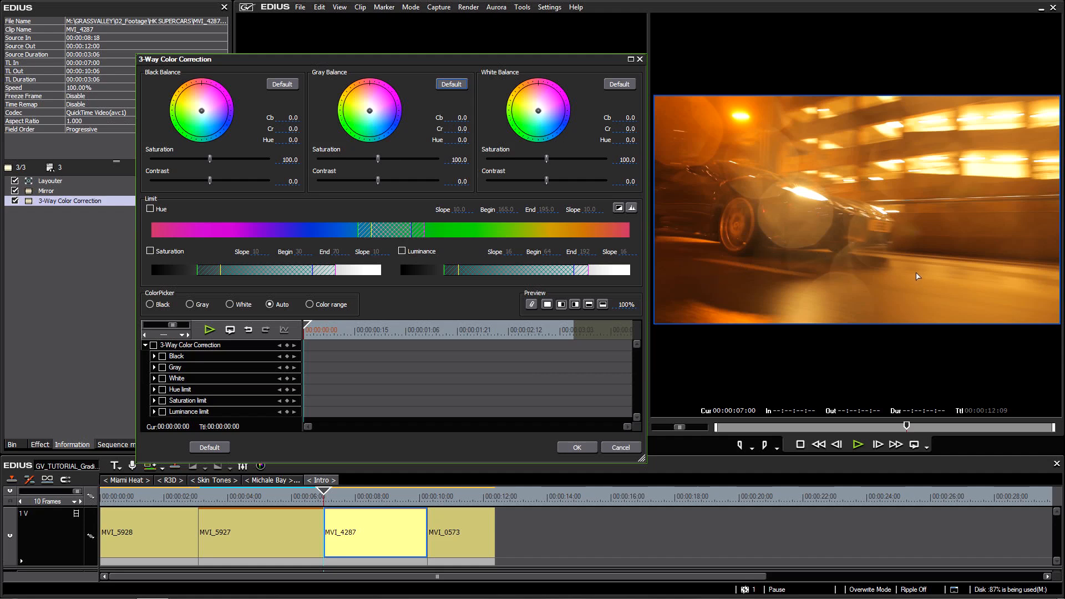
pyautogui.moveTo(333, 81)
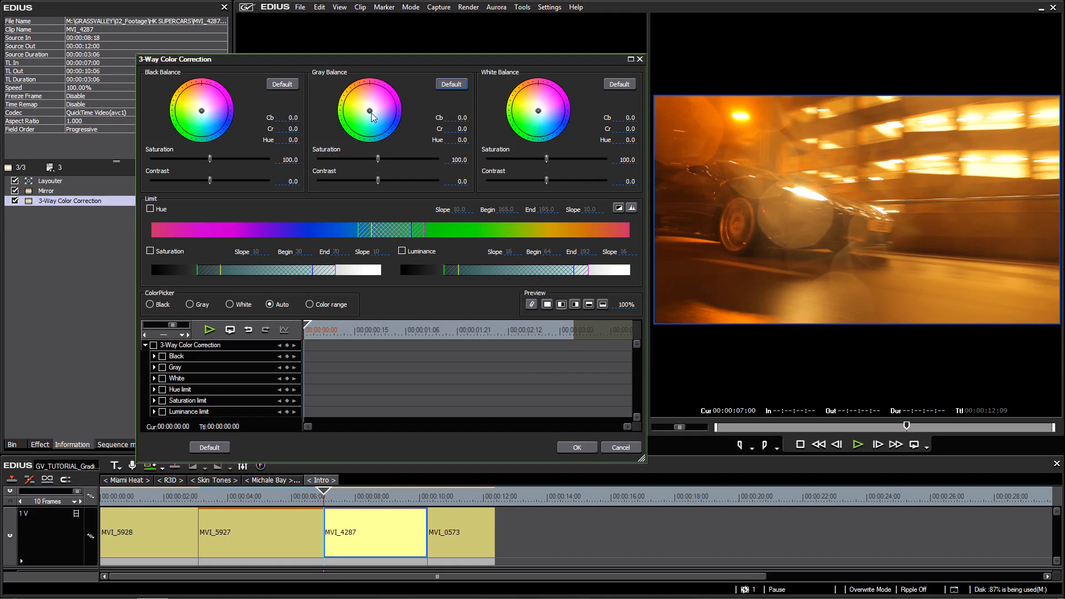
pyautogui.moveTo(369, 111); pyautogui.dragTo(387, 122)
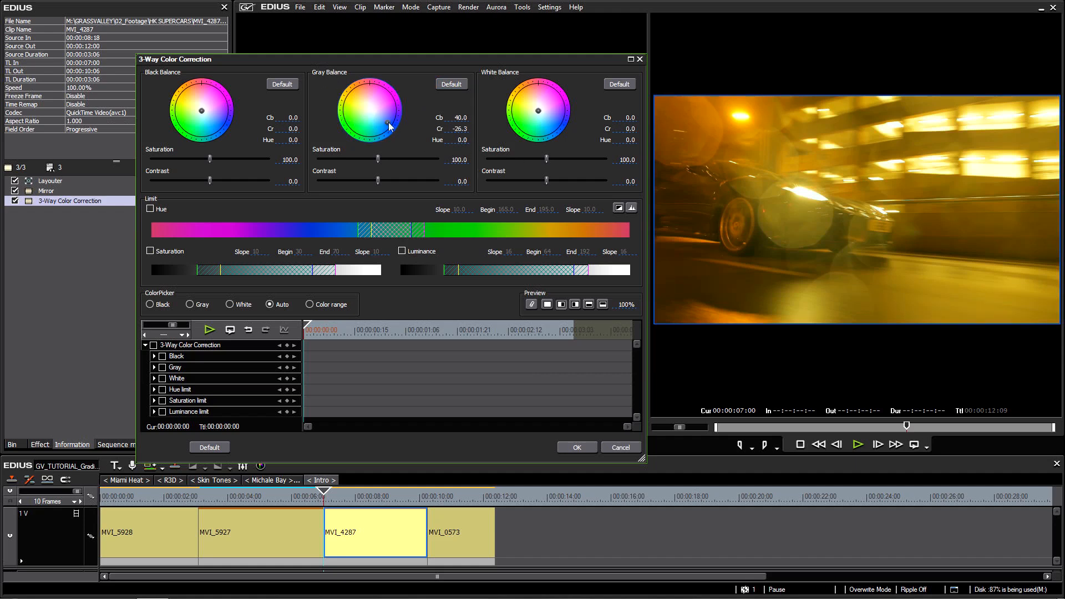
pyautogui.moveTo(387, 125); pyautogui.dragTo(372, 123)
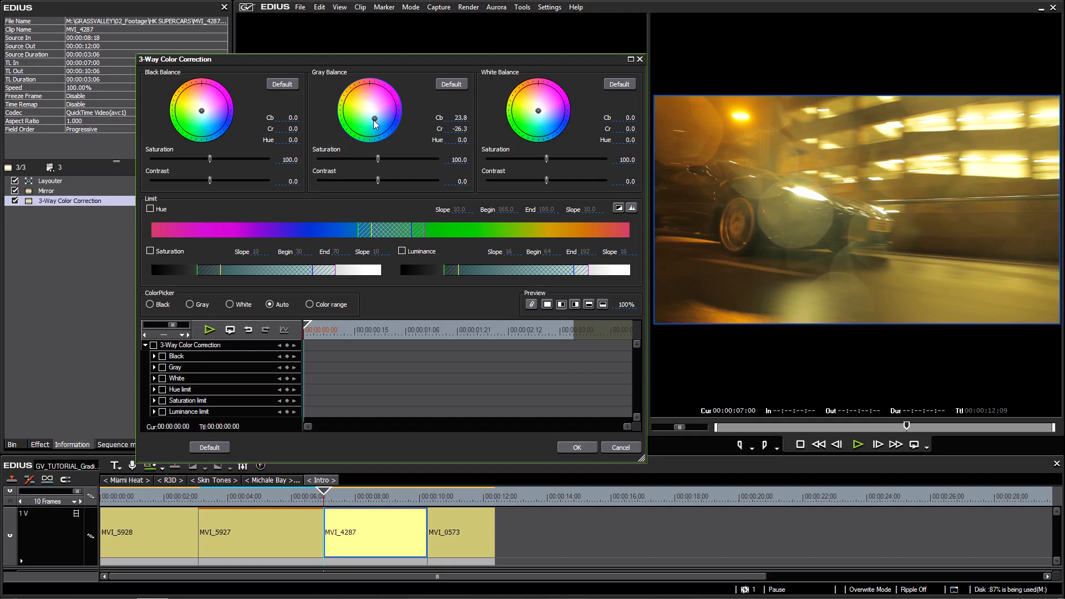
pyautogui.click(450, 84)
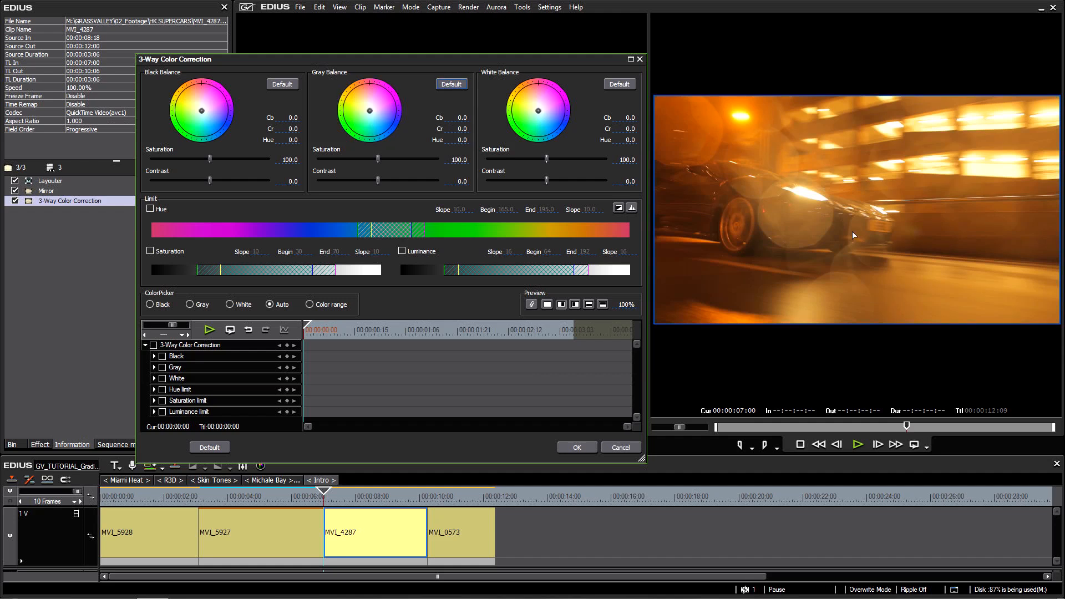
pyautogui.moveTo(831, 283)
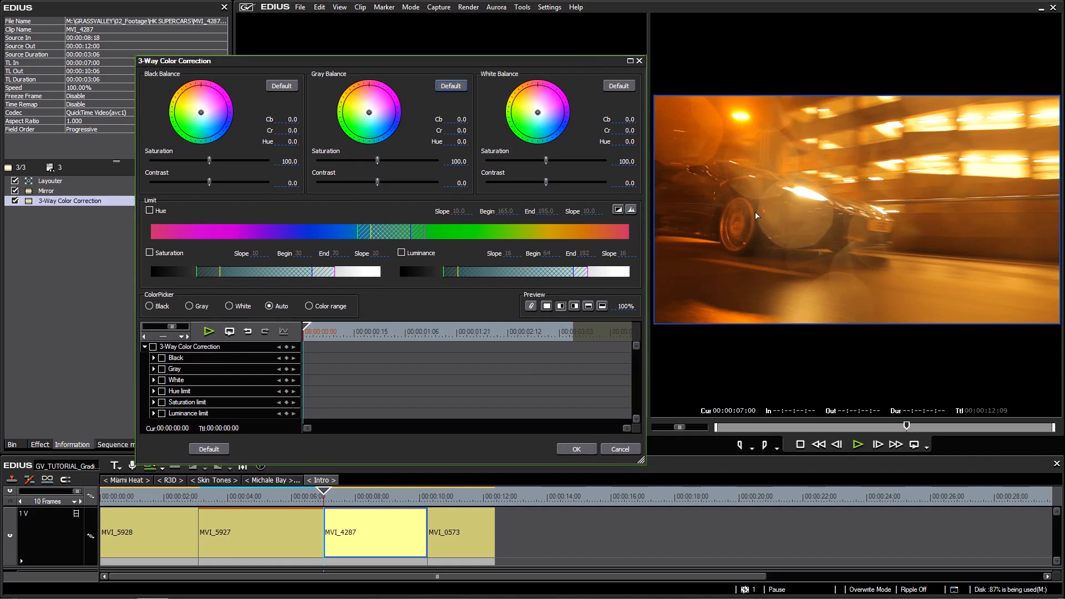
pyautogui.moveTo(835, 272)
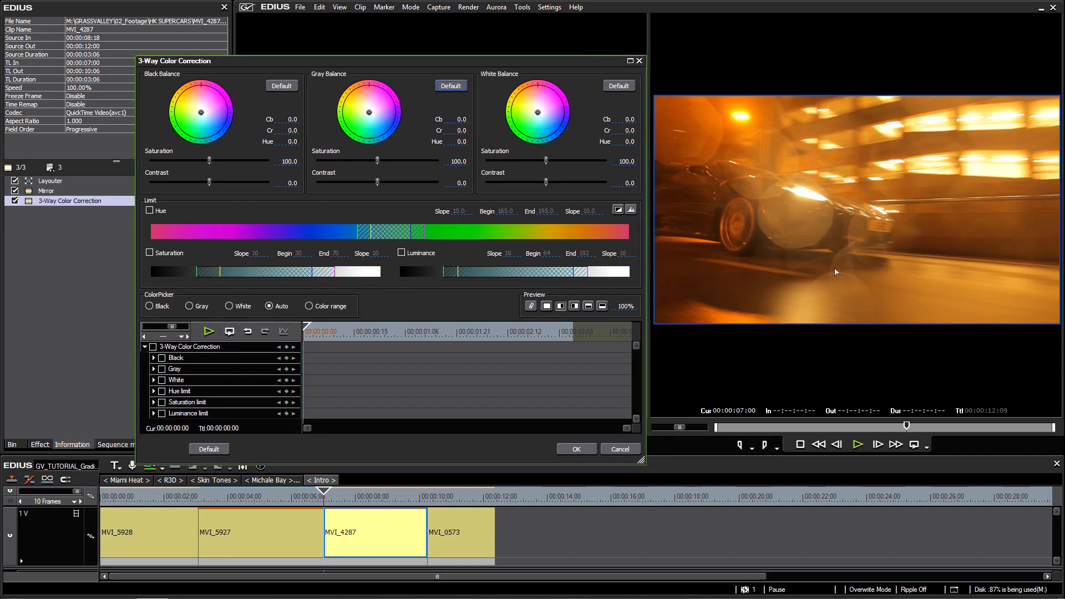
pyautogui.moveTo(819, 242)
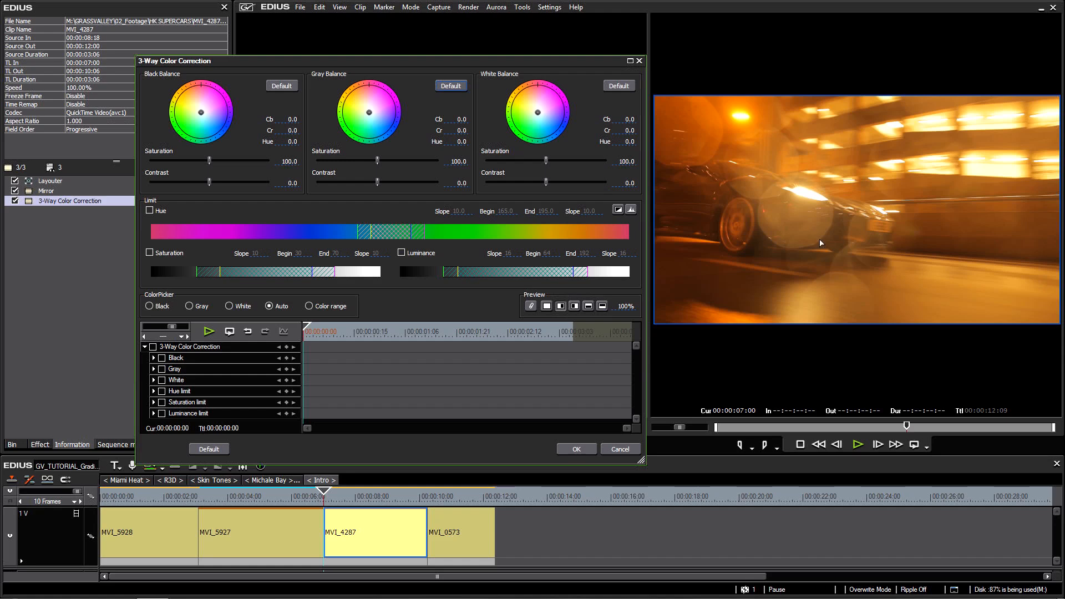
pyautogui.moveTo(803, 266)
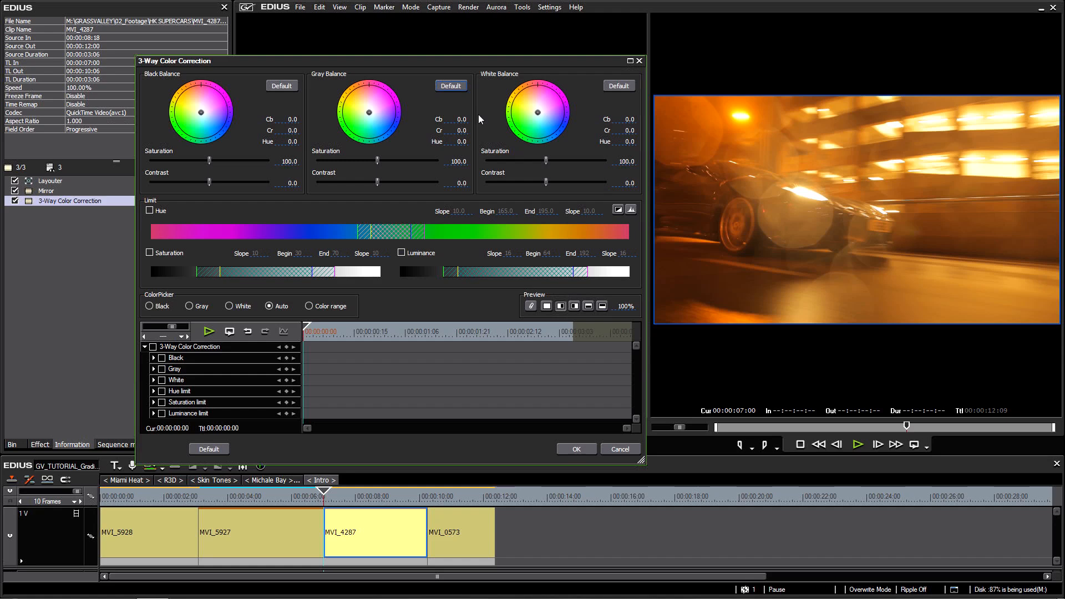
pyautogui.moveTo(446, 130)
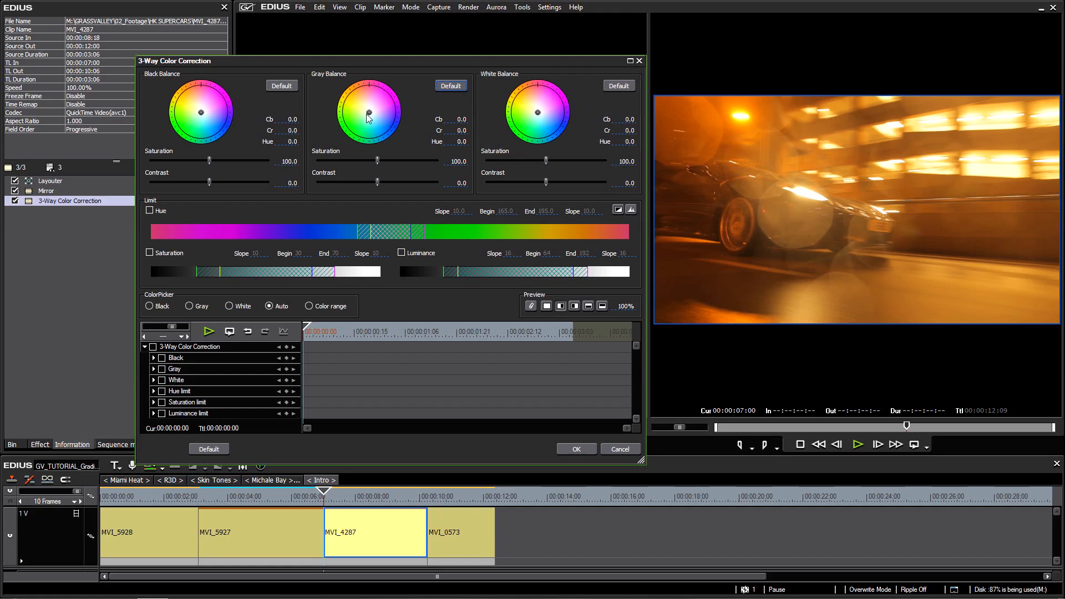
# - Trial yellow, red and blue-green midtone tints on Gray Balance, then reset it to neutral
pyautogui.moveTo(366, 114); pyautogui.dragTo(372, 129)
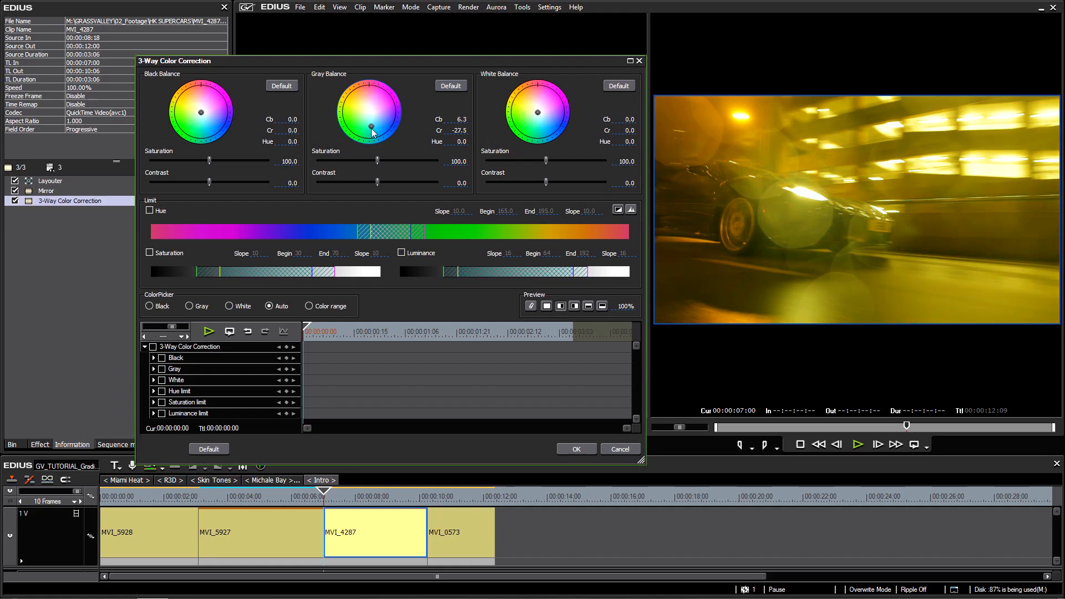
pyautogui.moveTo(372, 130); pyautogui.dragTo(371, 119)
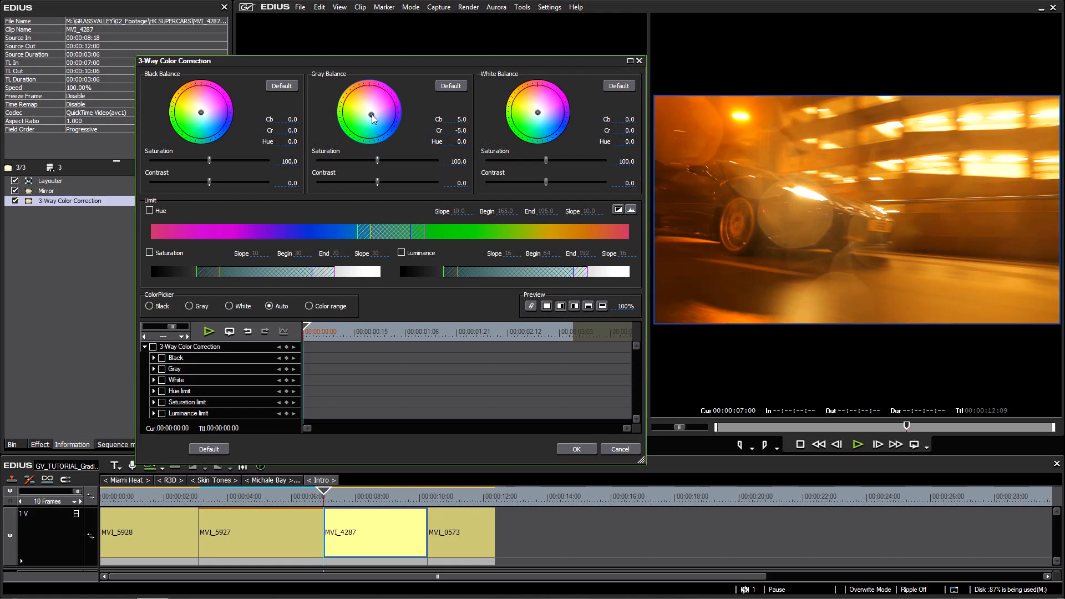
pyautogui.moveTo(372, 117); pyautogui.dragTo(362, 110)
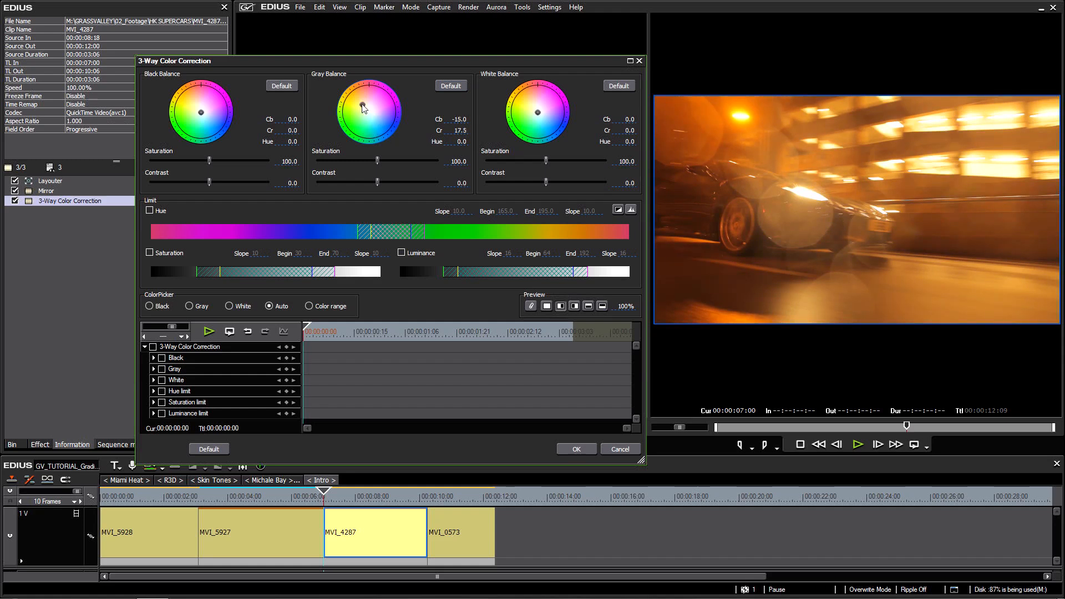
pyautogui.moveTo(363, 109); pyautogui.dragTo(372, 122)
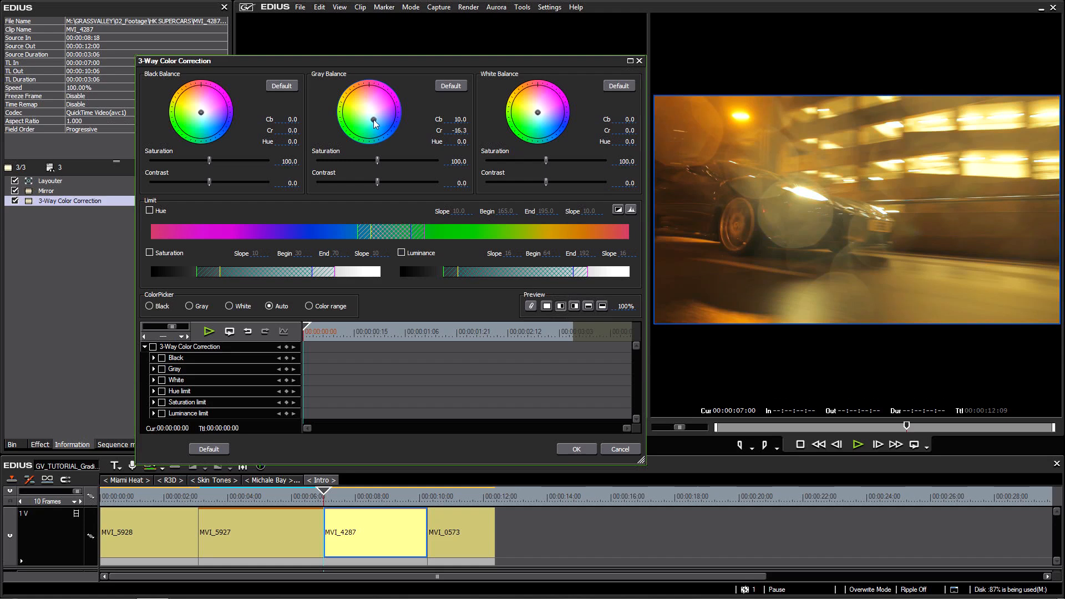
pyautogui.moveTo(356, 98)
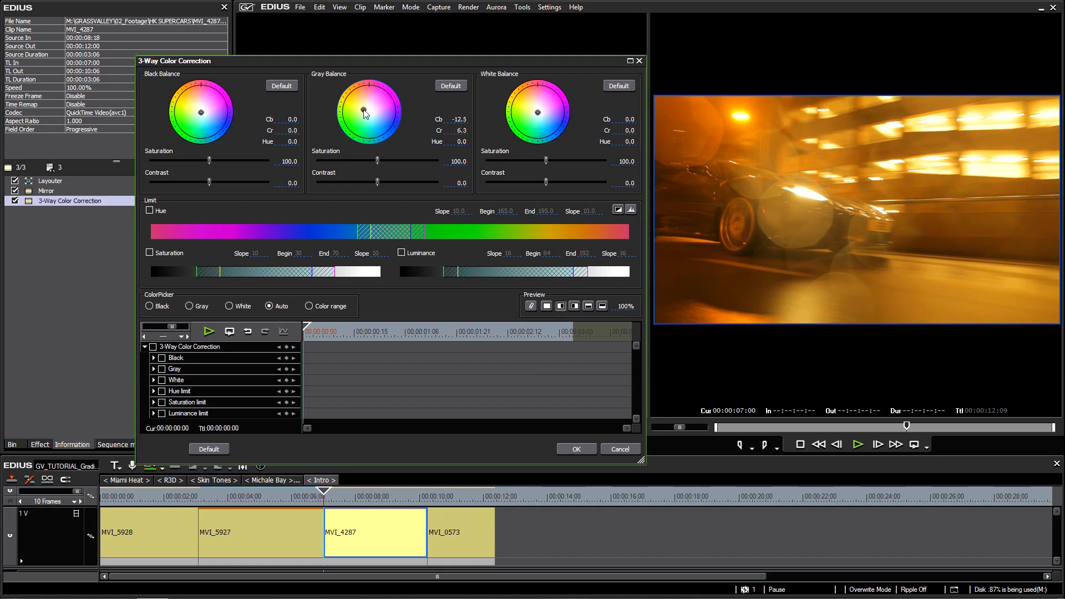
pyautogui.moveTo(365, 112); pyautogui.dragTo(382, 128)
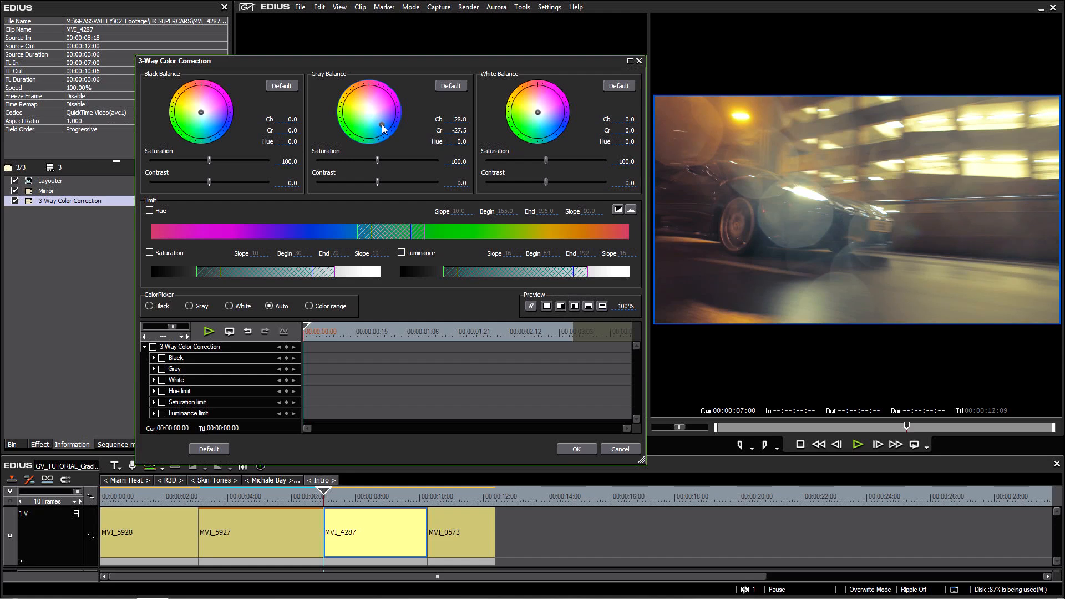
pyautogui.moveTo(382, 128); pyautogui.dragTo(376, 124)
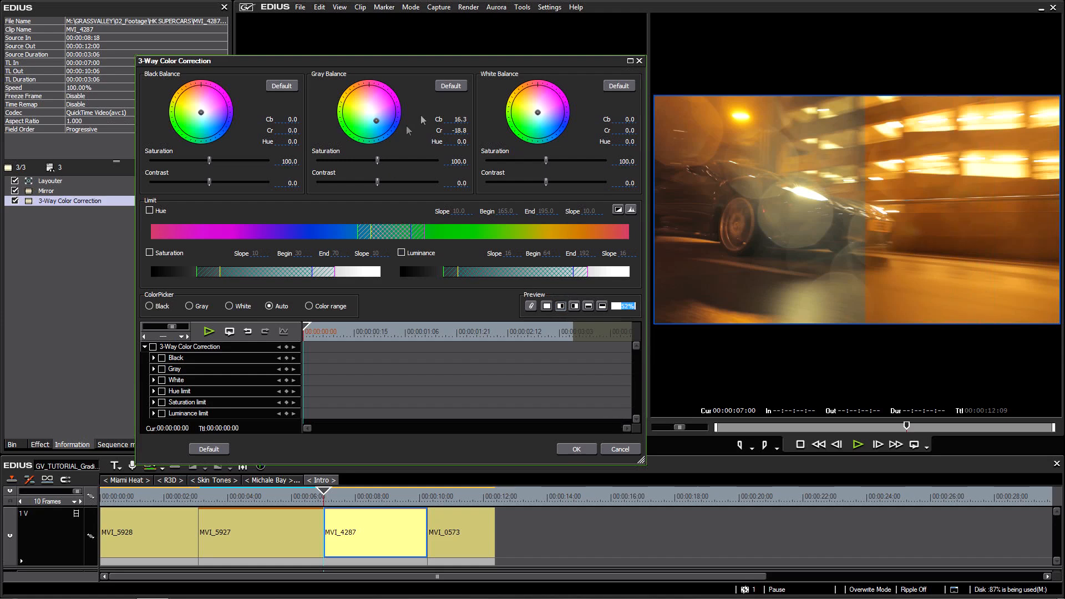
pyautogui.click(451, 85)
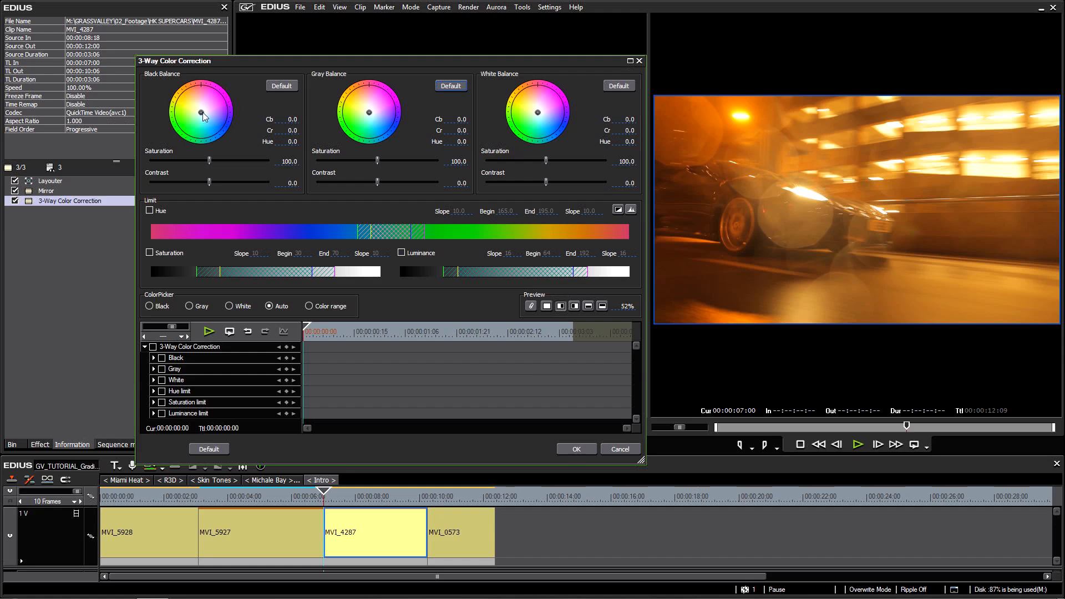
# - Trial magenta, green and teal shadow tints on Black Balance, then reset Cb/Cr to 0
pyautogui.moveTo(200, 113); pyautogui.dragTo(174, 122)
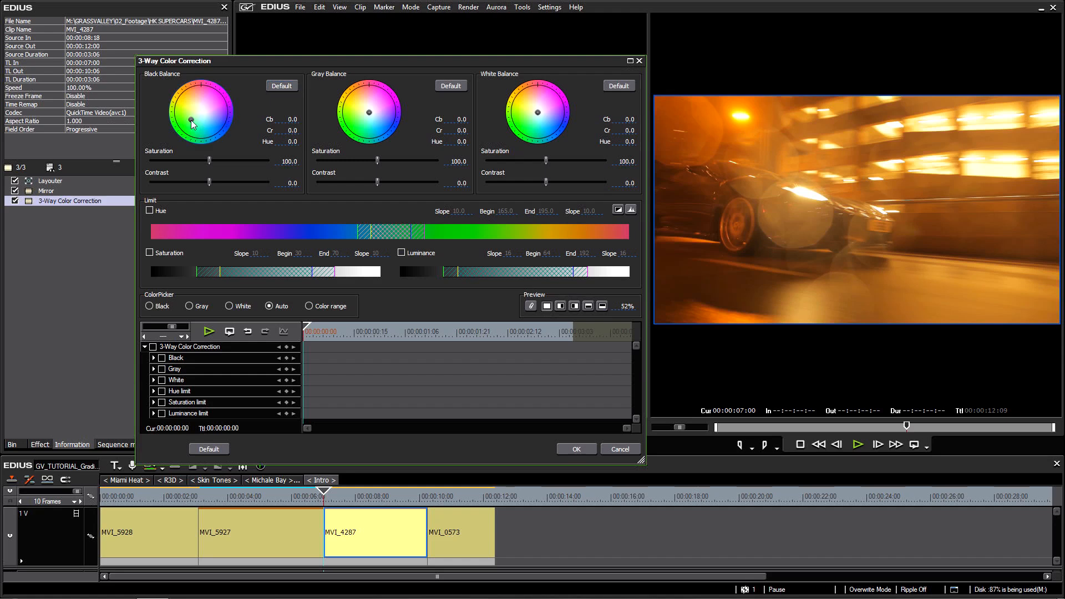
pyautogui.moveTo(192, 121); pyautogui.dragTo(202, 101)
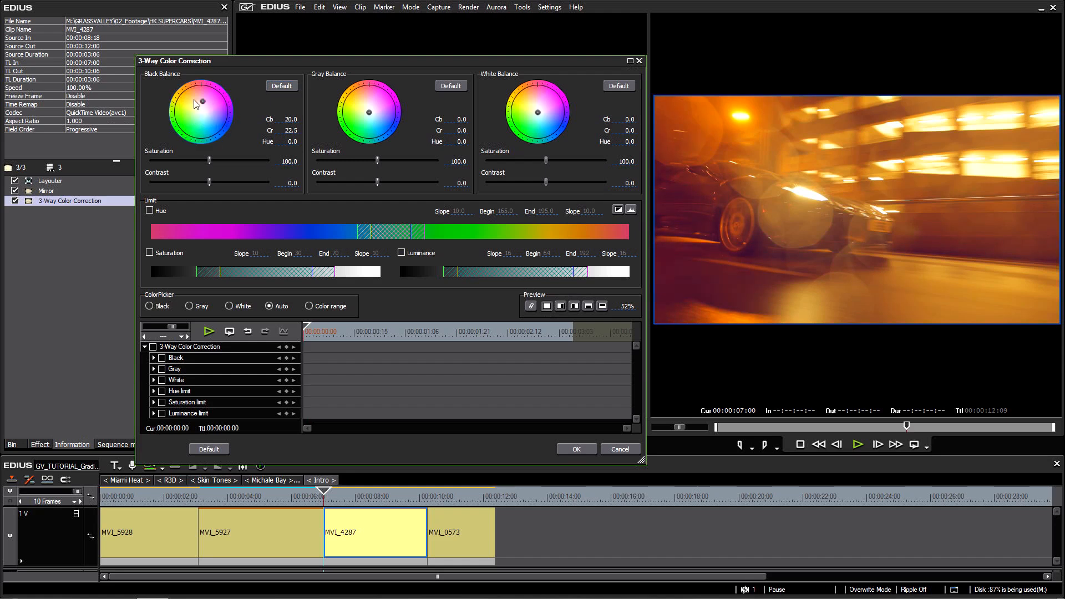
pyautogui.moveTo(202, 102); pyautogui.dragTo(202, 126)
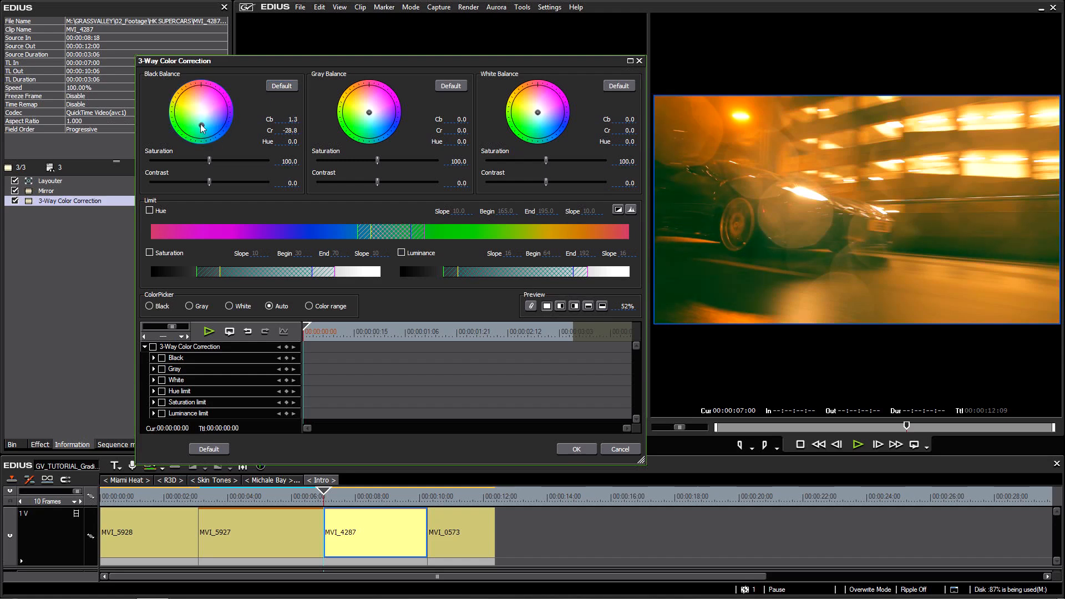
pyautogui.moveTo(201, 127); pyautogui.dragTo(182, 133)
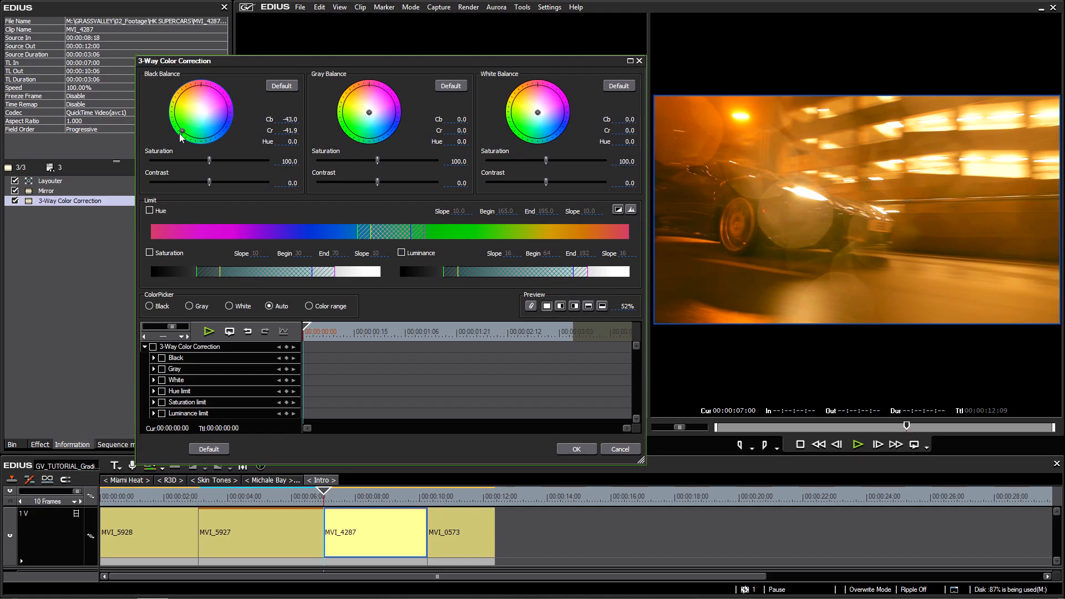
pyautogui.moveTo(181, 133); pyautogui.dragTo(183, 136)
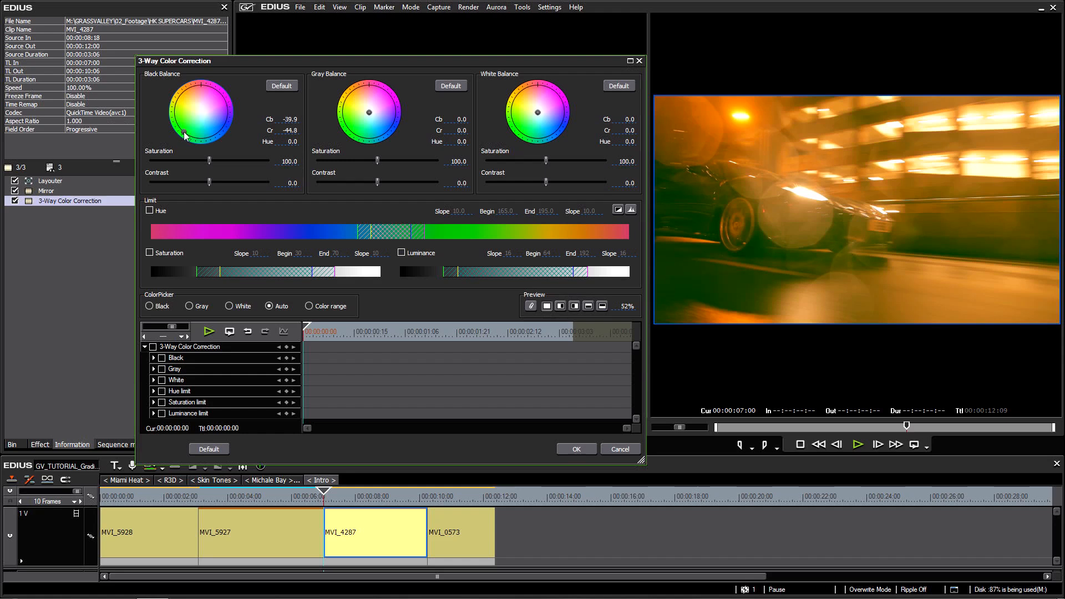
pyautogui.moveTo(184, 133); pyautogui.dragTo(190, 114)
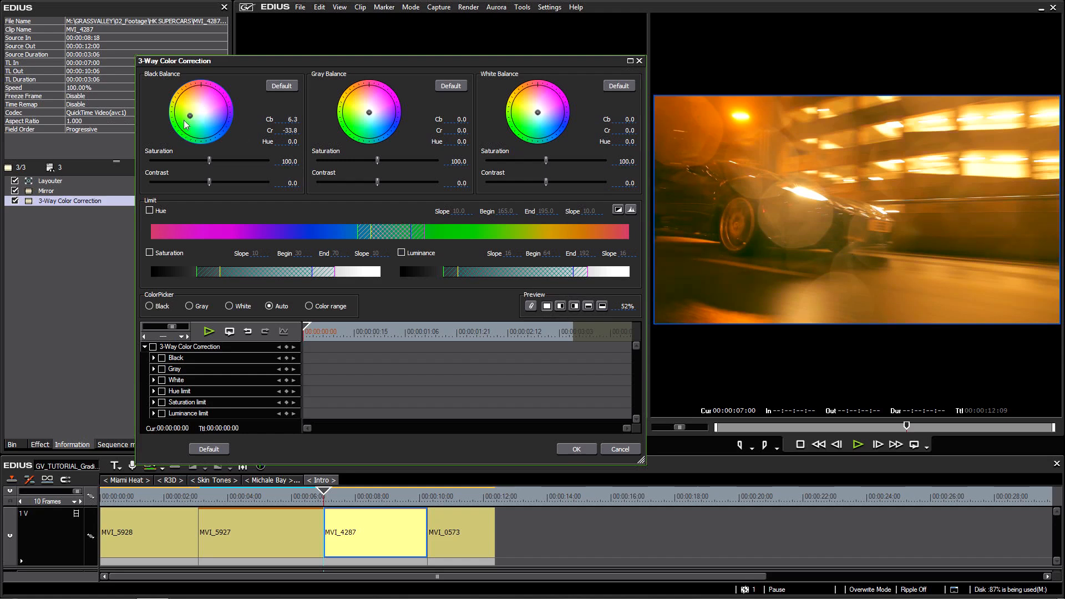
pyautogui.moveTo(190, 115); pyautogui.dragTo(208, 141)
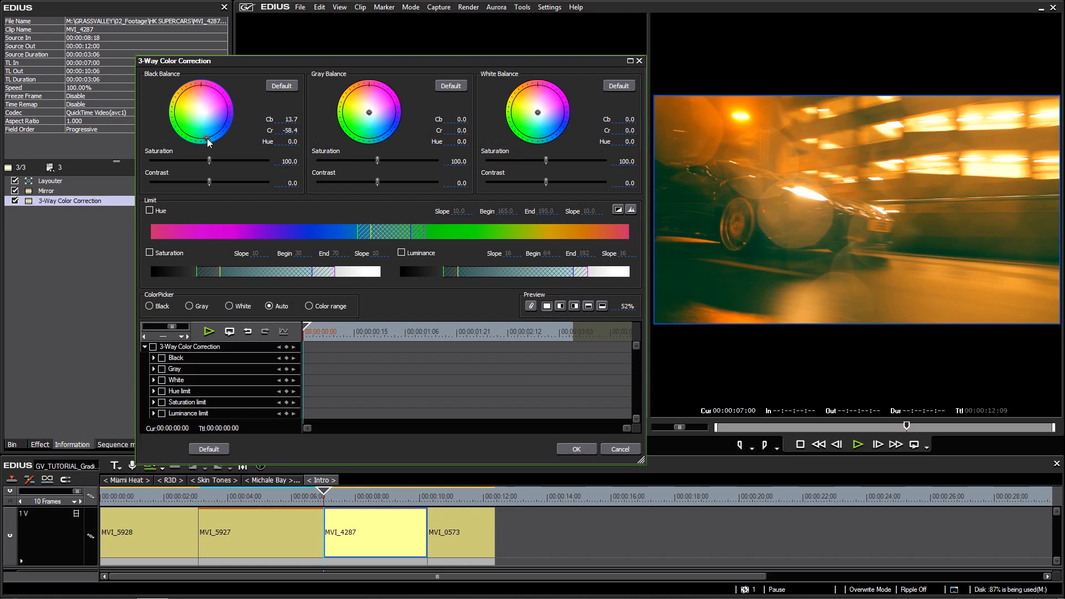
pyautogui.moveTo(208, 143); pyautogui.dragTo(196, 127)
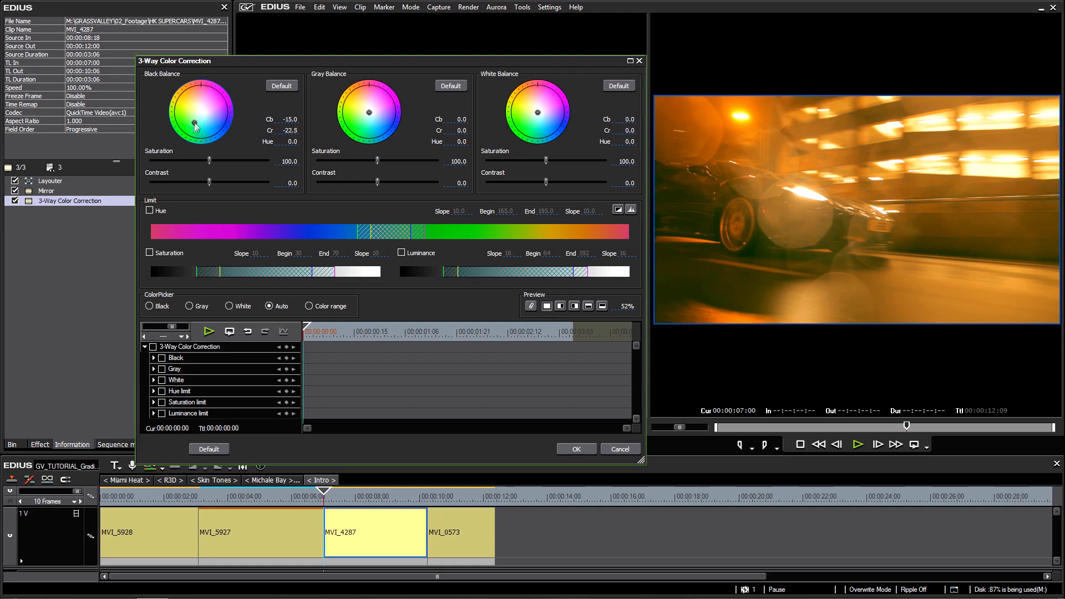
pyautogui.moveTo(197, 127); pyautogui.dragTo(198, 121)
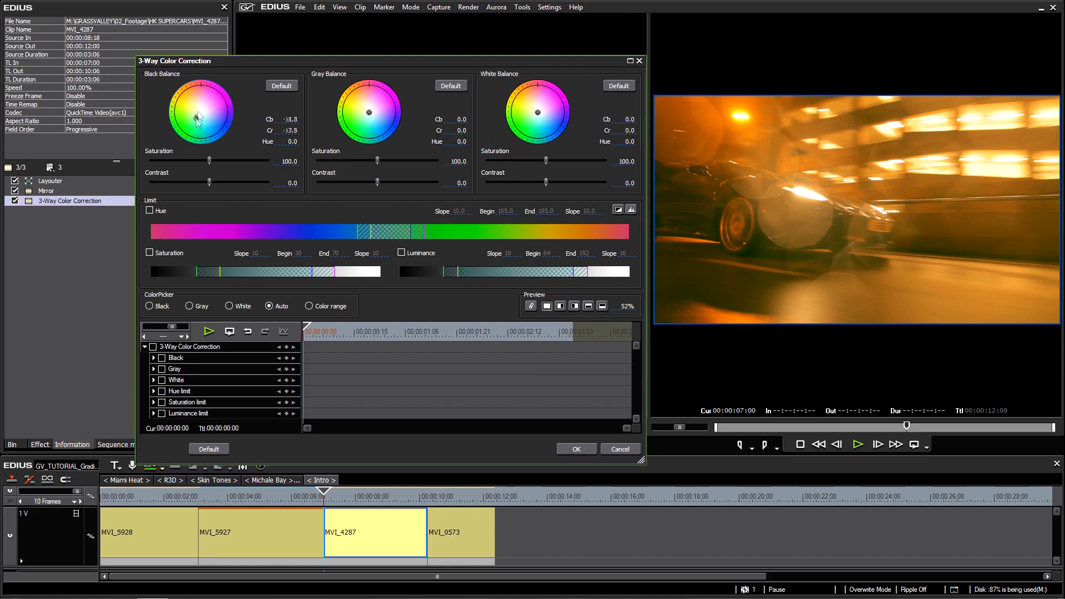
pyautogui.click(281, 85)
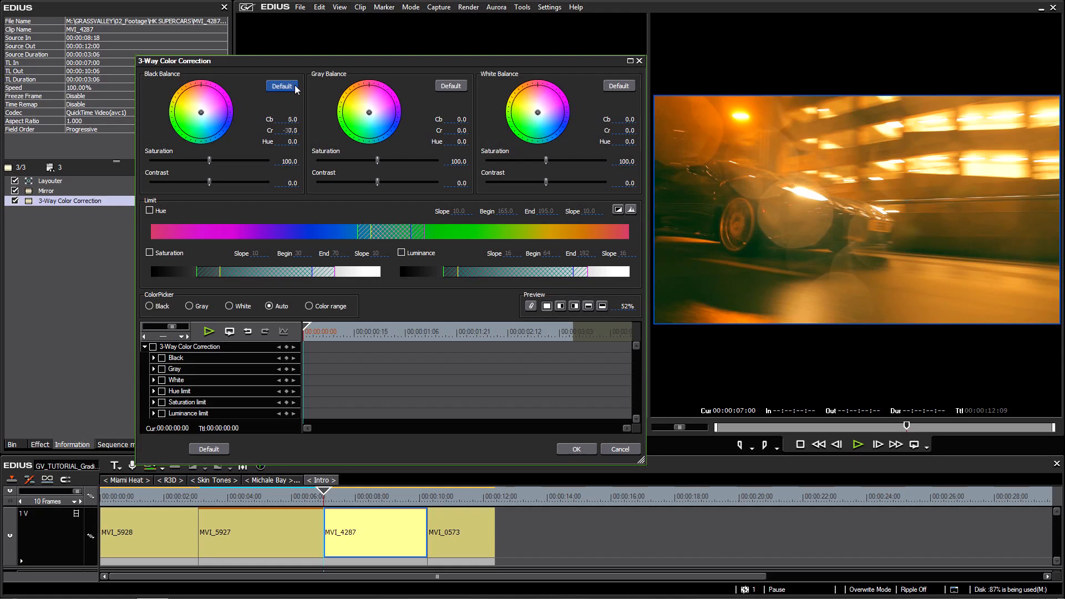
pyautogui.click(282, 85)
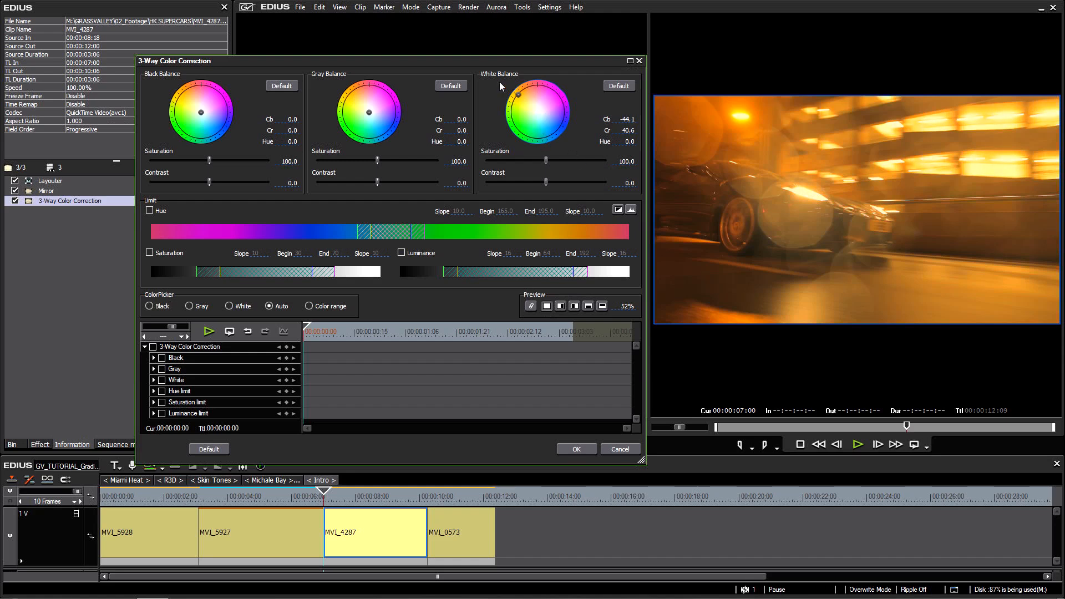
# - Preview green and magenta highlight tints on White Balance, then reset it to neutral
pyautogui.moveTo(516, 94); pyautogui.dragTo(517, 129)
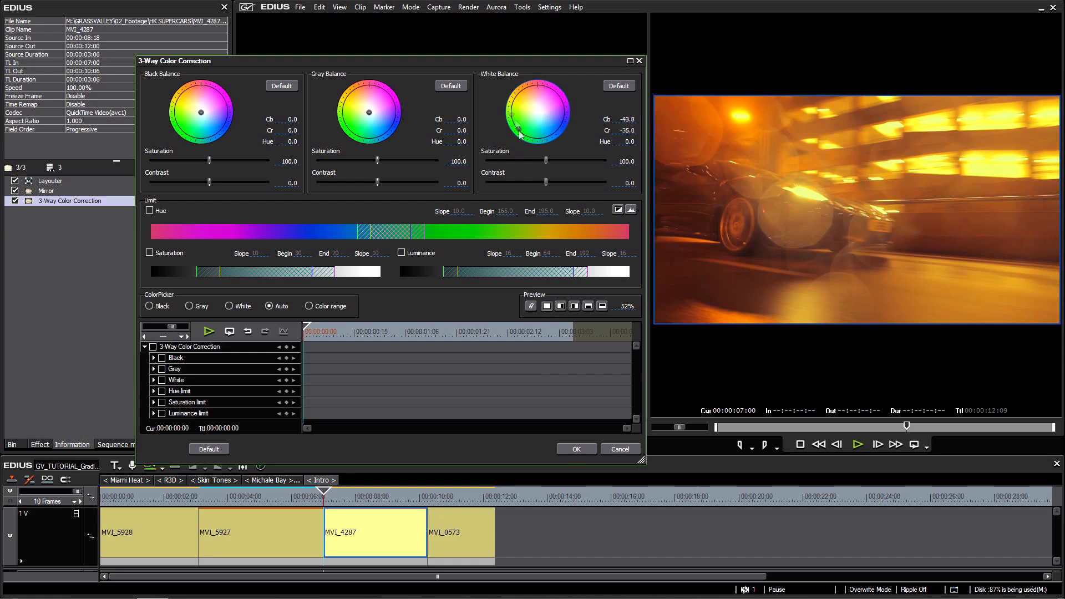
pyautogui.moveTo(518, 131); pyautogui.dragTo(536, 112)
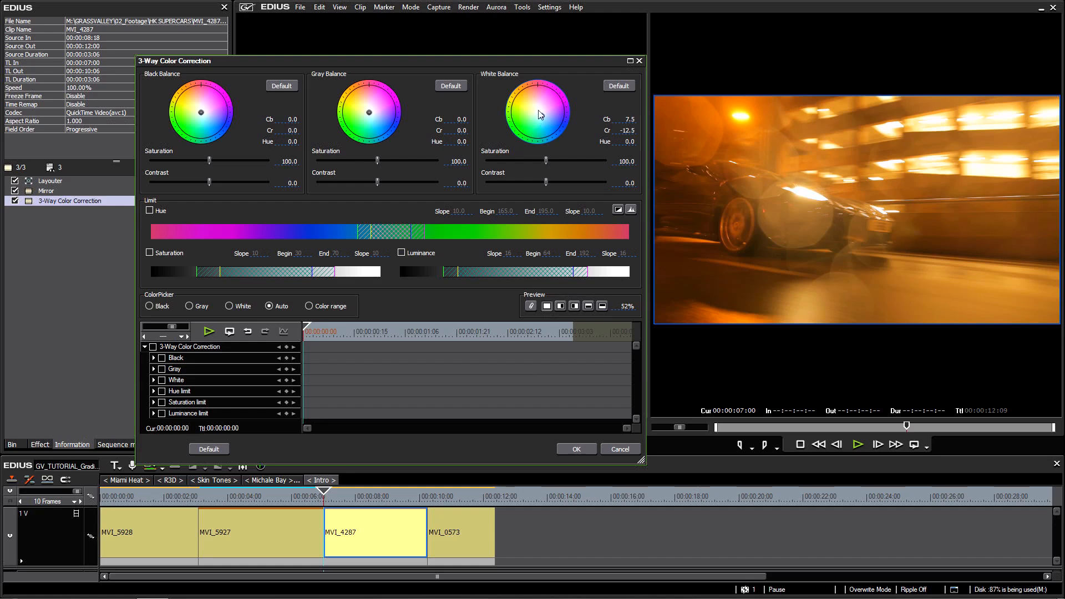
pyautogui.moveTo(549, 102); pyautogui.dragTo(530, 121)
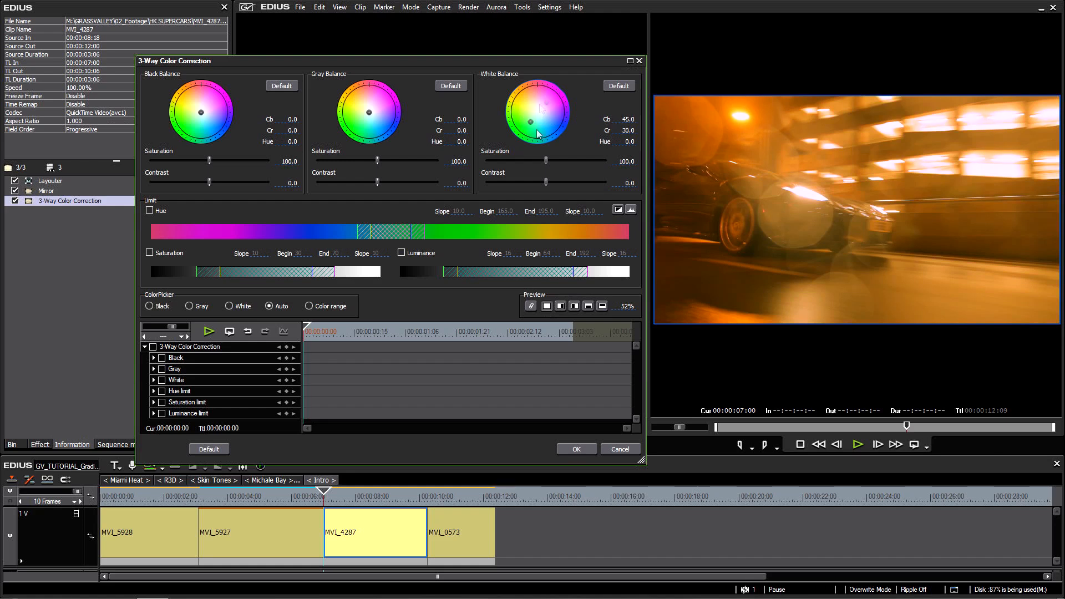
pyautogui.click(617, 85)
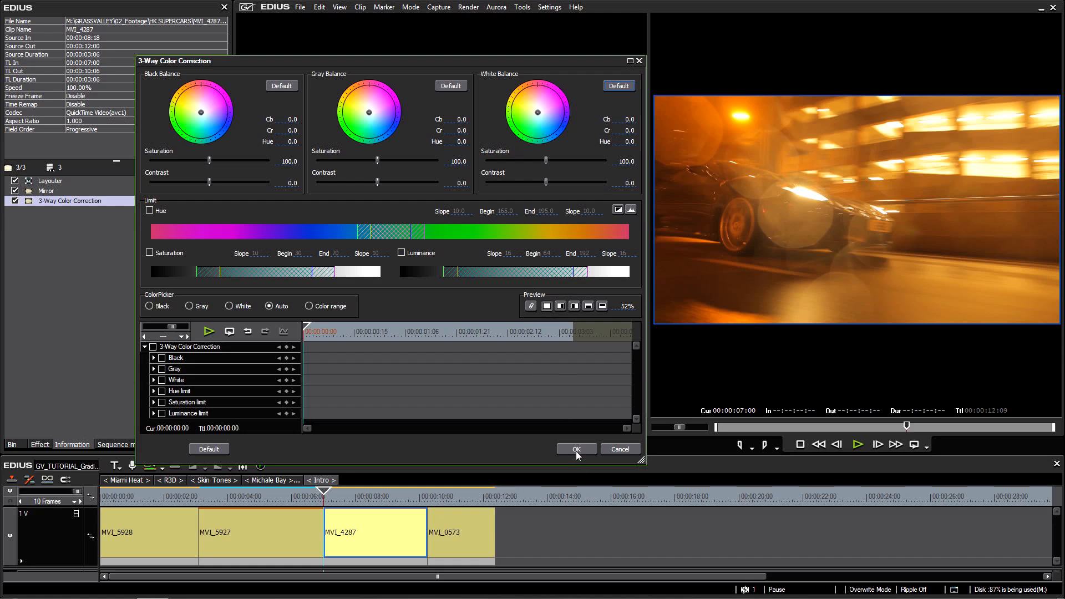
# - Close 3-Way Color Correction and open Color Balance settings on the car clip
pyautogui.click(575, 448)
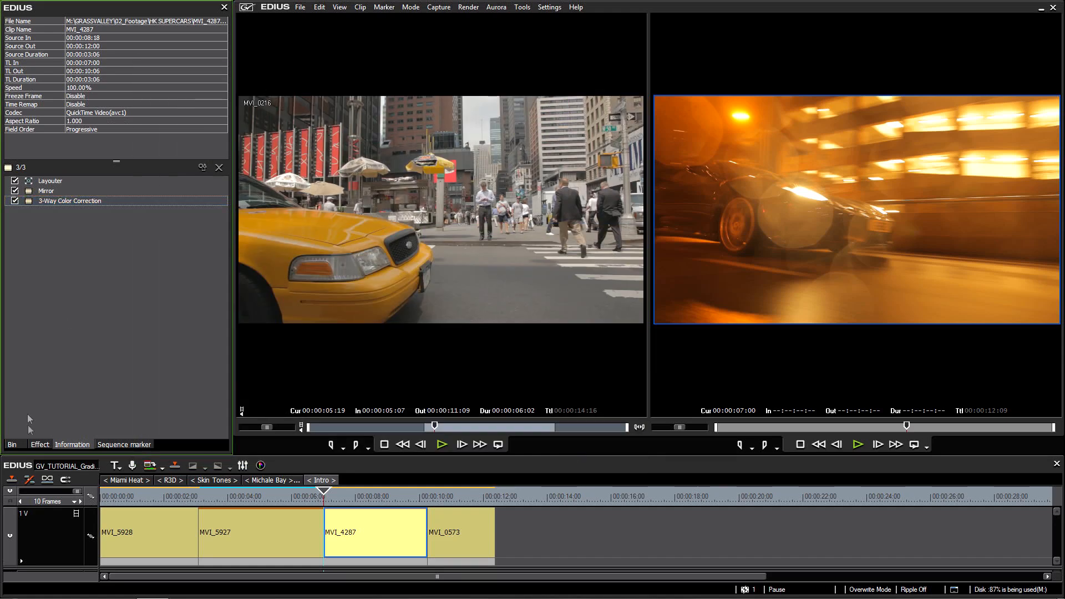
pyautogui.click(40, 444)
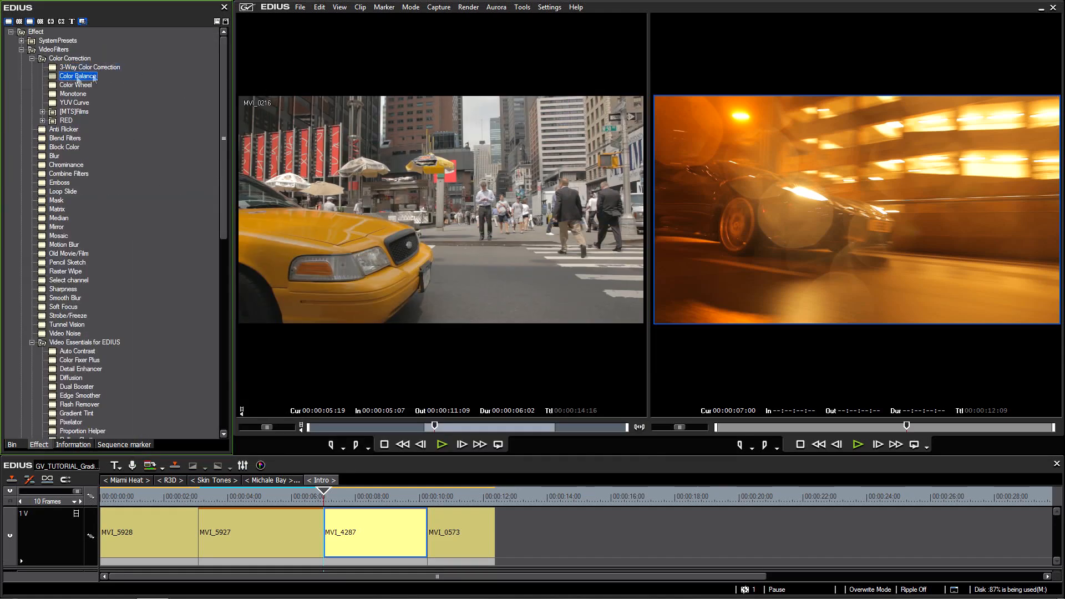
pyautogui.click(376, 532)
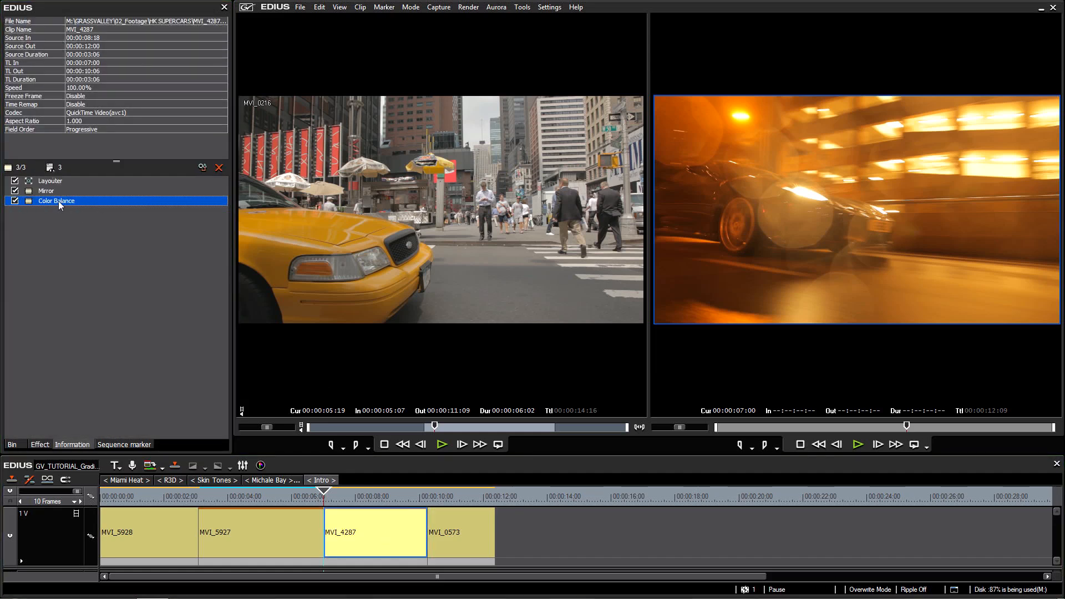
pyautogui.doubleClick(55, 201)
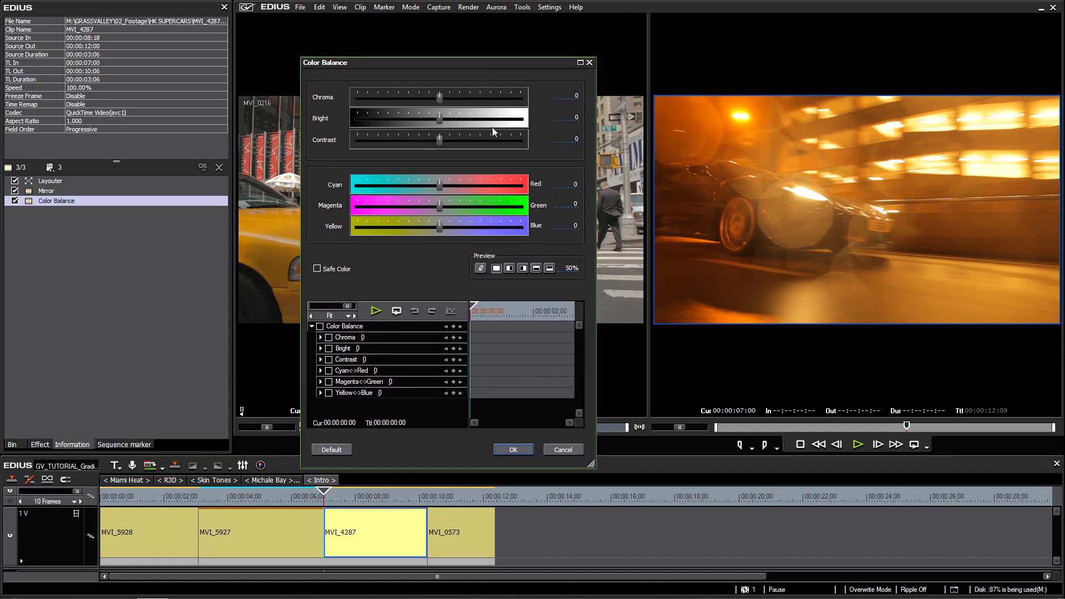
# - Try several saturation levels with the Color Balance Chroma slider, settling it at -37
pyautogui.moveTo(441, 63); pyautogui.dragTo(491, 55)
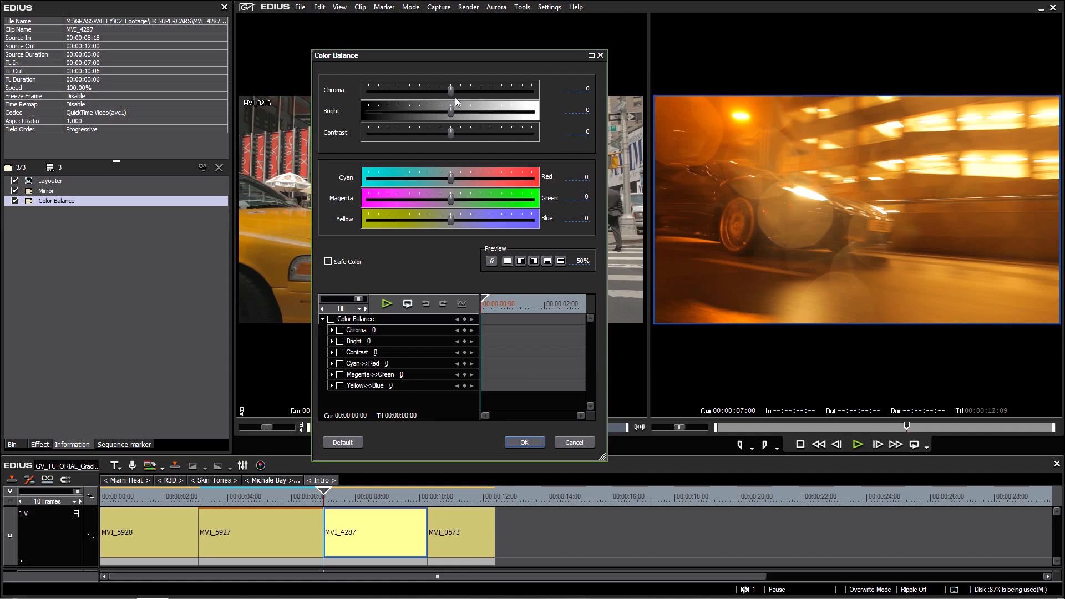
pyautogui.moveTo(456, 86)
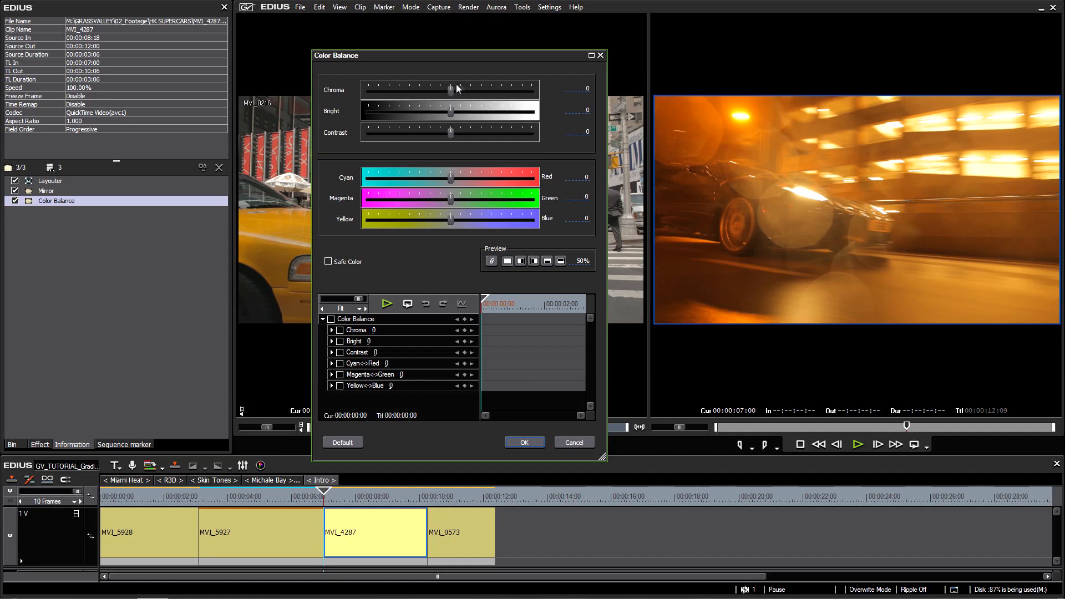
pyautogui.moveTo(450, 89); pyautogui.dragTo(466, 89)
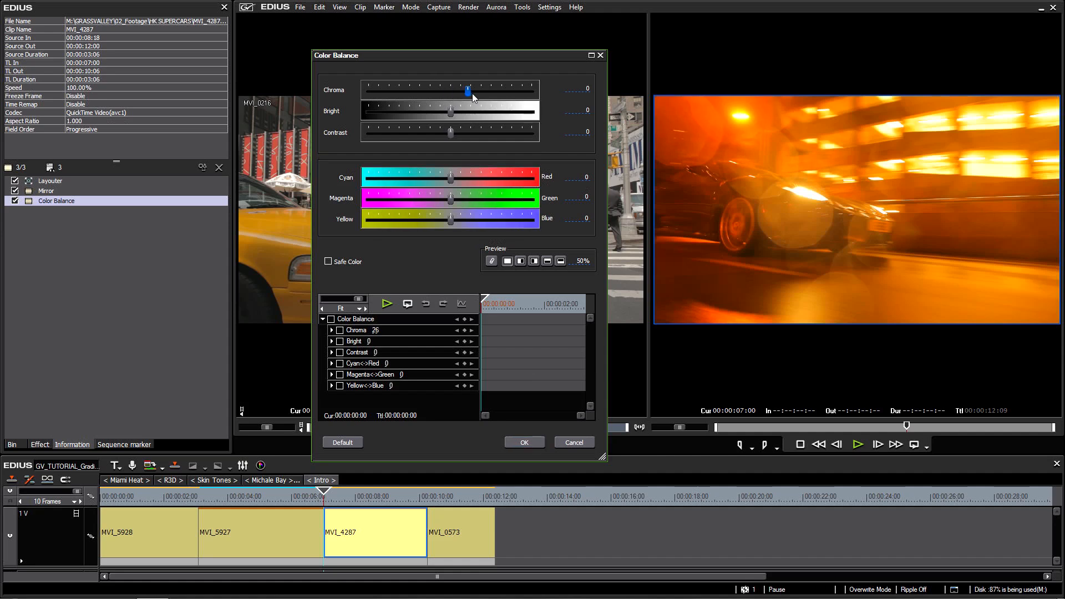
pyautogui.moveTo(467, 91); pyautogui.dragTo(469, 92)
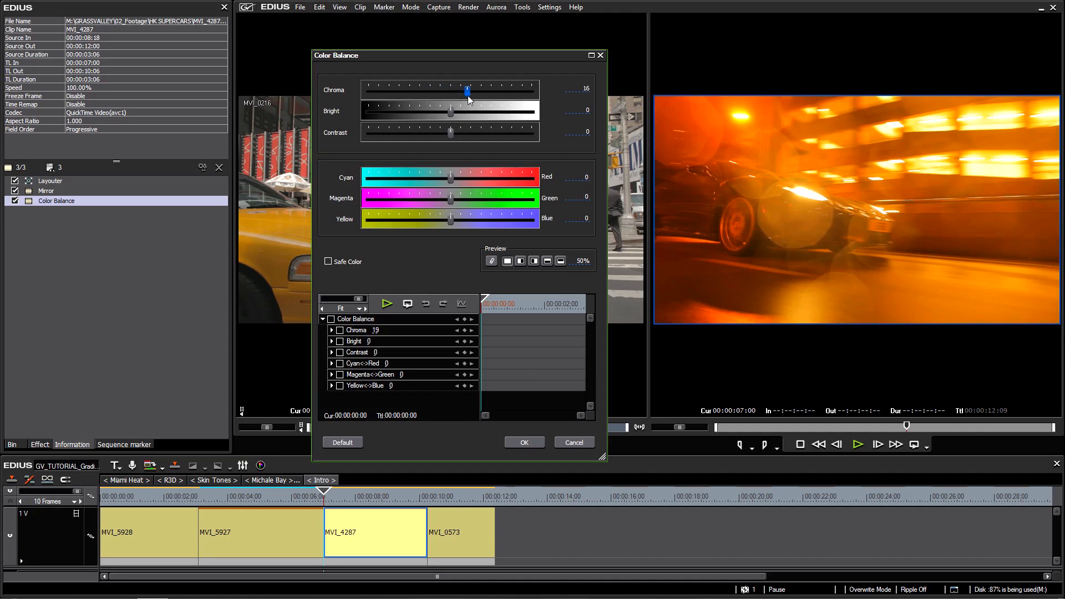
pyautogui.moveTo(465, 91); pyautogui.dragTo(437, 92)
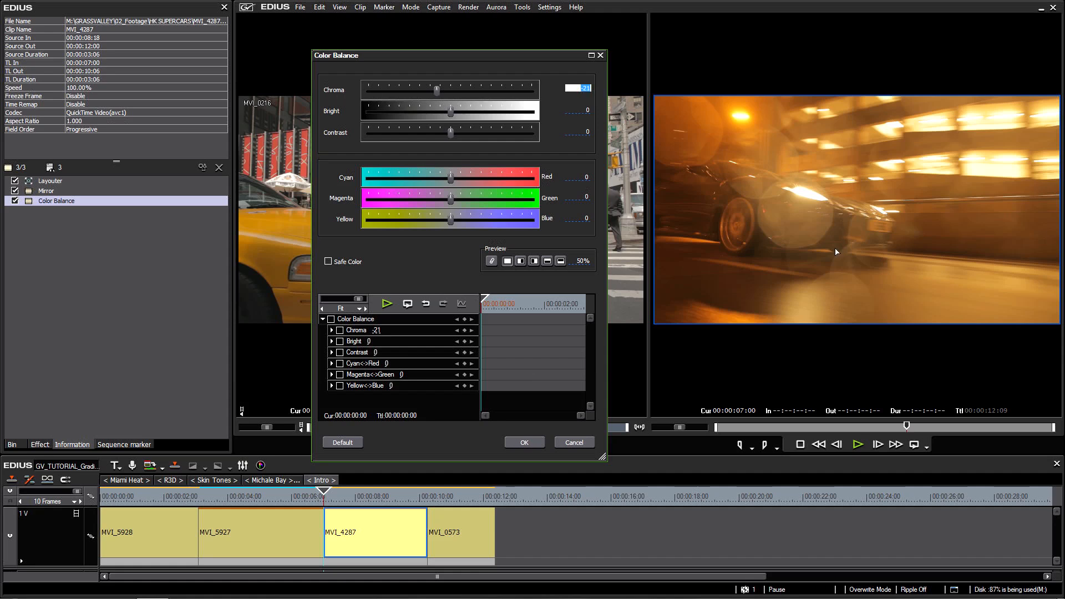
pyautogui.moveTo(842, 185)
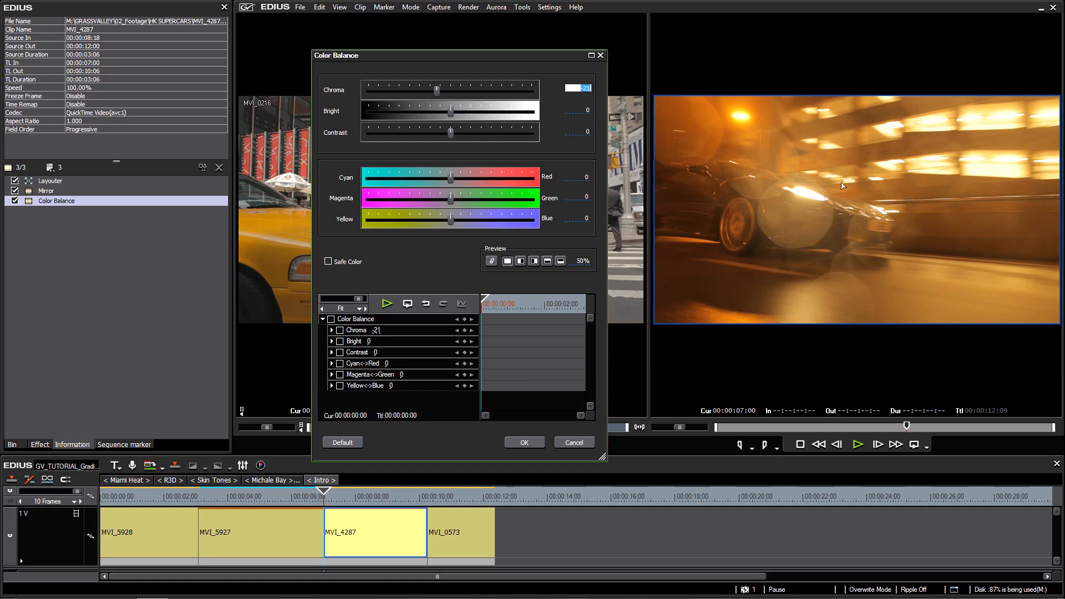
pyautogui.moveTo(602, 98)
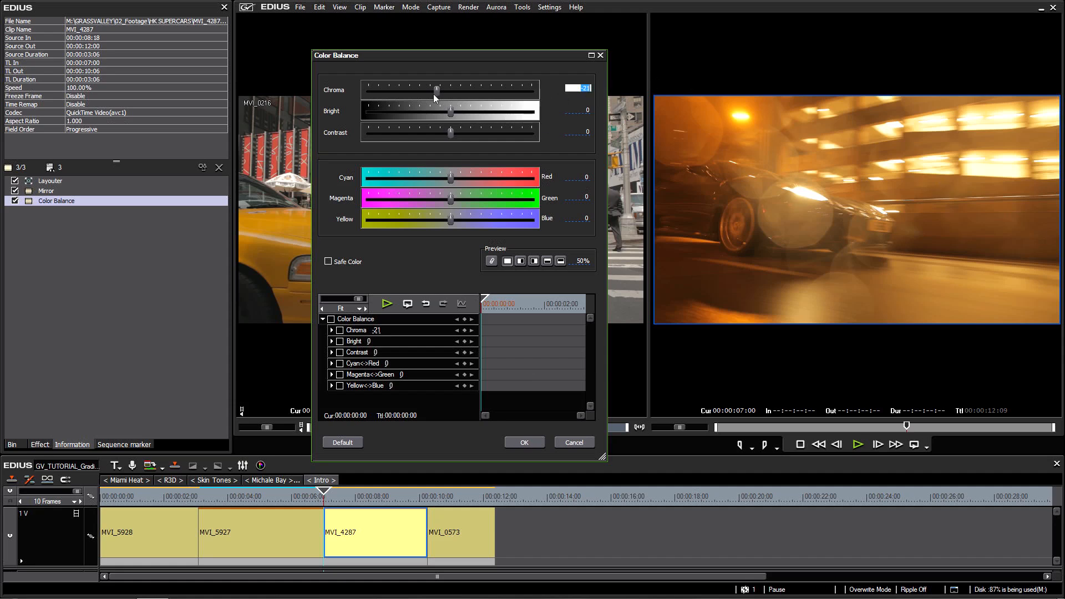
pyautogui.moveTo(435, 92); pyautogui.dragTo(460, 92)
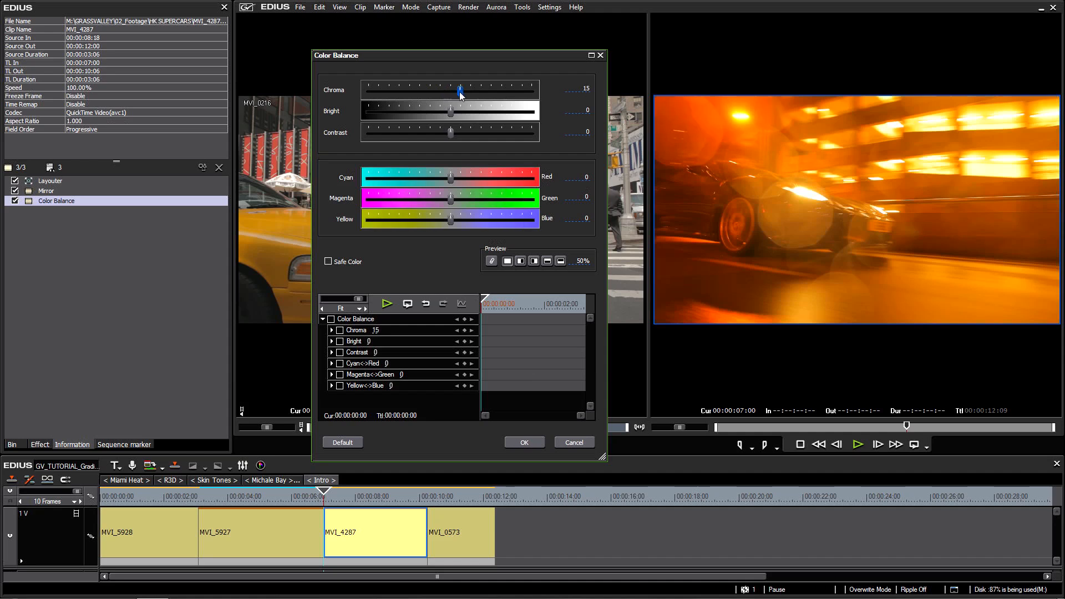
pyautogui.moveTo(461, 89); pyautogui.dragTo(447, 88)
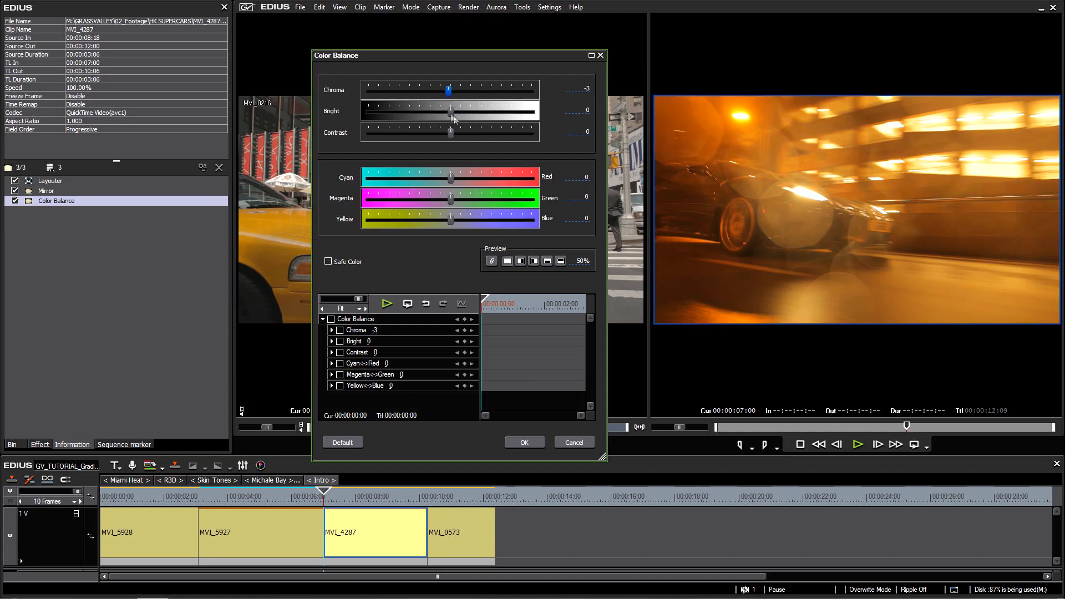
# - Set Bright 19, Contrast 18, and Cyan/Red -7, Magenta/Green 3, Yellow/Blue 6
pyautogui.moveTo(450, 111); pyautogui.dragTo(435, 111)
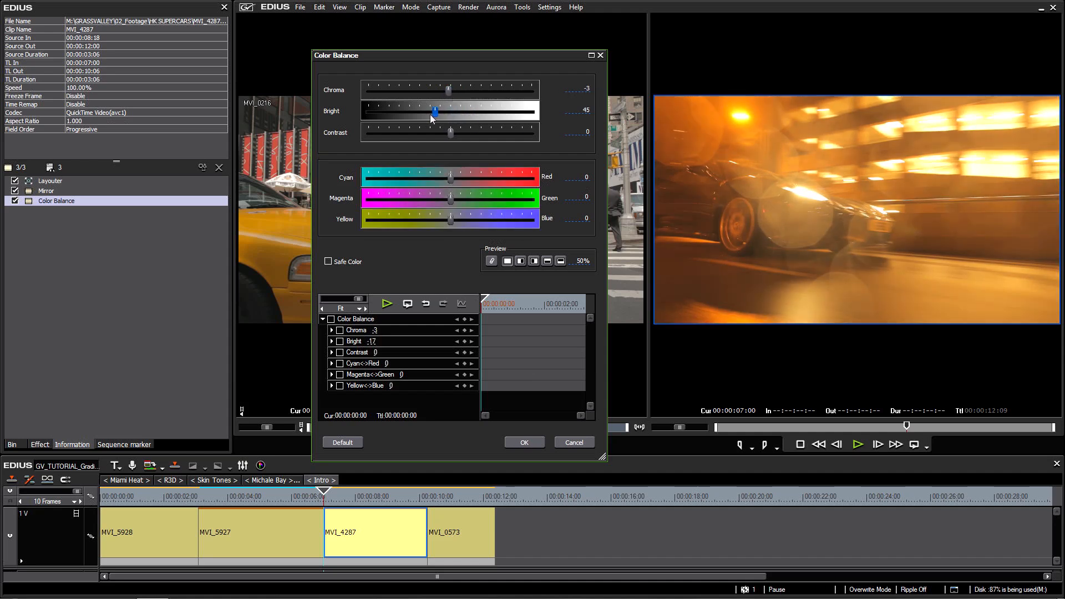
pyautogui.moveTo(435, 111); pyautogui.dragTo(480, 111)
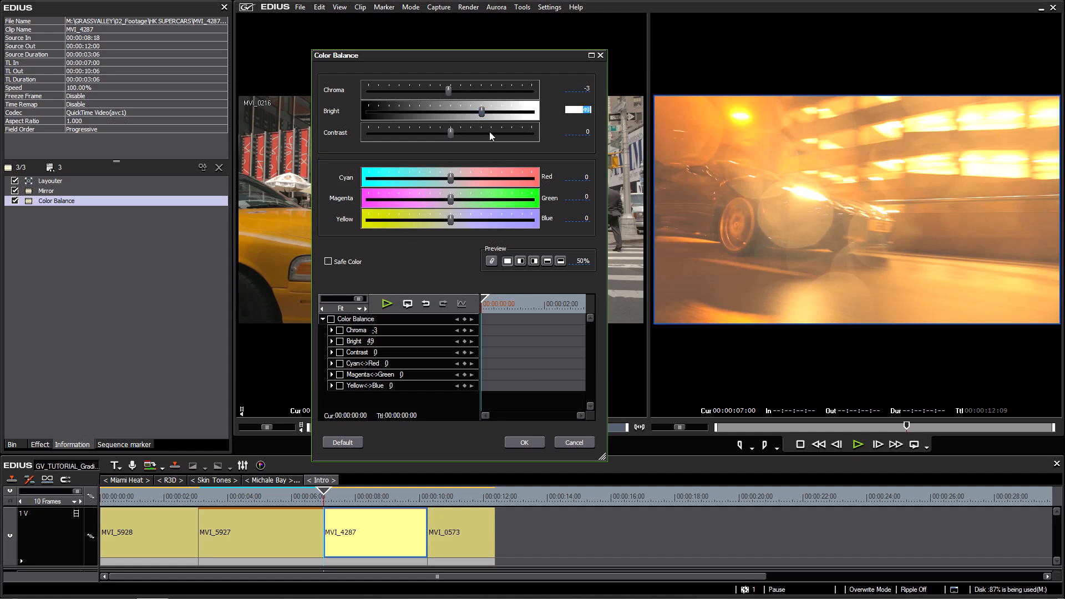
pyautogui.moveTo(481, 111); pyautogui.dragTo(450, 111)
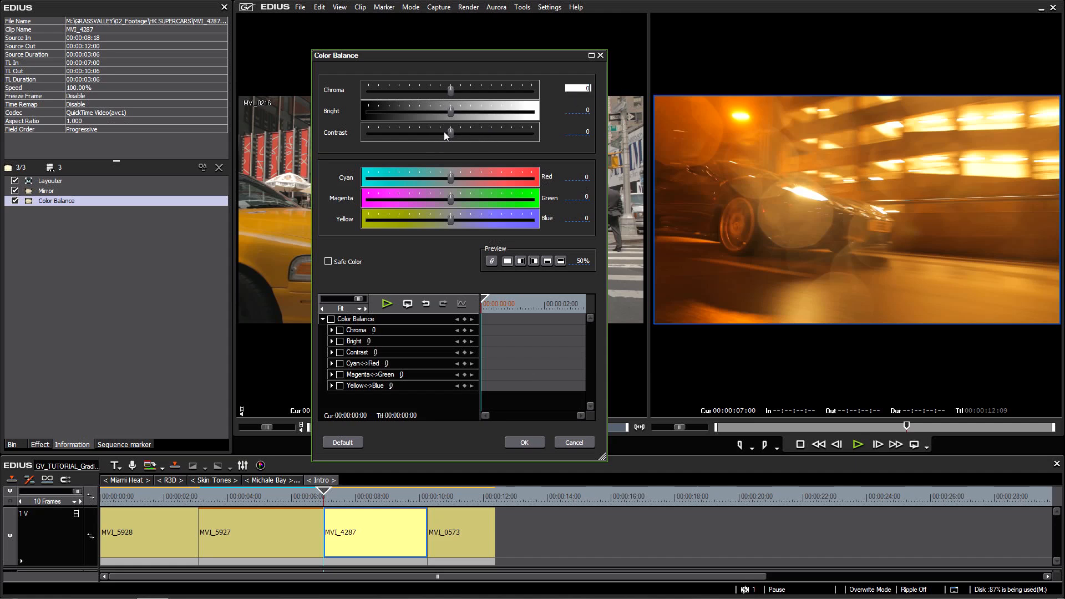
pyautogui.moveTo(450, 132); pyautogui.dragTo(438, 132)
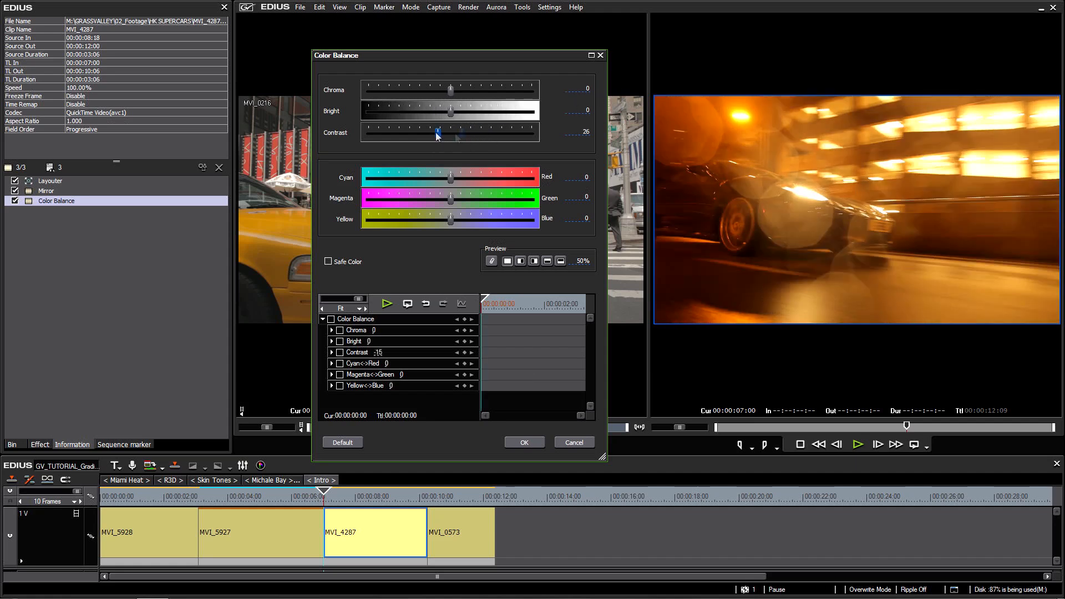
pyautogui.moveTo(437, 133); pyautogui.dragTo(467, 133)
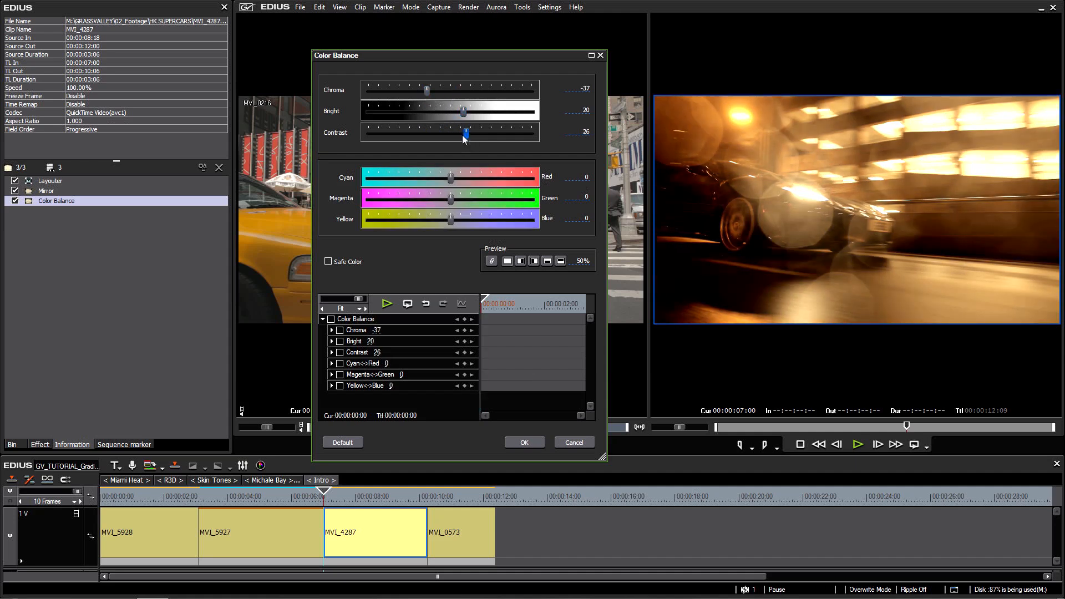
pyautogui.moveTo(465, 132); pyautogui.dragTo(460, 133)
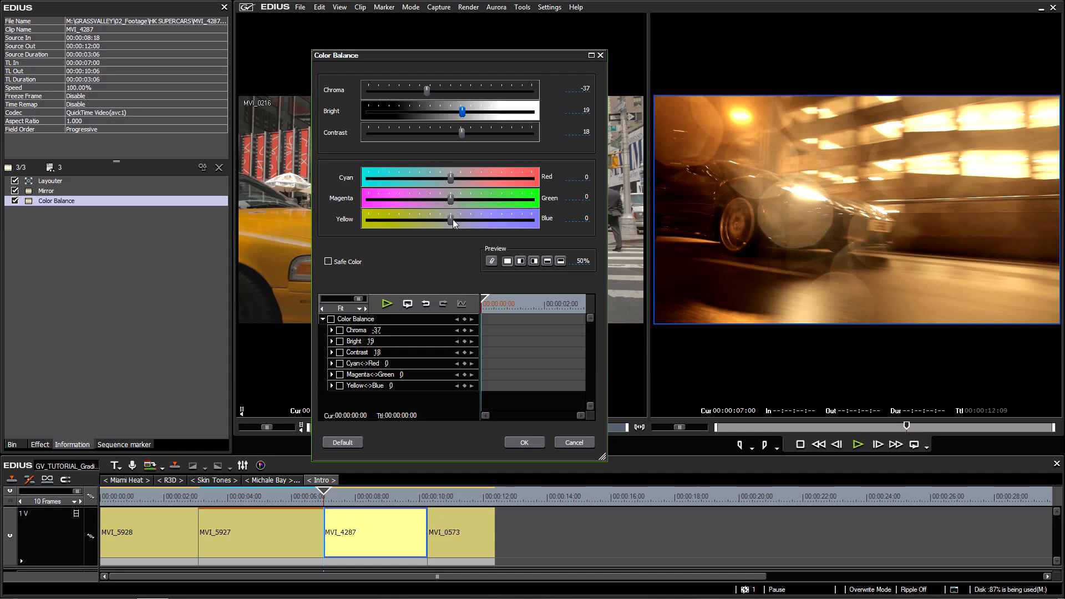
pyautogui.moveTo(450, 177); pyautogui.dragTo(447, 177)
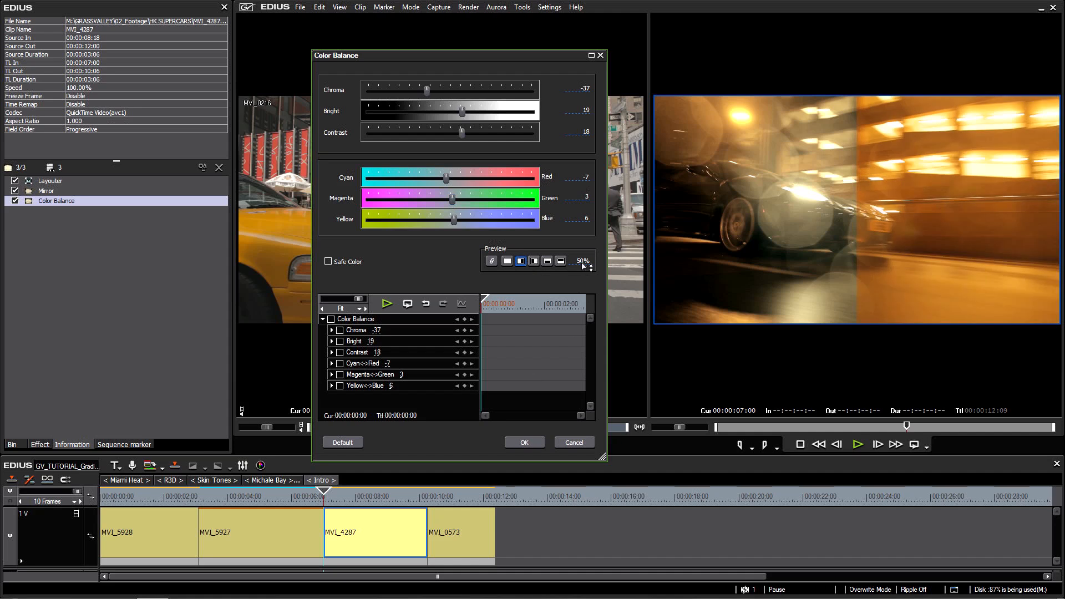
# - Set the Color Balance preview split to 100% to show the full grade
pyautogui.click(582, 260)
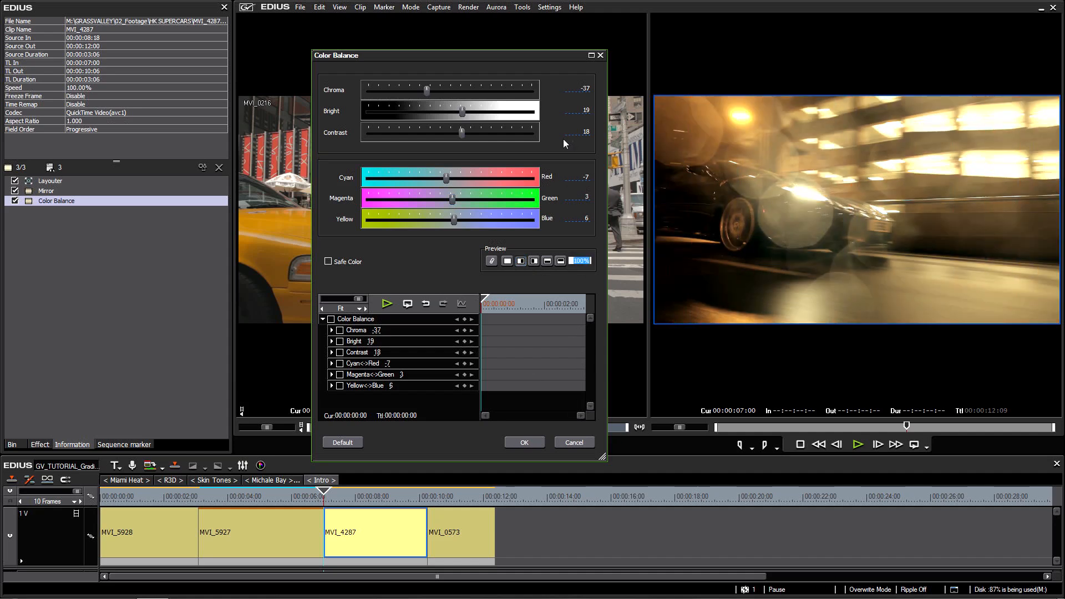
pyautogui.moveTo(563, 143)
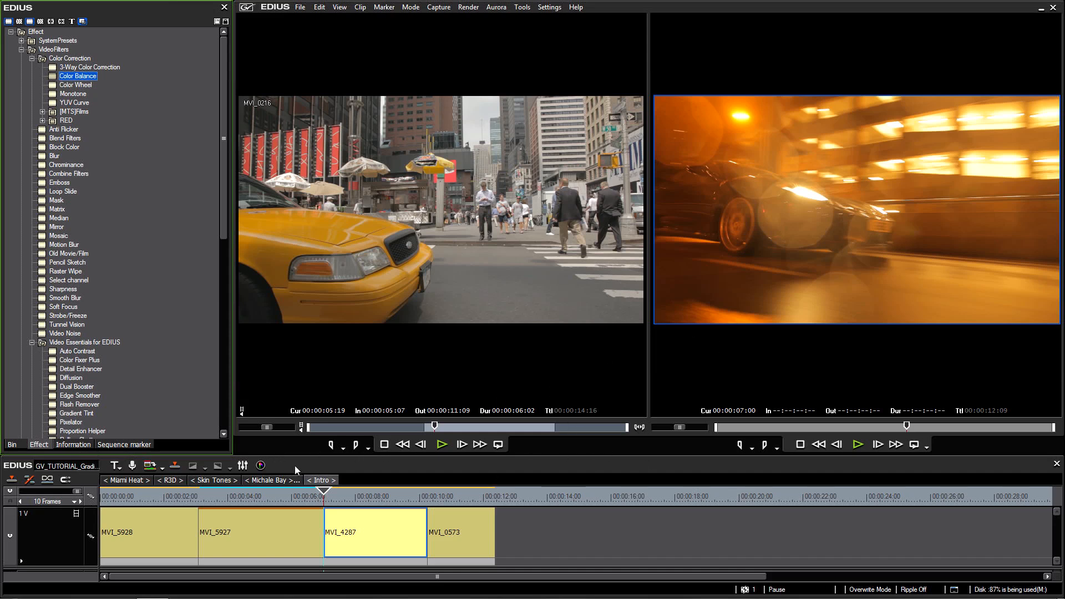
pyautogui.moveTo(967, 451)
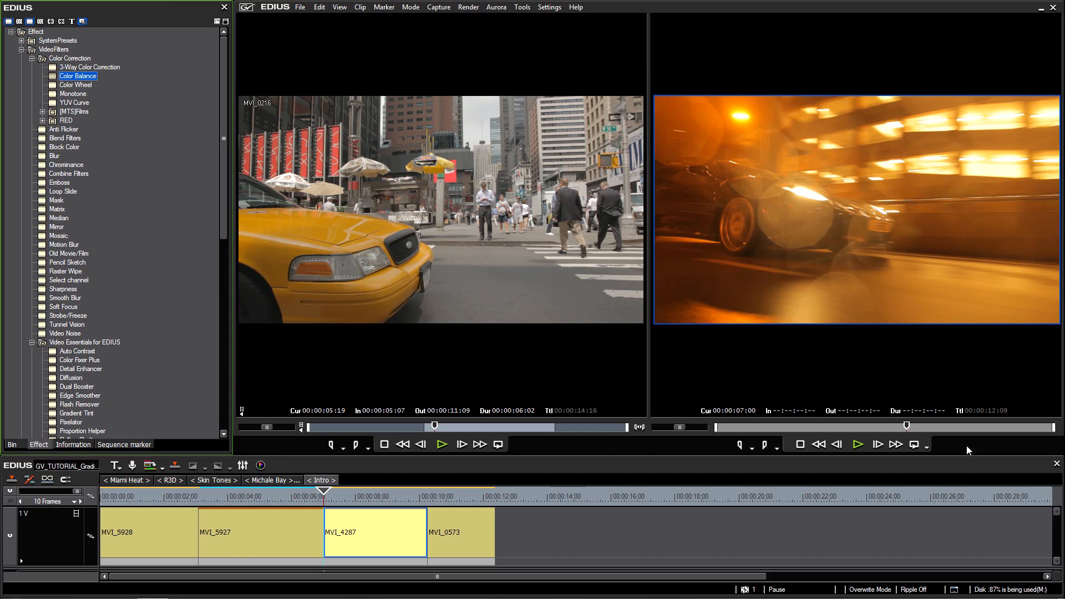
# - Float the Effect palette, then dock it showing Color Correction filters as large icons
pyautogui.click(333, 444)
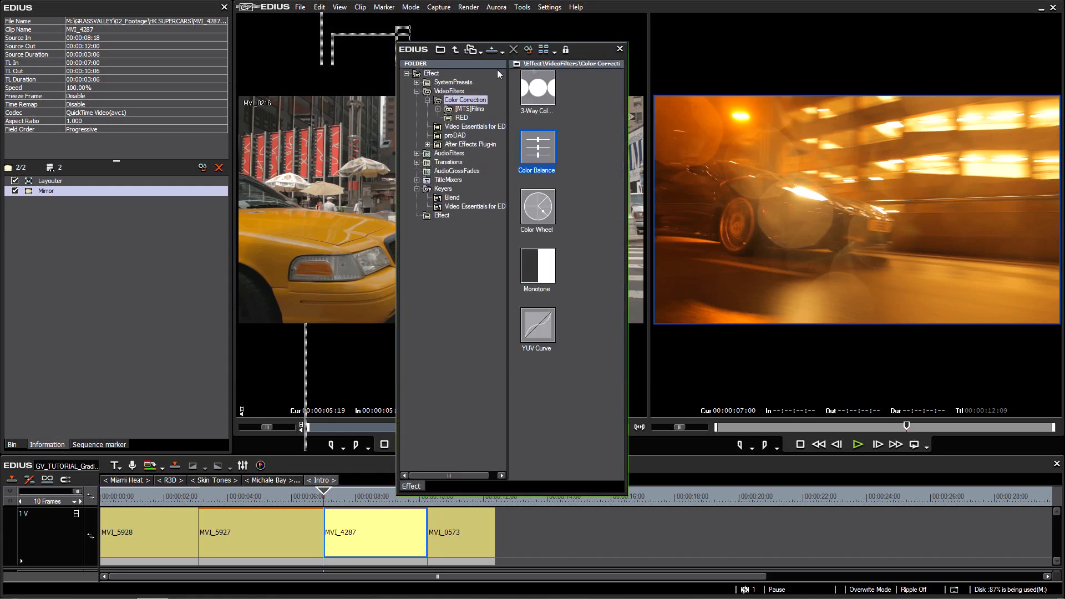
pyautogui.moveTo(550, 262)
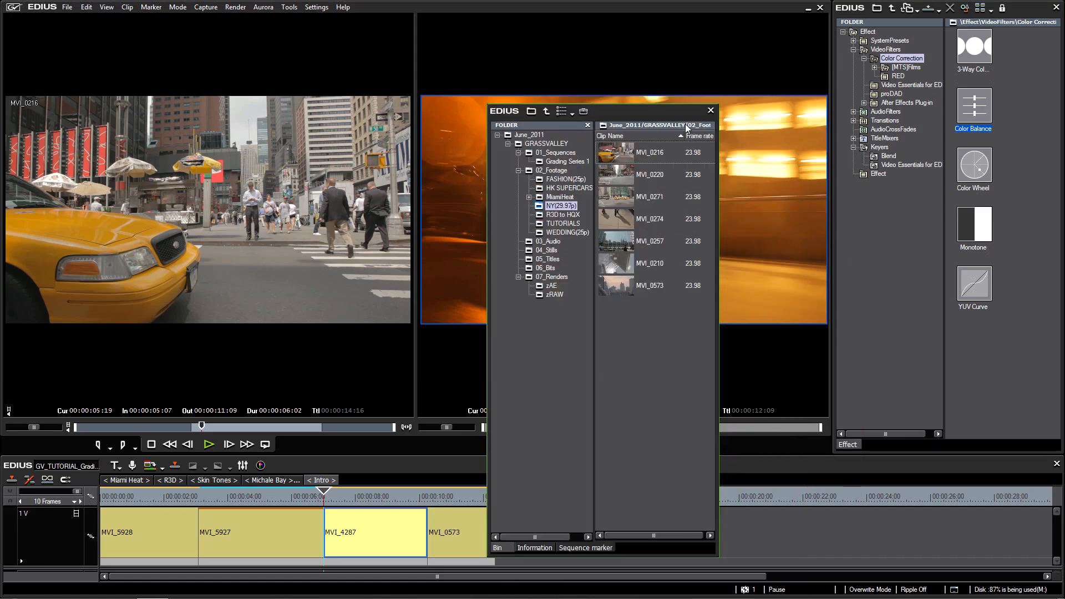
pyautogui.click(710, 110)
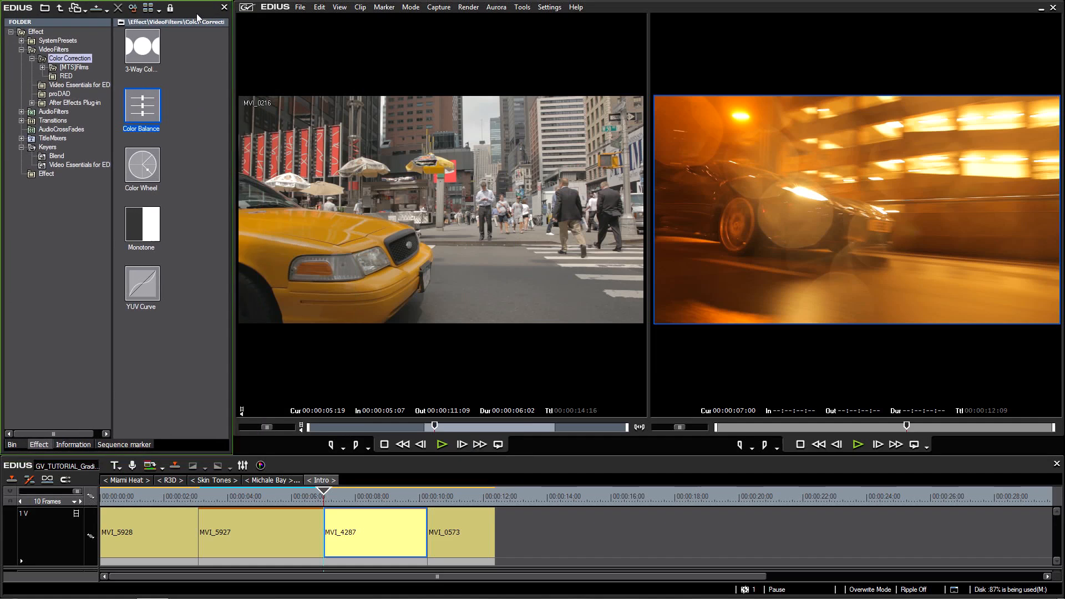
pyautogui.moveTo(372, 541)
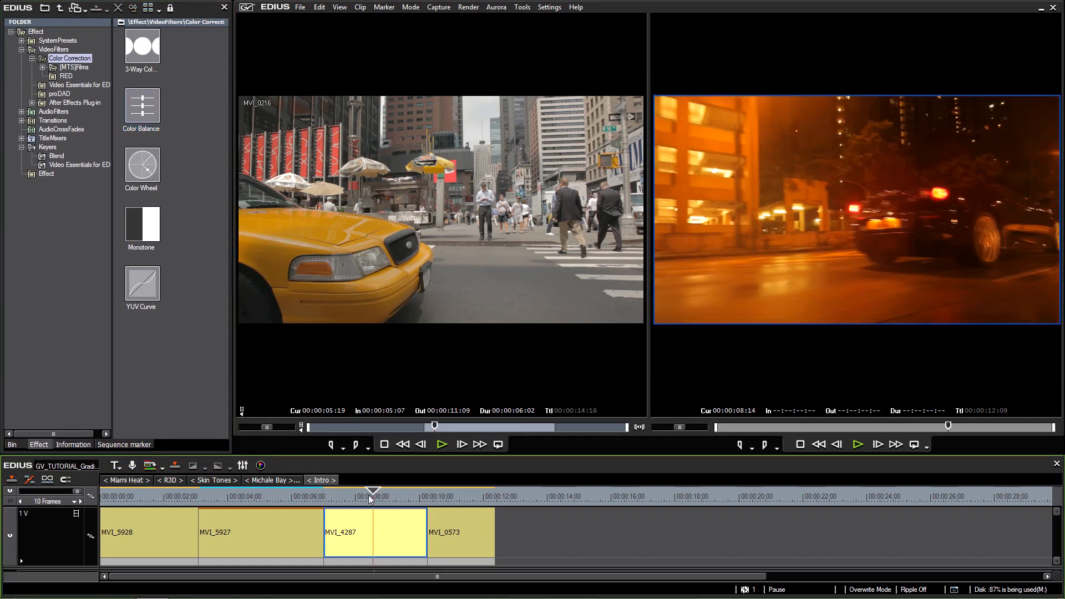
# - Delete the trial Color Balance filter from MVI_4287 and apply the YUV Curve filter
pyautogui.click(141, 281)
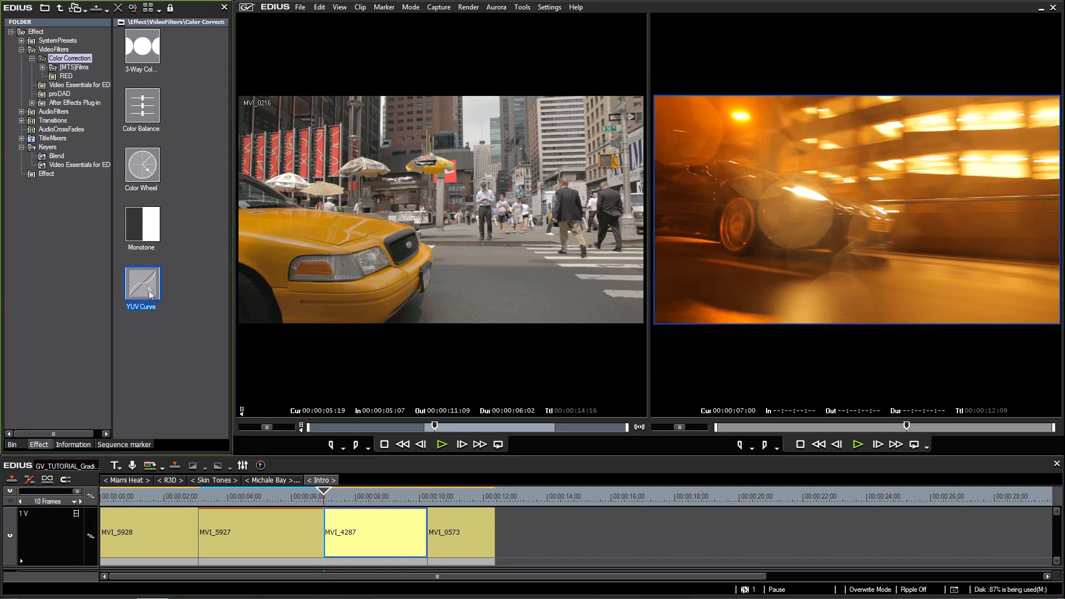
pyautogui.click(142, 109)
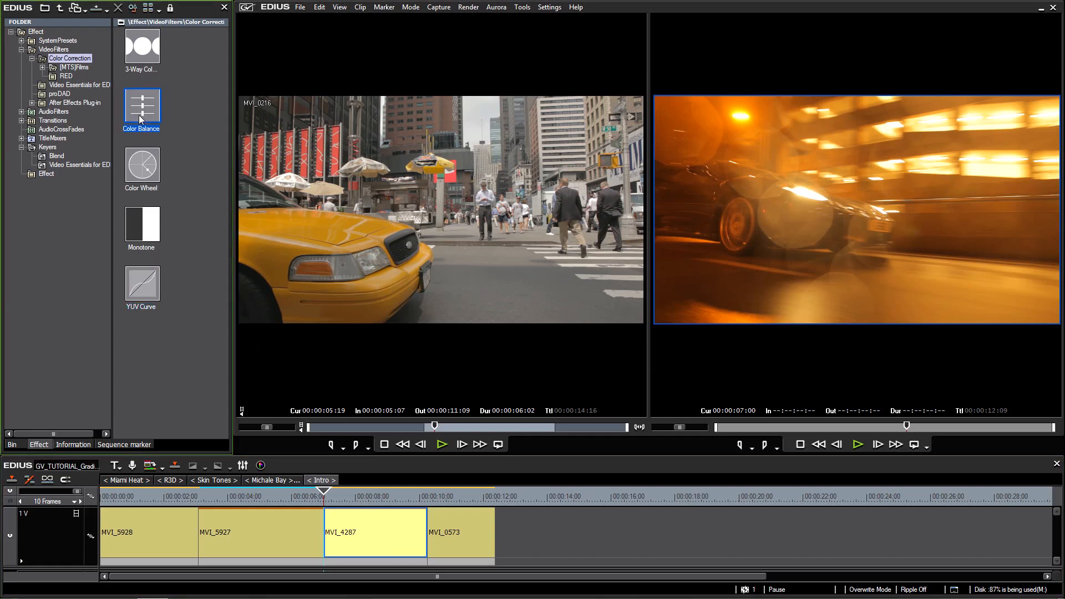
pyautogui.moveTo(399, 258)
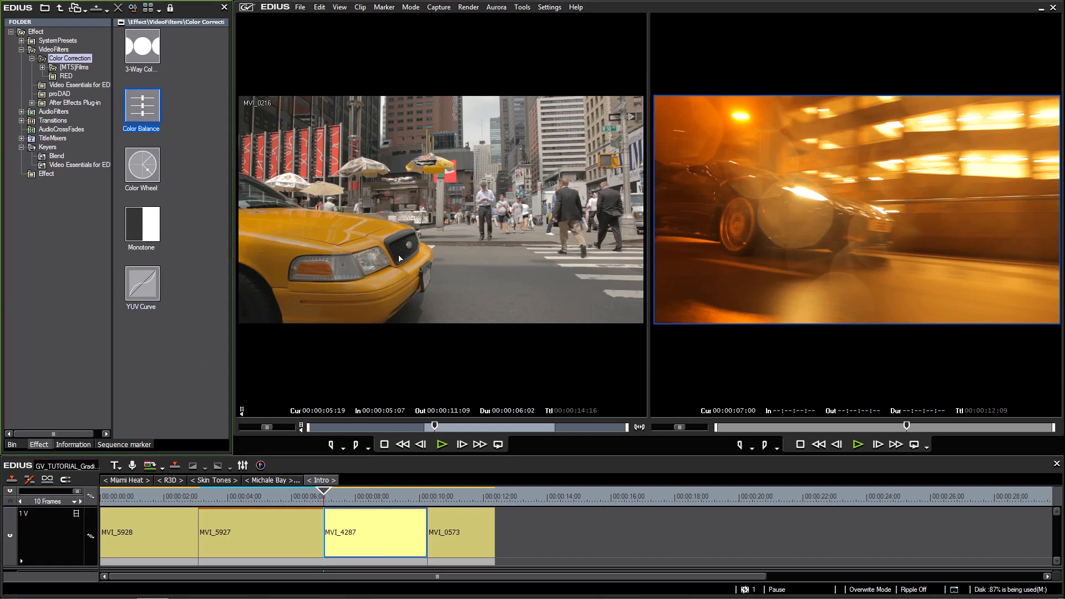
pyautogui.click(72, 444)
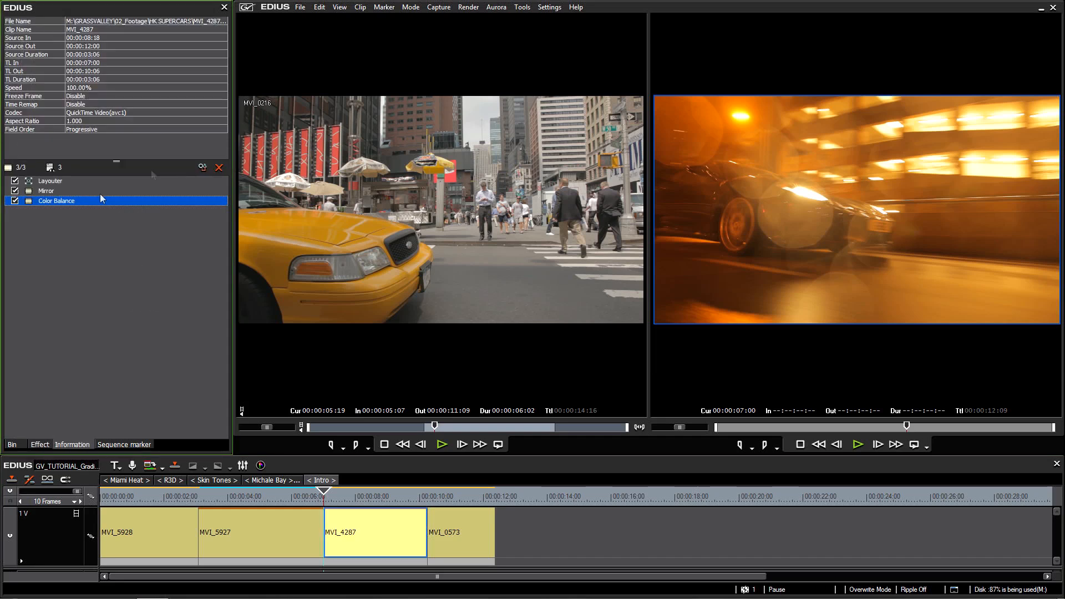
pyautogui.doubleClick(55, 200)
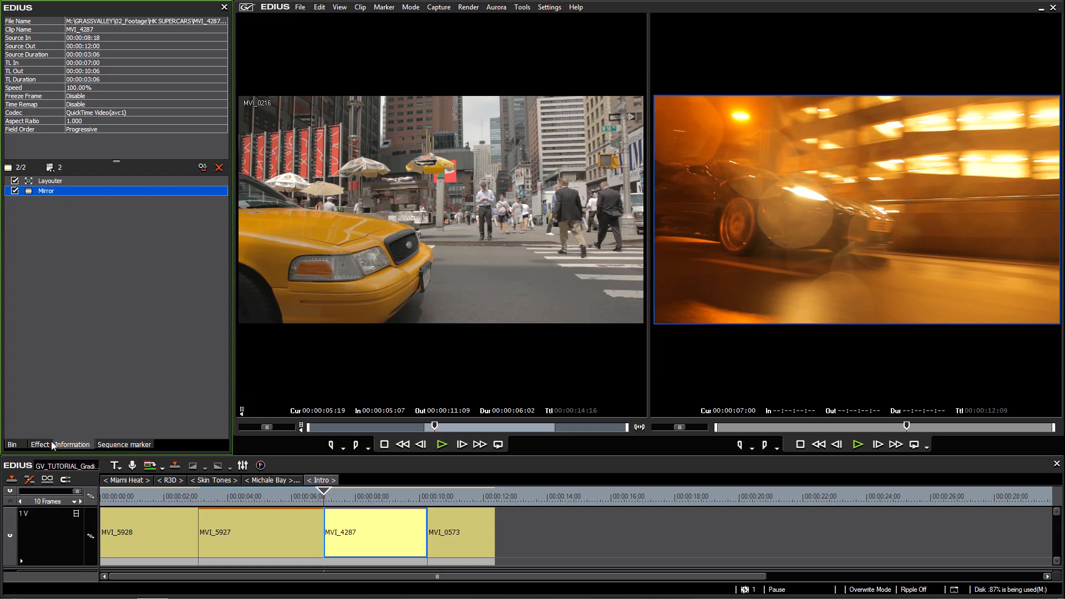
pyautogui.click(39, 444)
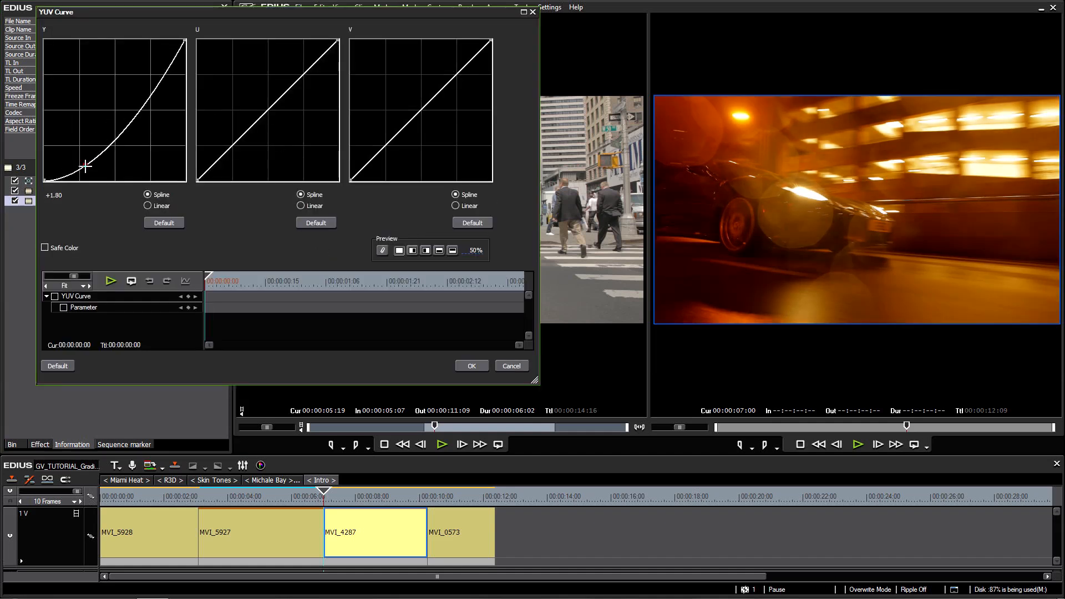
# - Reset the Y curve to Default, try yellow and red U/V bends, then straighten them
pyautogui.click(163, 222)
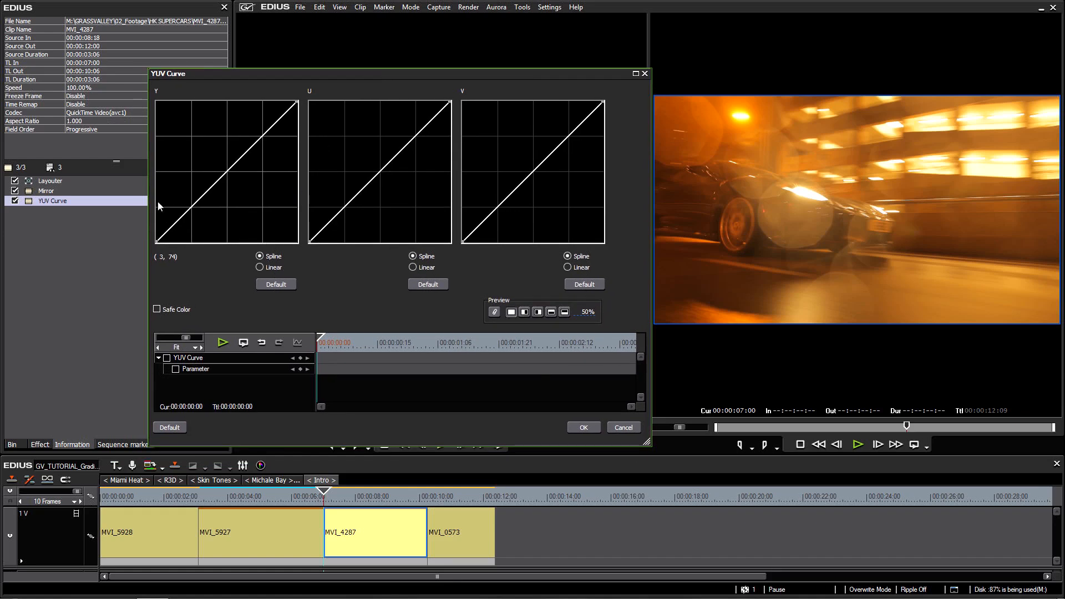
pyautogui.moveTo(246, 187)
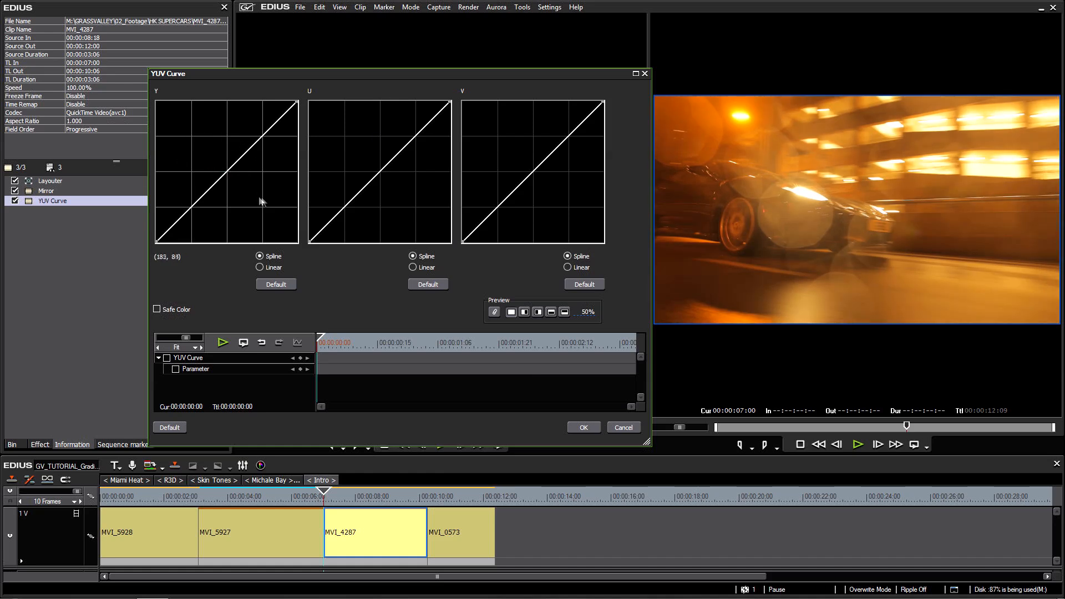
pyautogui.moveTo(509, 198)
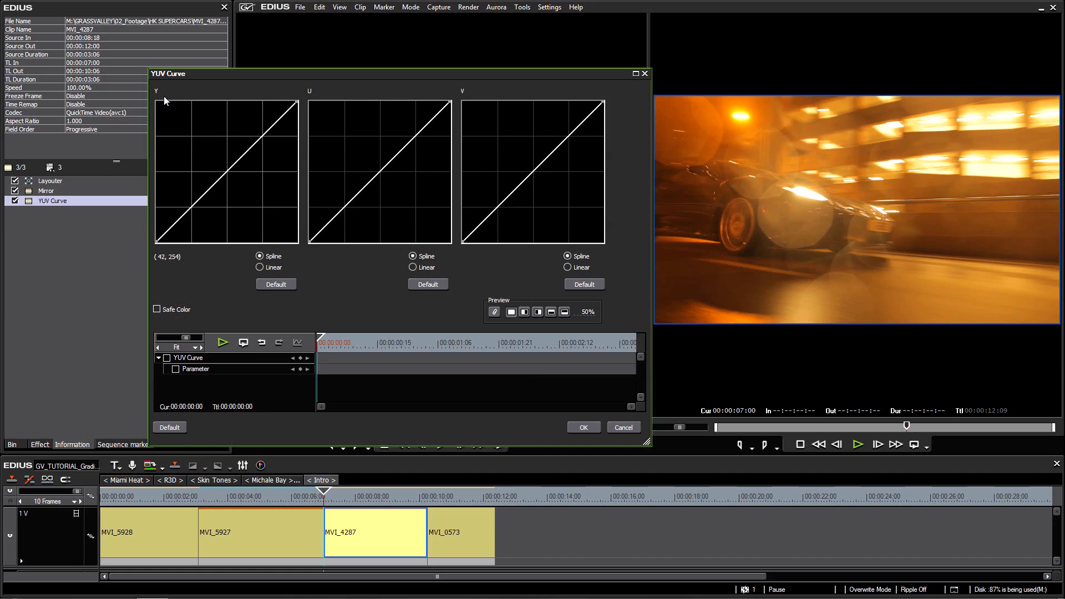
pyautogui.moveTo(201, 175)
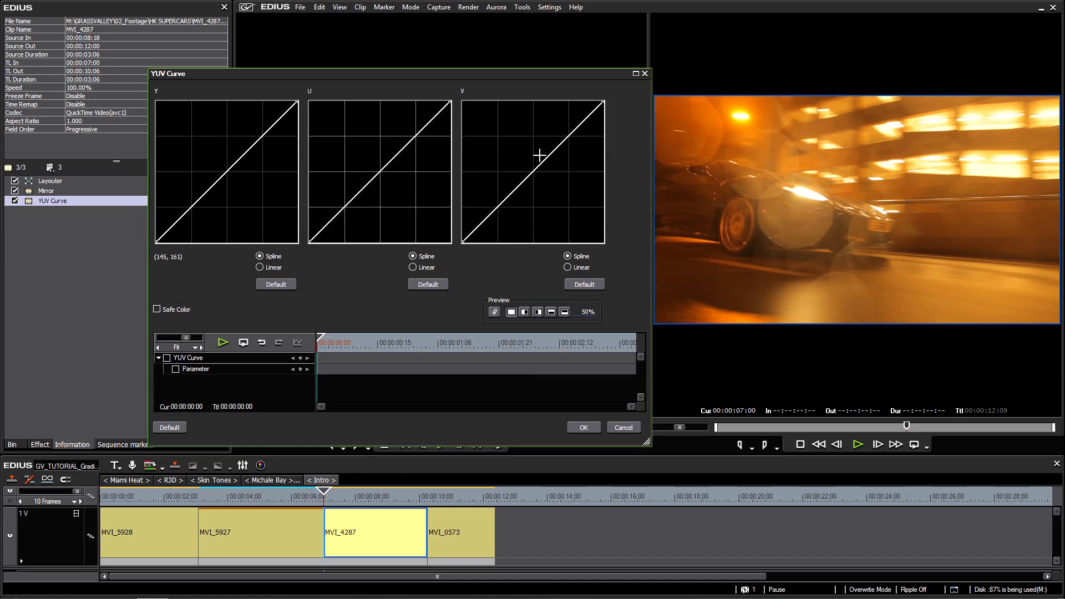
pyautogui.moveTo(539, 155); pyautogui.dragTo(567, 188)
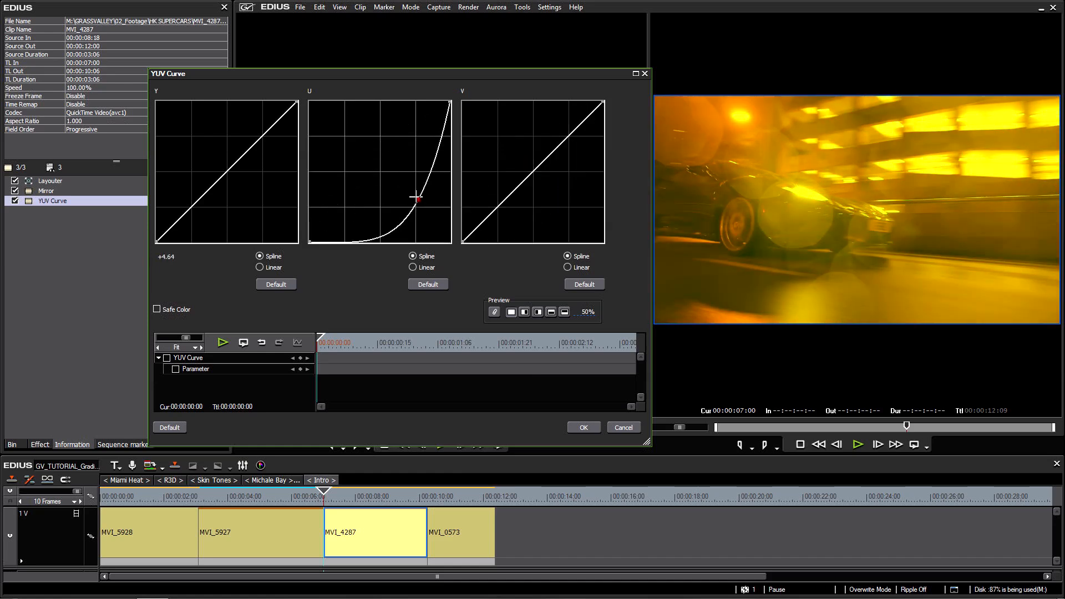
pyautogui.moveTo(419, 200); pyautogui.dragTo(338, 116)
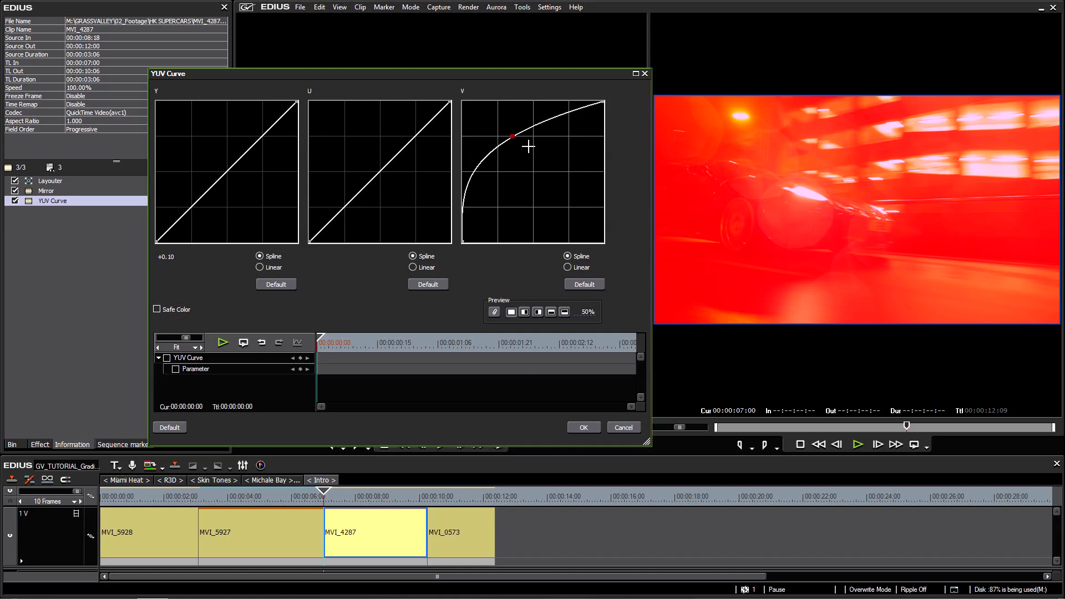
pyautogui.moveTo(512, 134); pyautogui.dragTo(586, 202)
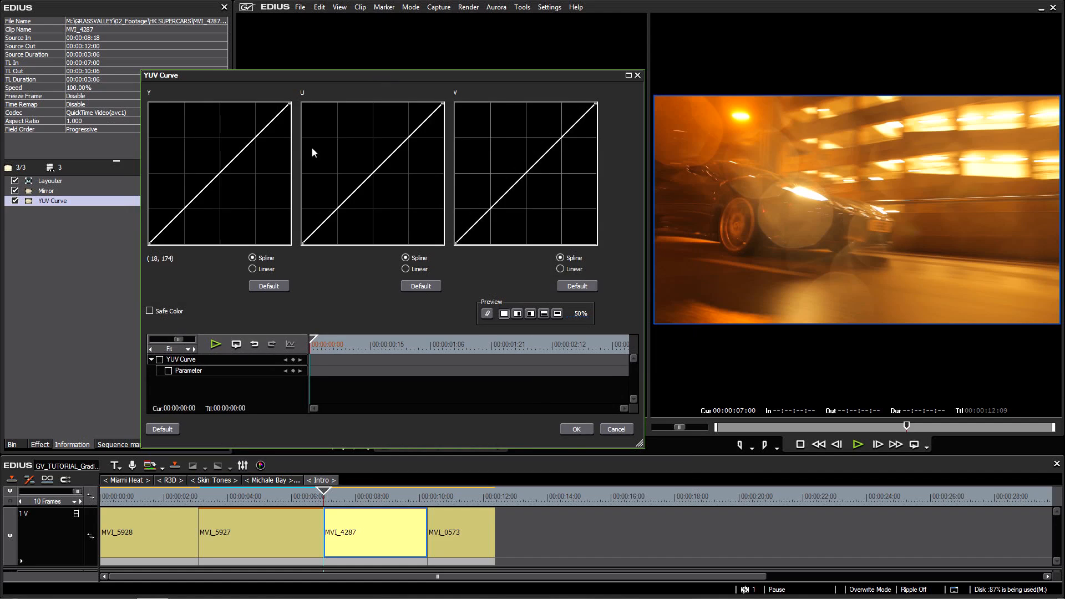
pyautogui.moveTo(451, 151)
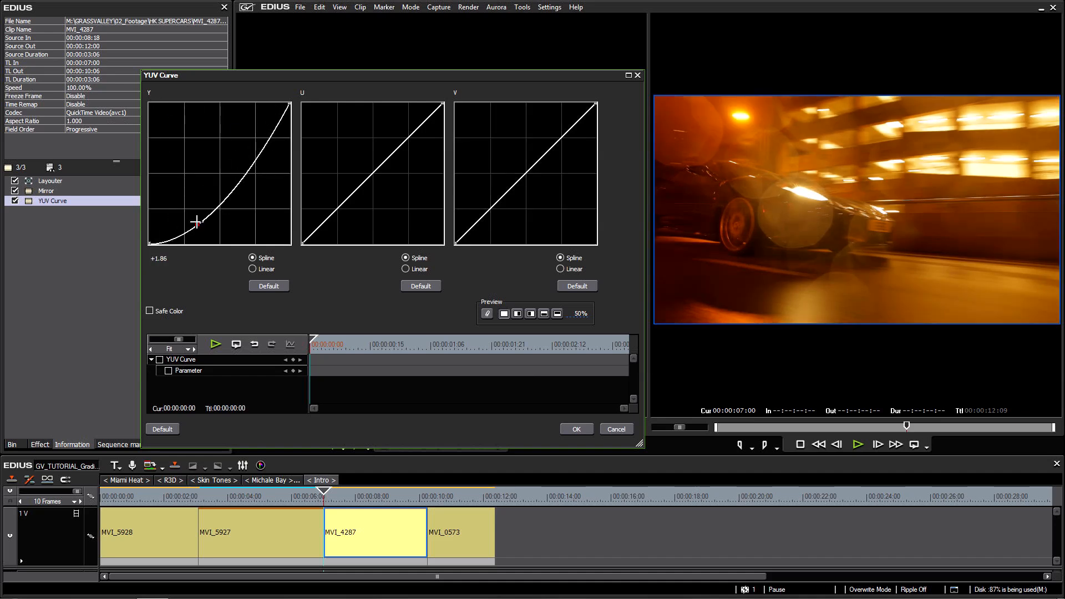
pyautogui.moveTo(196, 221); pyautogui.dragTo(215, 156)
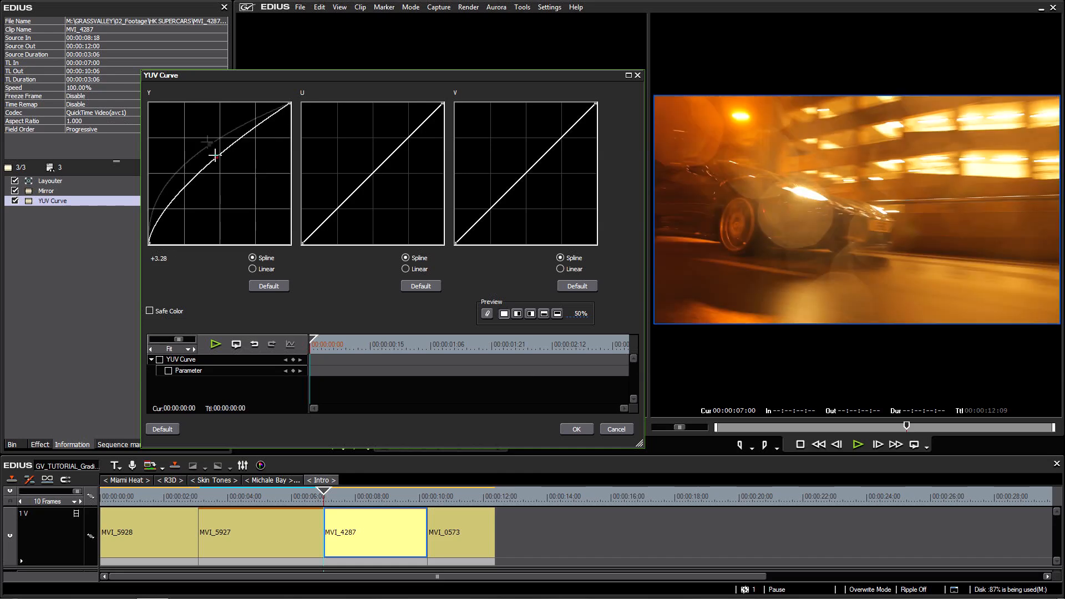
pyautogui.moveTo(214, 156); pyautogui.dragTo(238, 144)
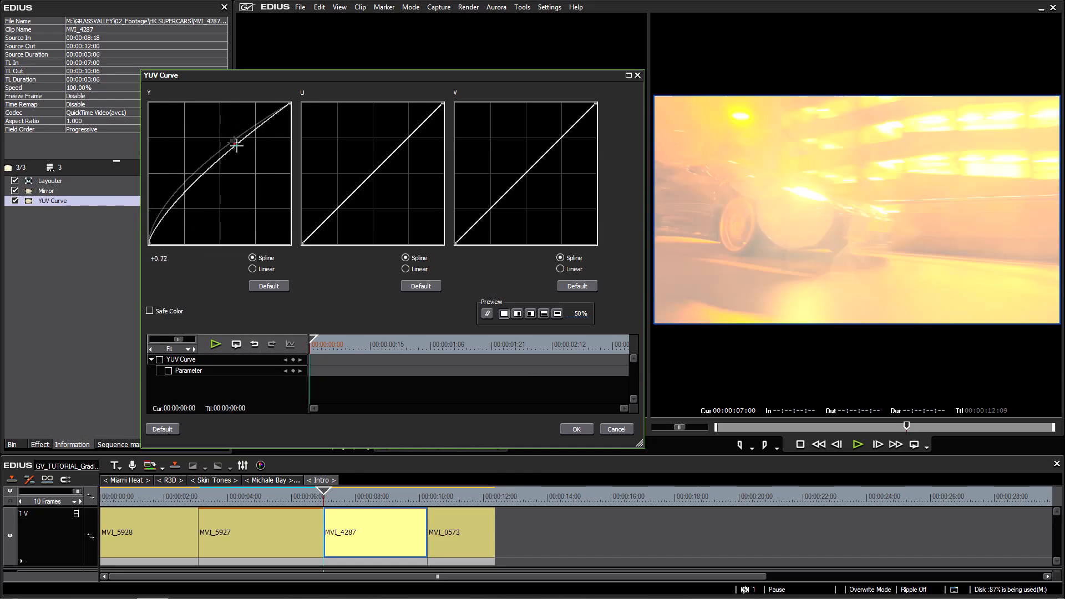
pyautogui.click(268, 285)
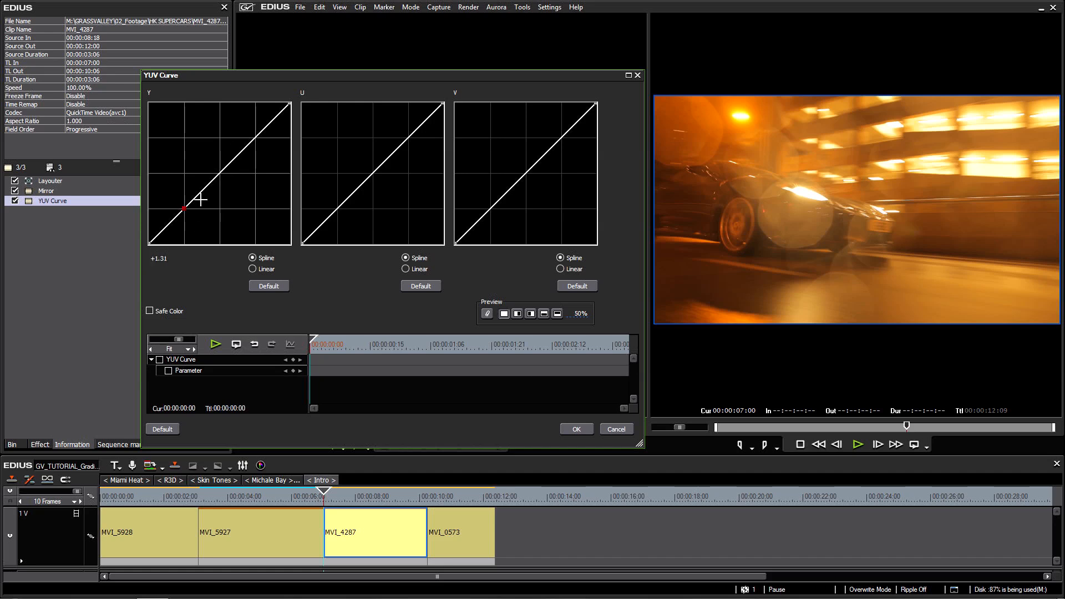
pyautogui.moveTo(182, 209); pyautogui.dragTo(254, 136)
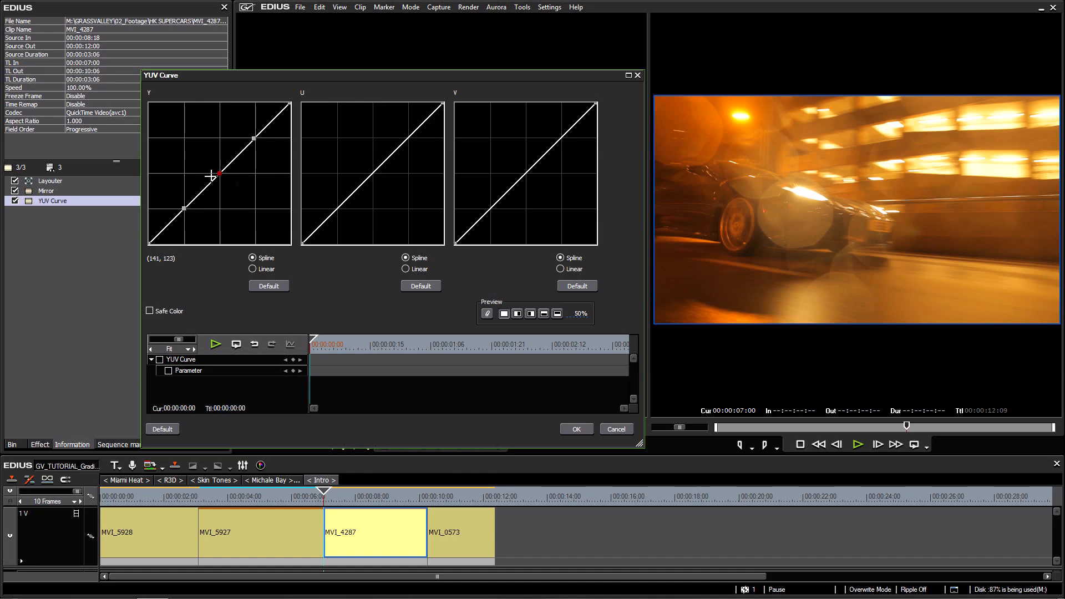
pyautogui.moveTo(212, 177); pyautogui.dragTo(227, 159)
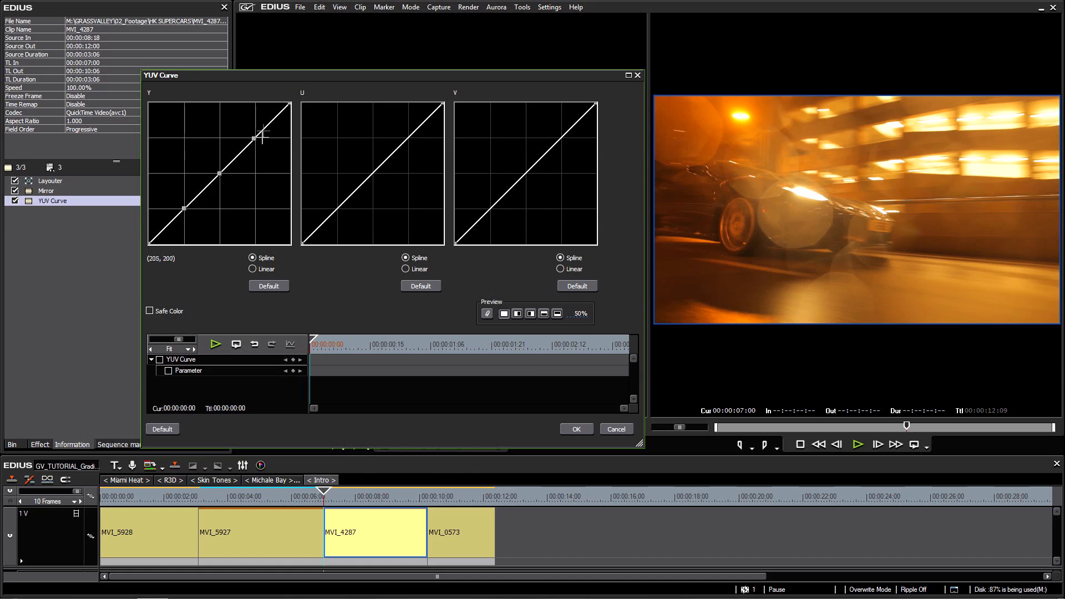
pyautogui.moveTo(263, 136); pyautogui.dragTo(257, 134)
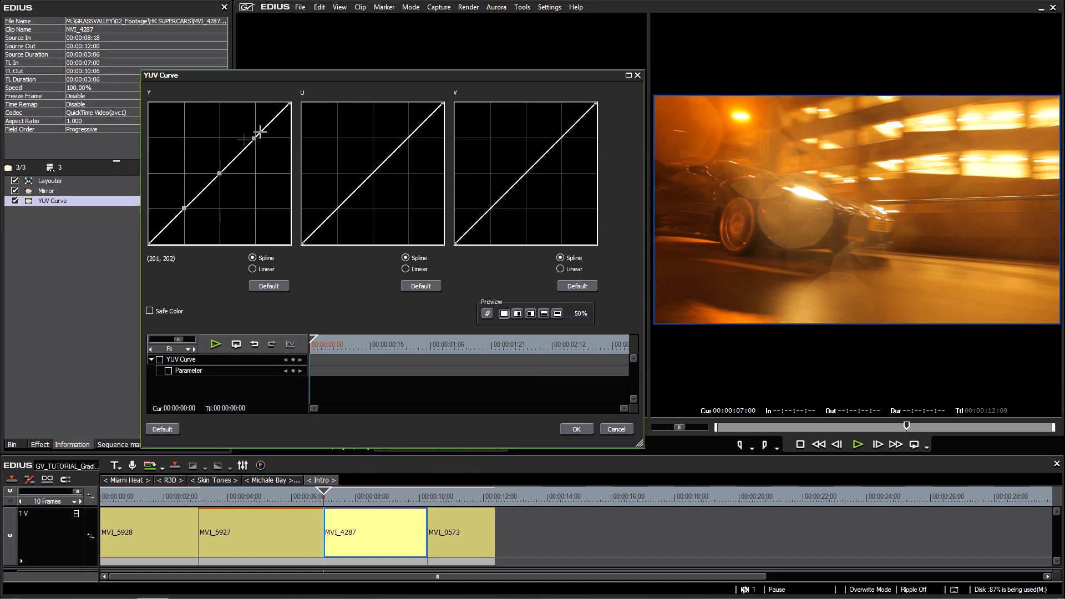
pyautogui.moveTo(256, 133); pyautogui.dragTo(187, 215)
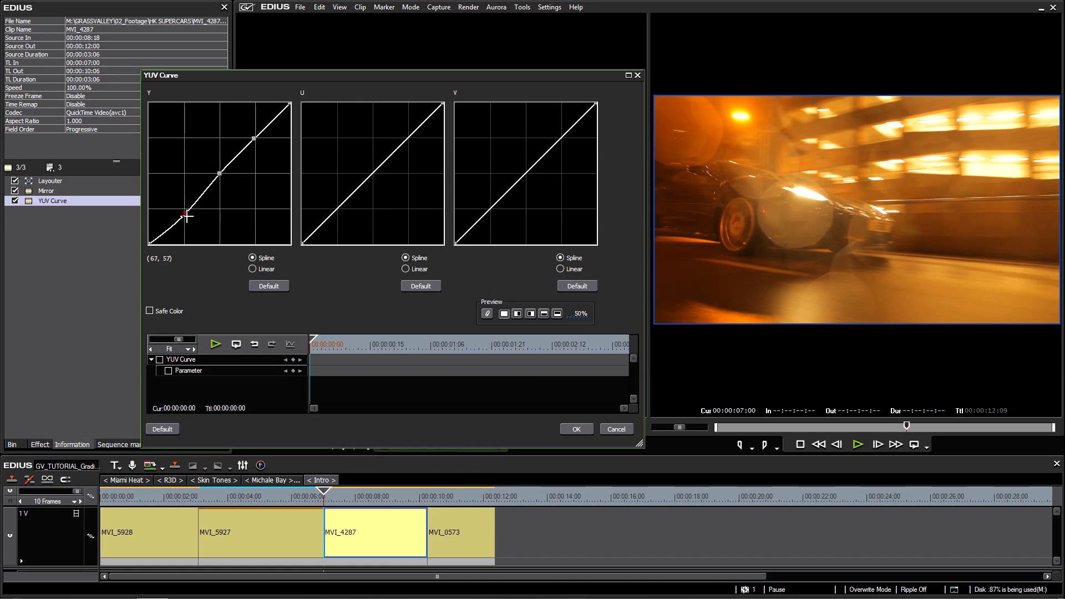
pyautogui.moveTo(188, 216); pyautogui.dragTo(180, 209)
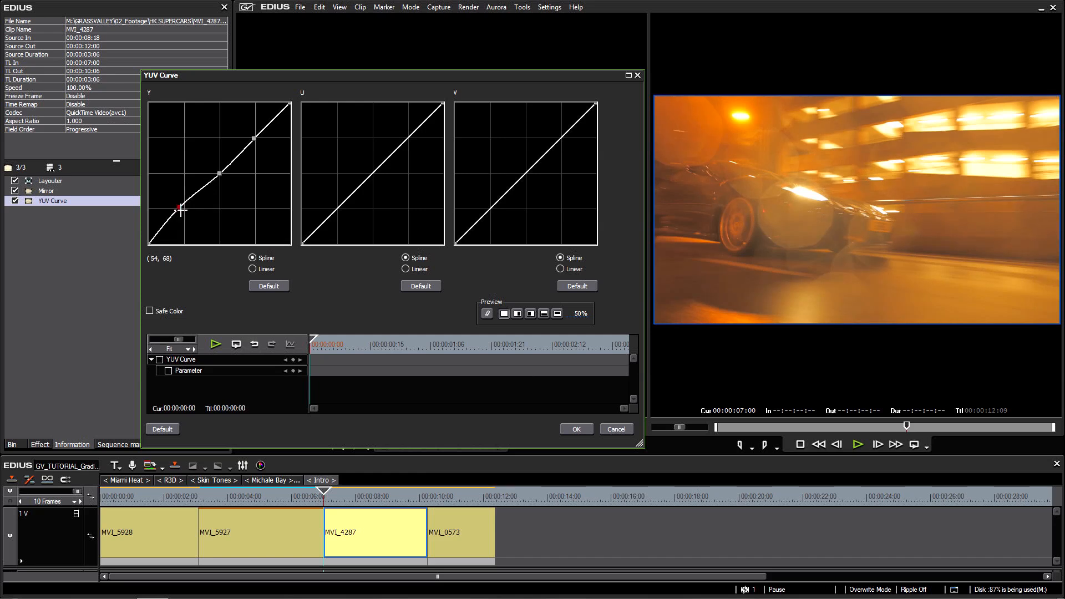
pyautogui.moveTo(182, 208); pyautogui.dragTo(178, 207)
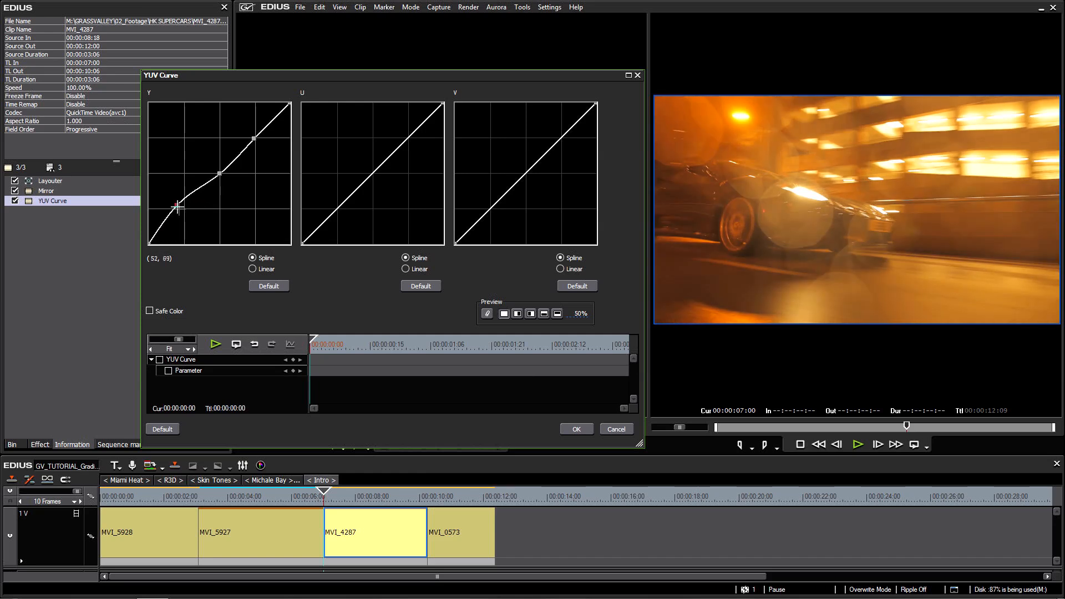
pyautogui.moveTo(177, 207); pyautogui.dragTo(187, 234)
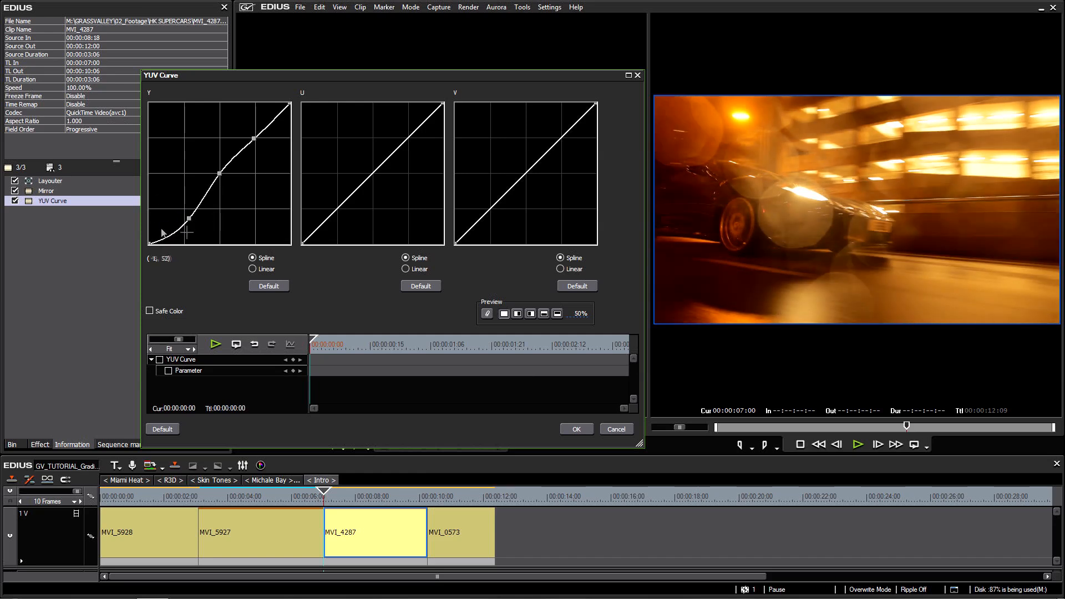
pyautogui.moveTo(187, 235); pyautogui.dragTo(187, 228)
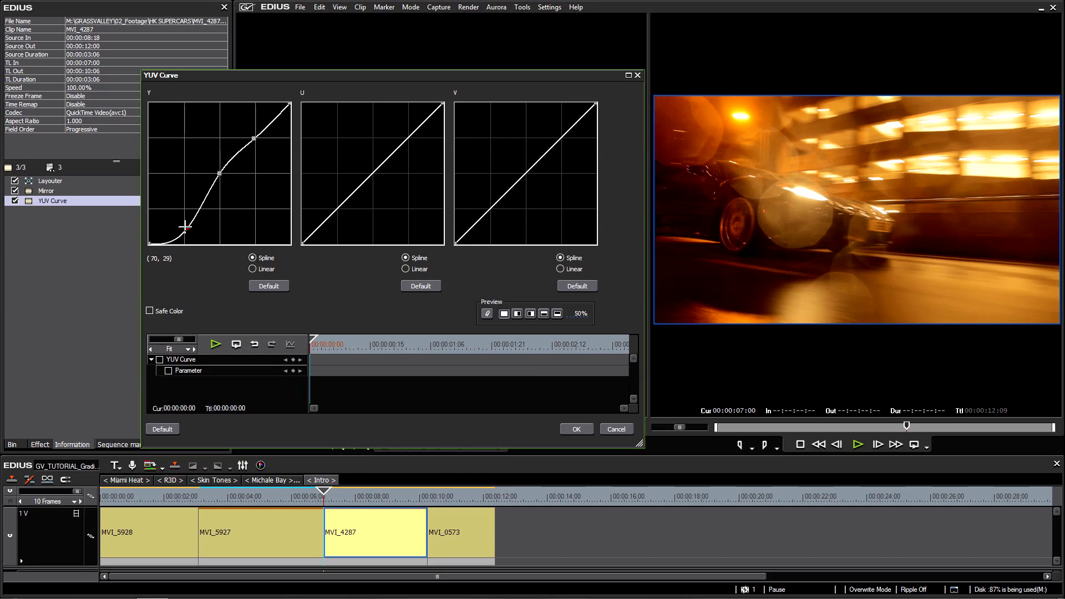
pyautogui.moveTo(185, 227); pyautogui.dragTo(192, 230)
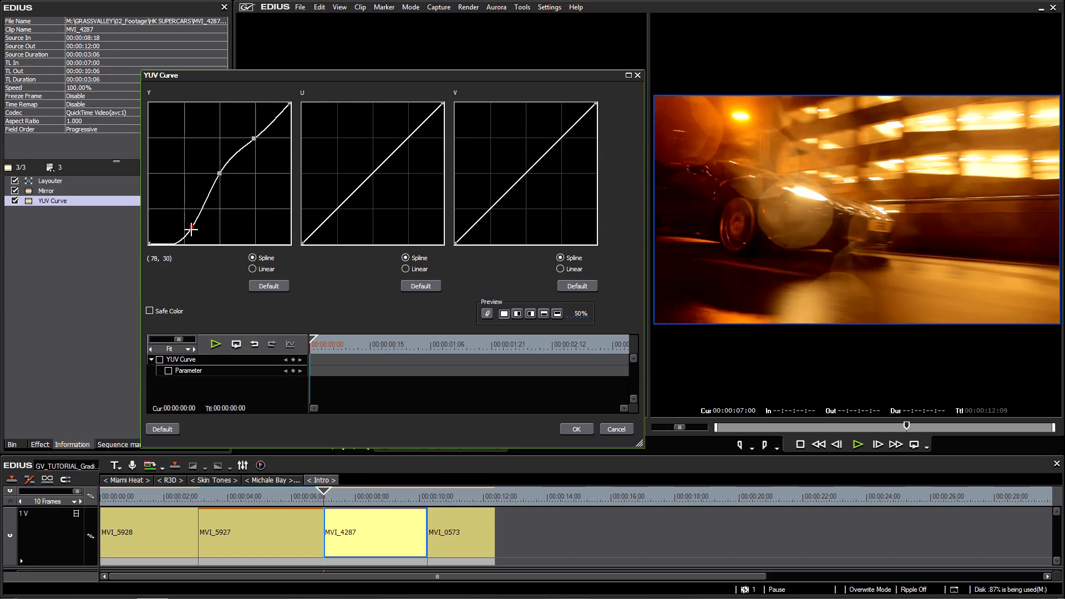
pyautogui.moveTo(192, 229); pyautogui.dragTo(173, 217)
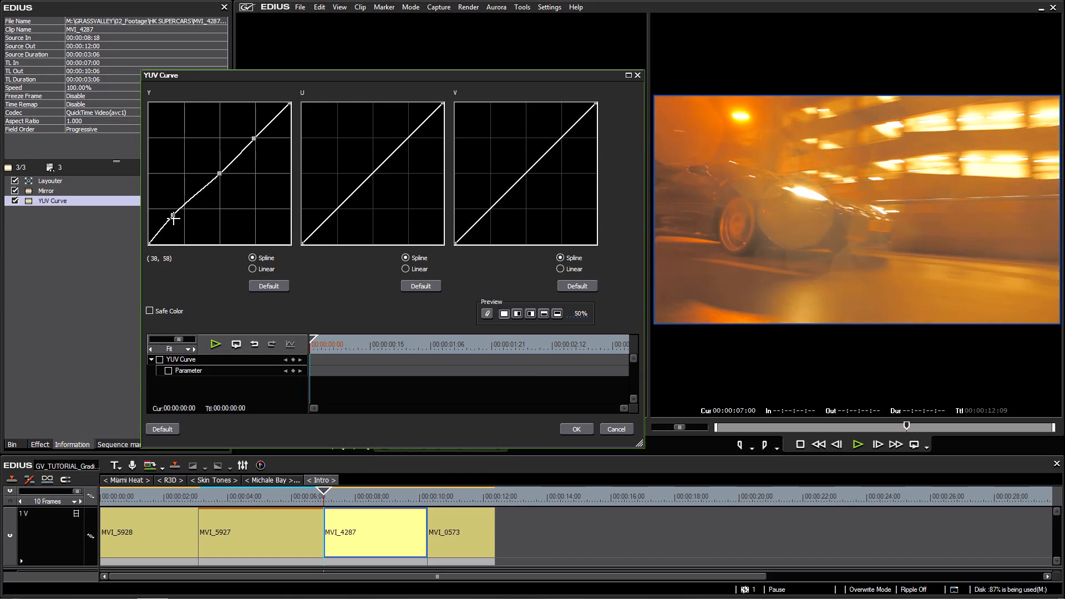
pyautogui.moveTo(173, 216); pyautogui.dragTo(183, 229)
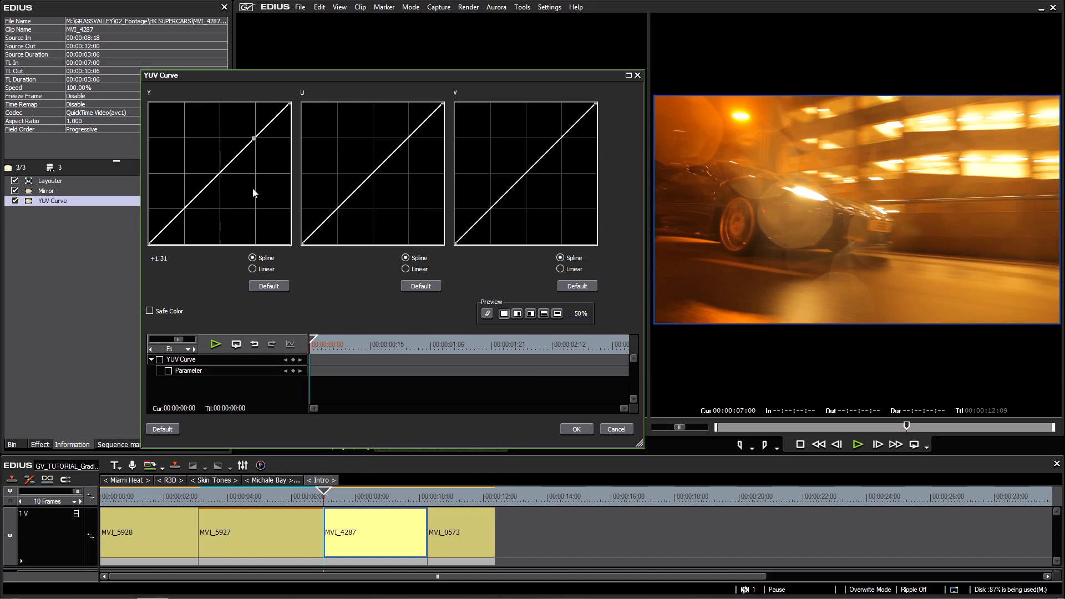
# - Add points to the lower Y curve, test darker shadows, and flatten them back
pyautogui.moveTo(253, 138); pyautogui.dragTo(185, 209)
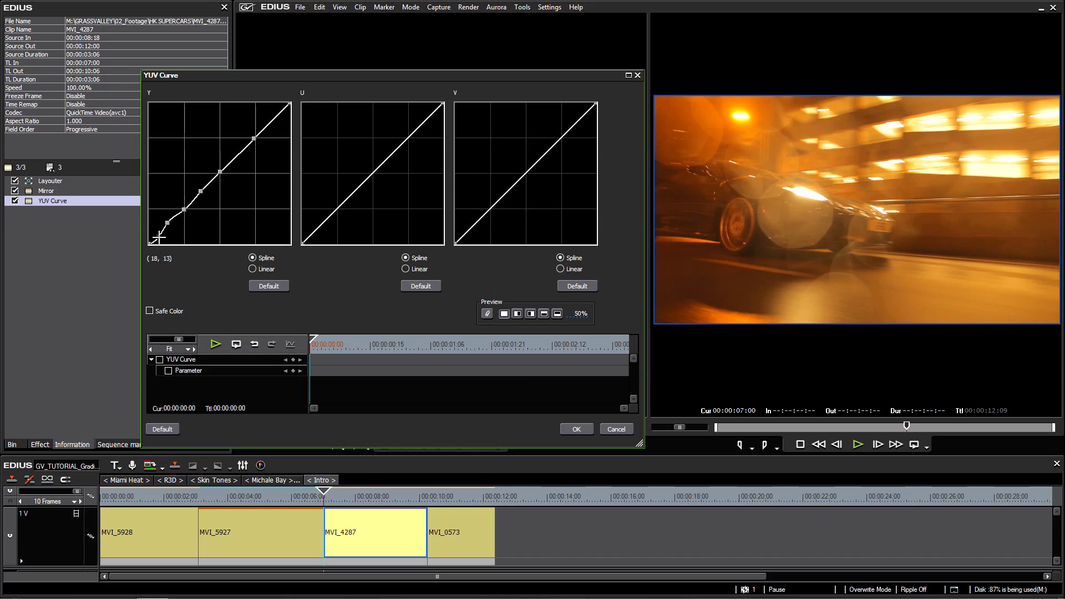
pyautogui.moveTo(164, 227); pyautogui.dragTo(157, 233)
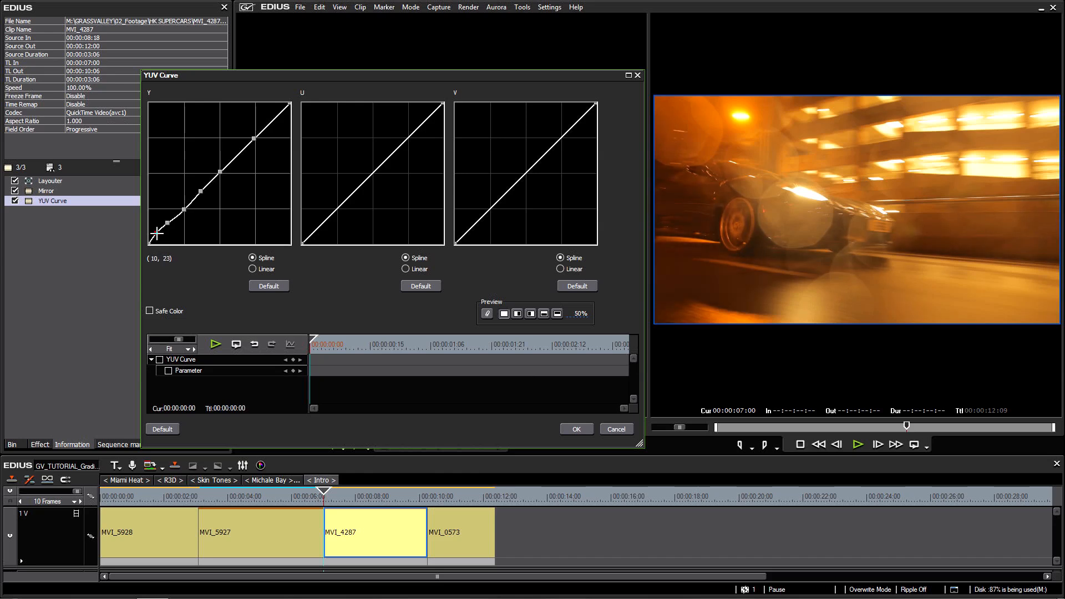
pyautogui.moveTo(160, 231); pyautogui.dragTo(183, 234)
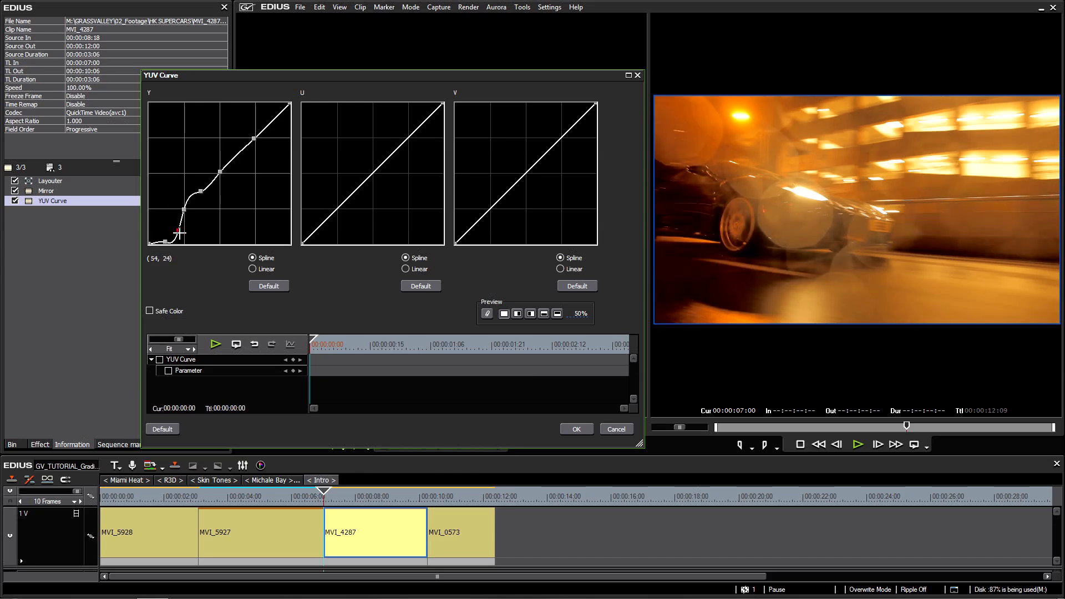
pyautogui.moveTo(187, 227); pyautogui.dragTo(170, 234)
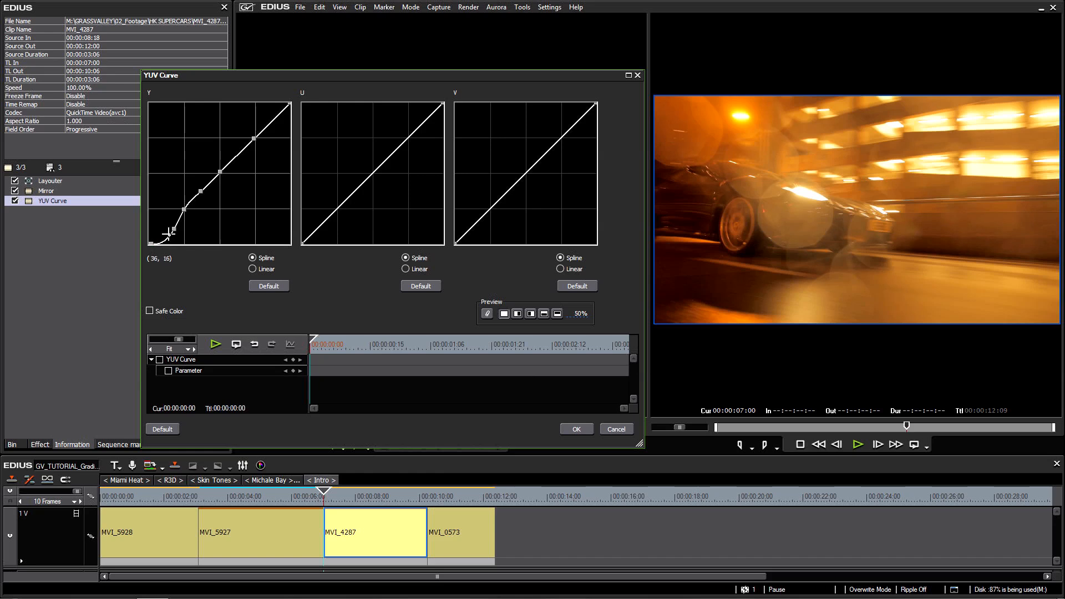
pyautogui.moveTo(169, 233); pyautogui.dragTo(175, 227)
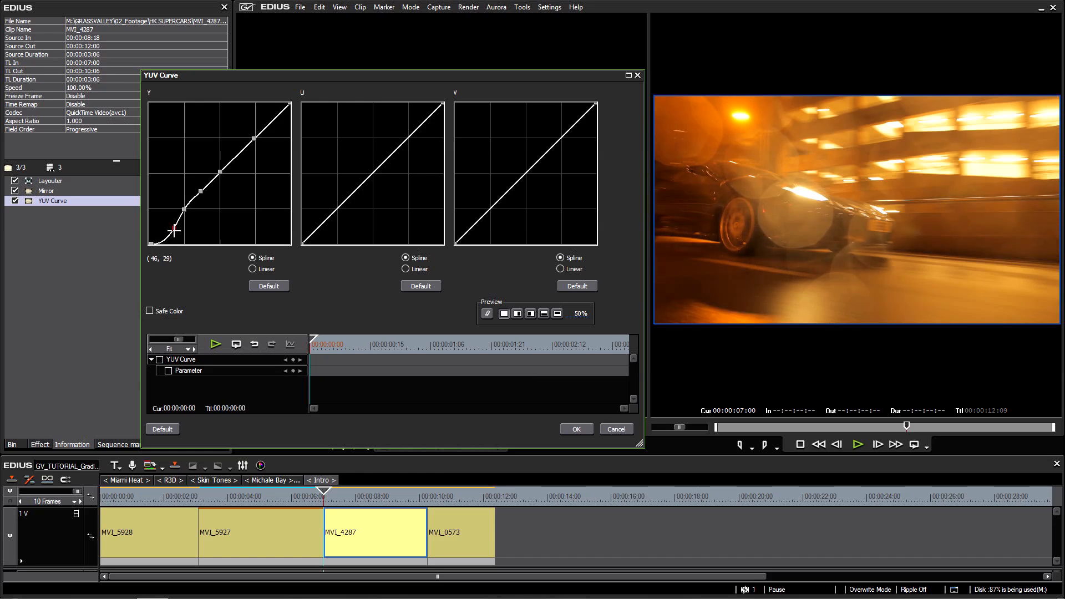
pyautogui.moveTo(187, 218); pyautogui.dragTo(192, 229)
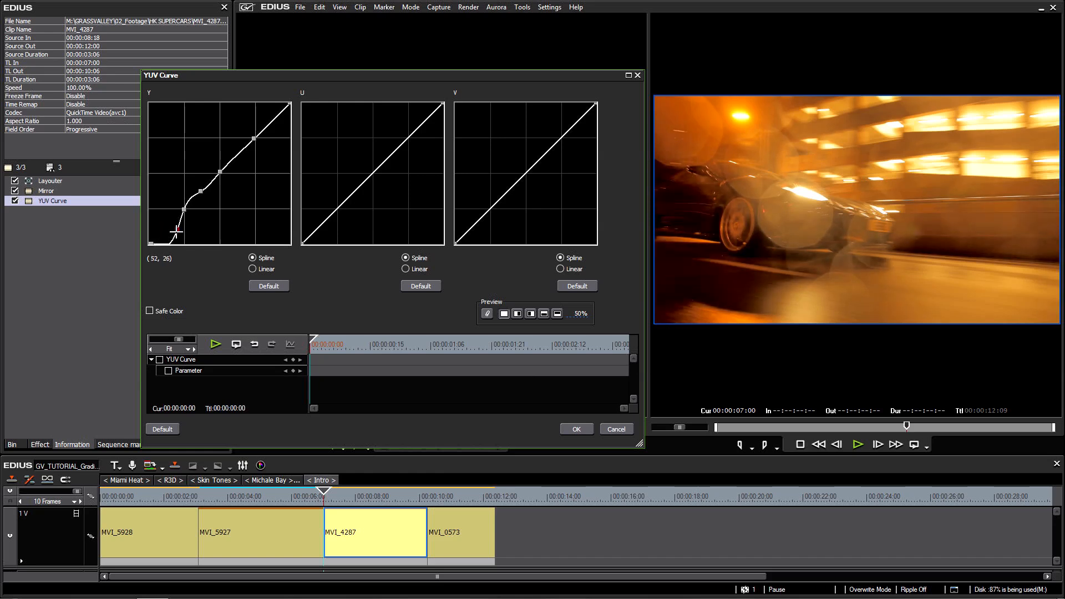
pyautogui.moveTo(175, 231); pyautogui.dragTo(187, 211)
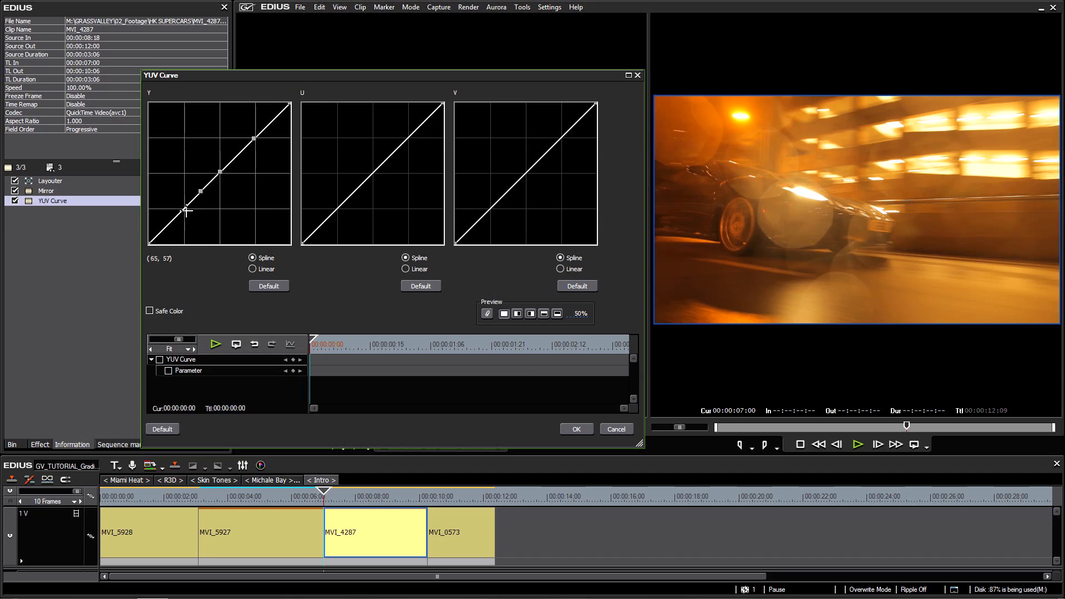
# - Test the upper Y-curve point brighter and darker, then settle it onto the diagonal
pyautogui.moveTo(187, 211); pyautogui.dragTo(272, 123)
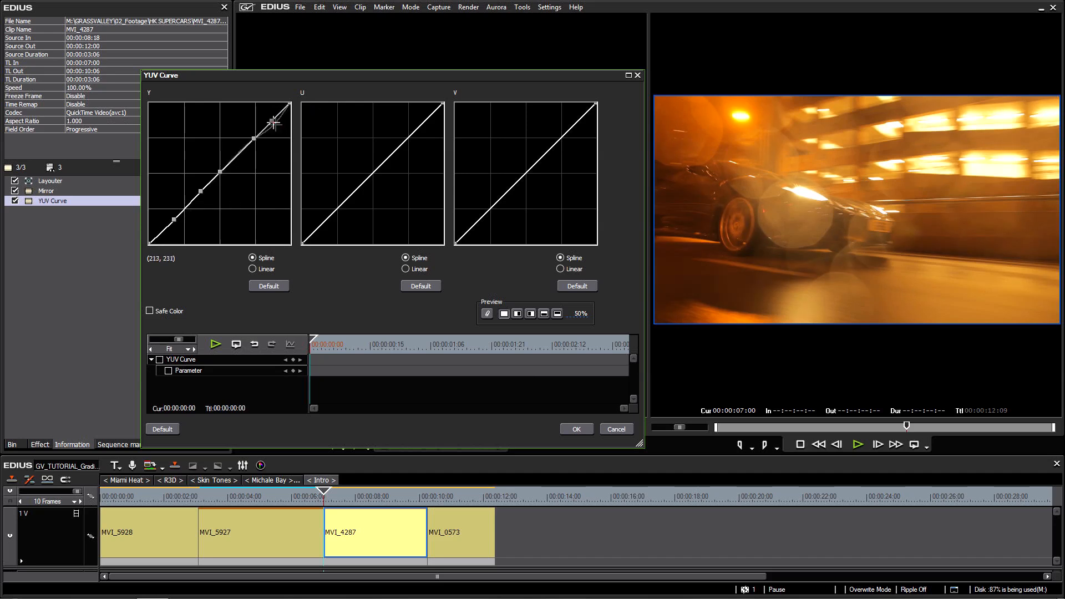
pyautogui.moveTo(272, 122); pyautogui.dragTo(256, 117)
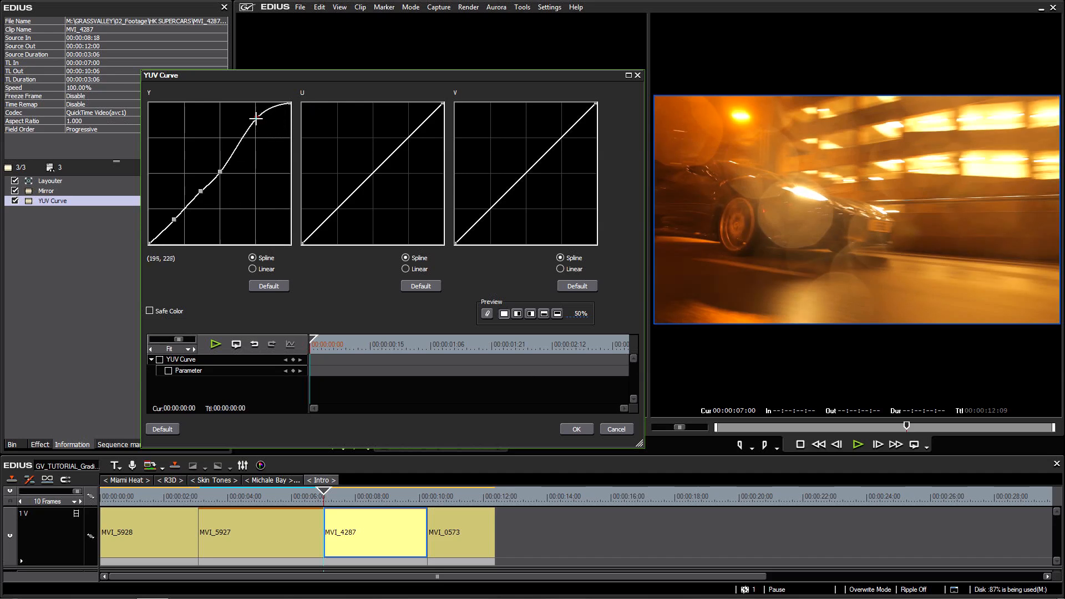
pyautogui.moveTo(257, 117); pyautogui.dragTo(279, 139)
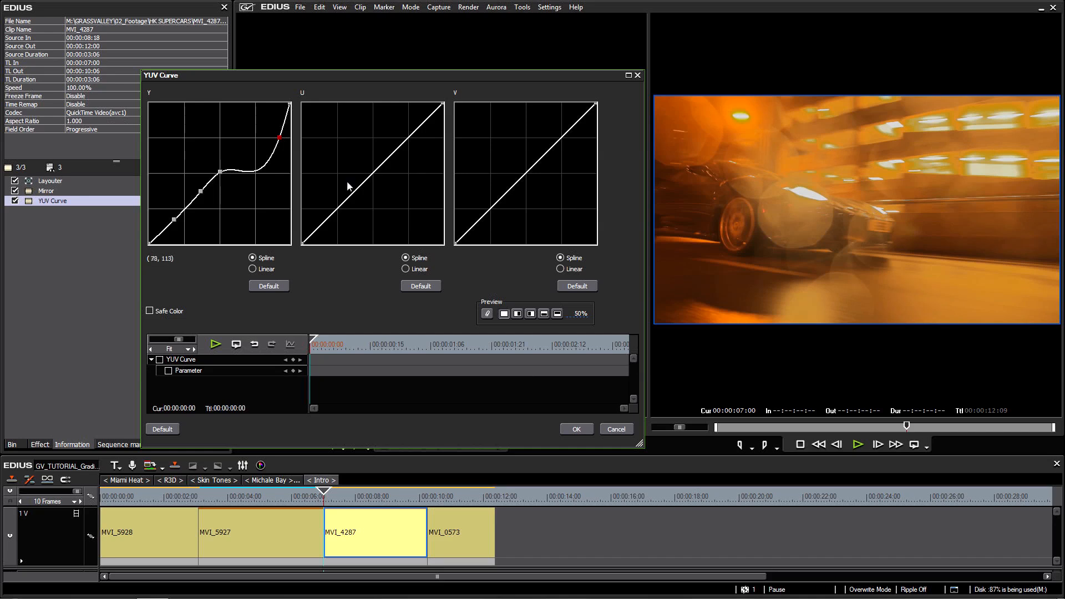
pyautogui.moveTo(278, 139); pyautogui.dragTo(272, 140)
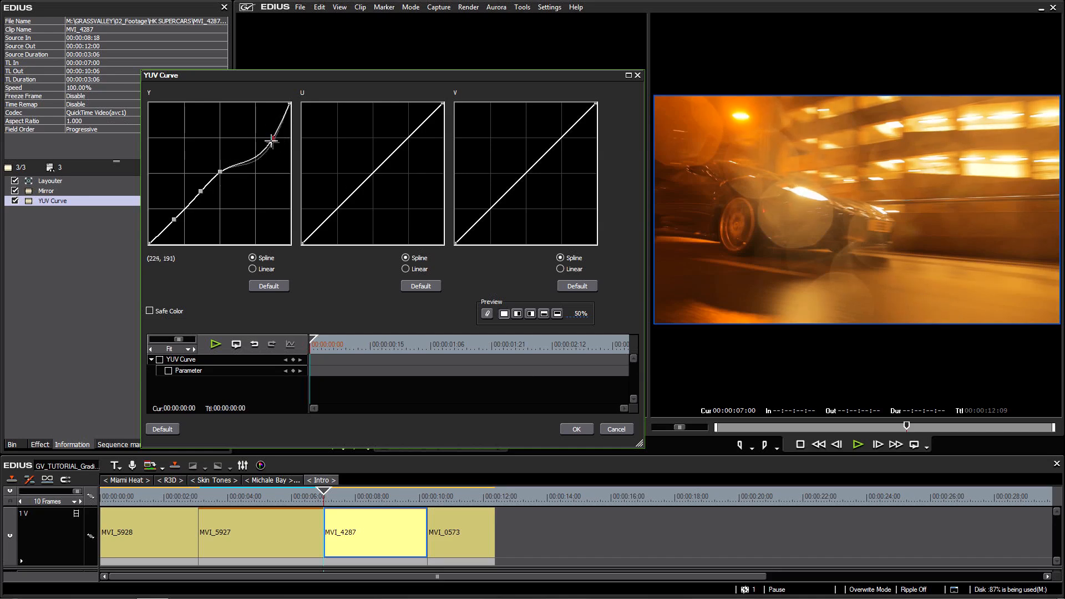
pyautogui.moveTo(272, 139); pyautogui.dragTo(270, 142)
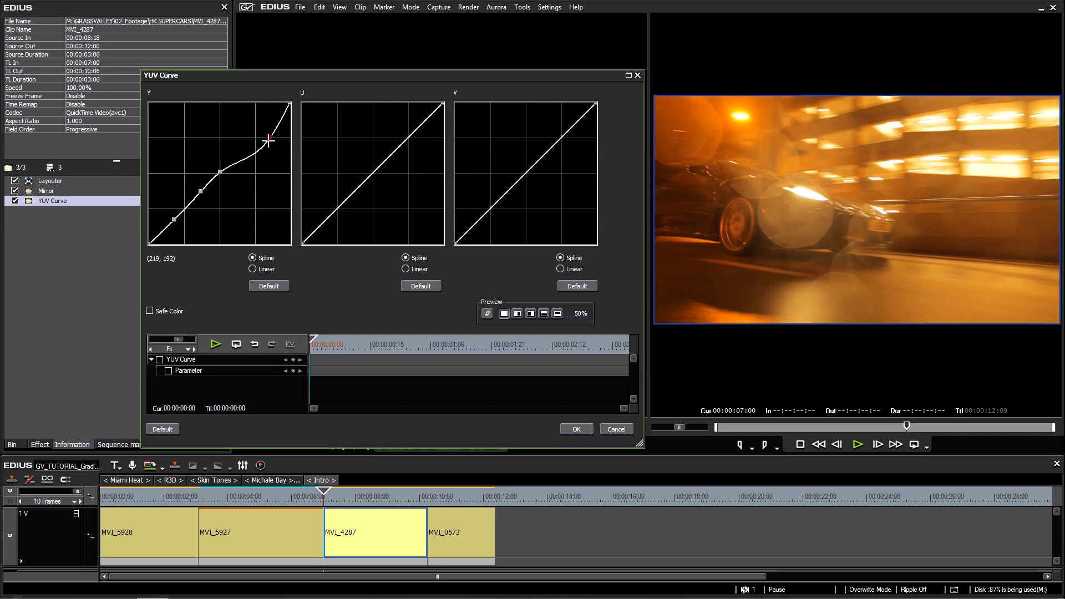
pyautogui.moveTo(268, 141); pyautogui.dragTo(272, 146)
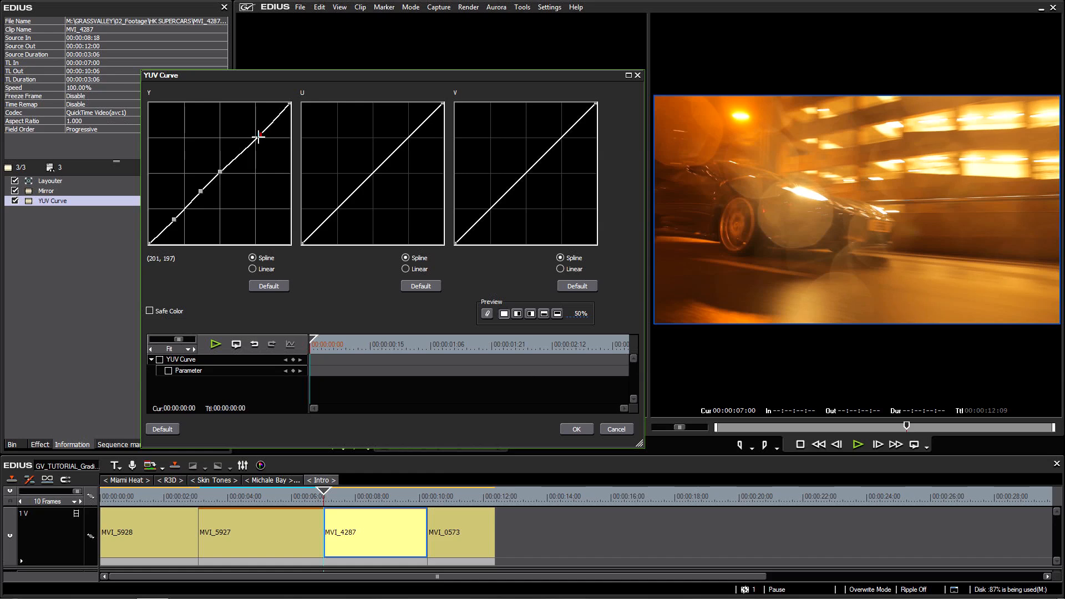
pyautogui.moveTo(260, 136); pyautogui.dragTo(223, 171)
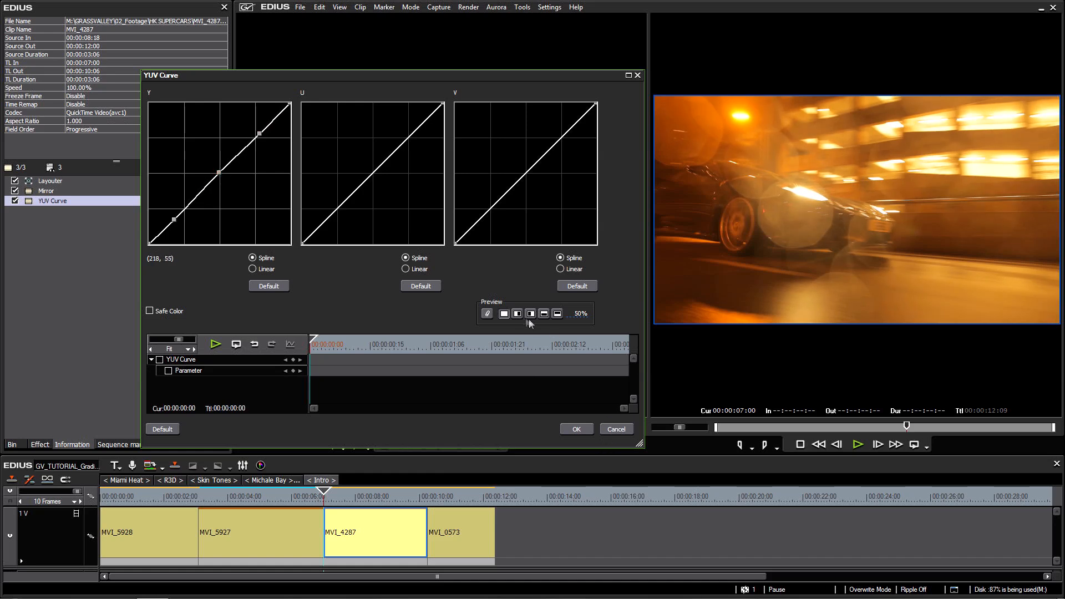
# - Raise the Y highlights and lower the shadows into an S-curve, comparing with split preview
pyautogui.moveTo(259, 133); pyautogui.dragTo(261, 114)
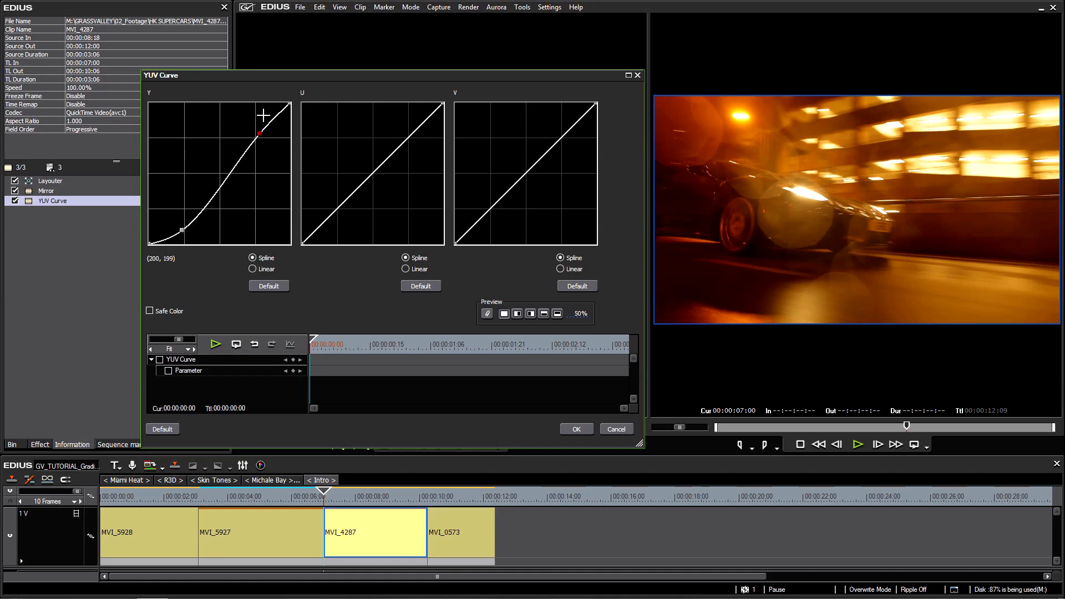
pyautogui.moveTo(260, 133); pyautogui.dragTo(256, 127)
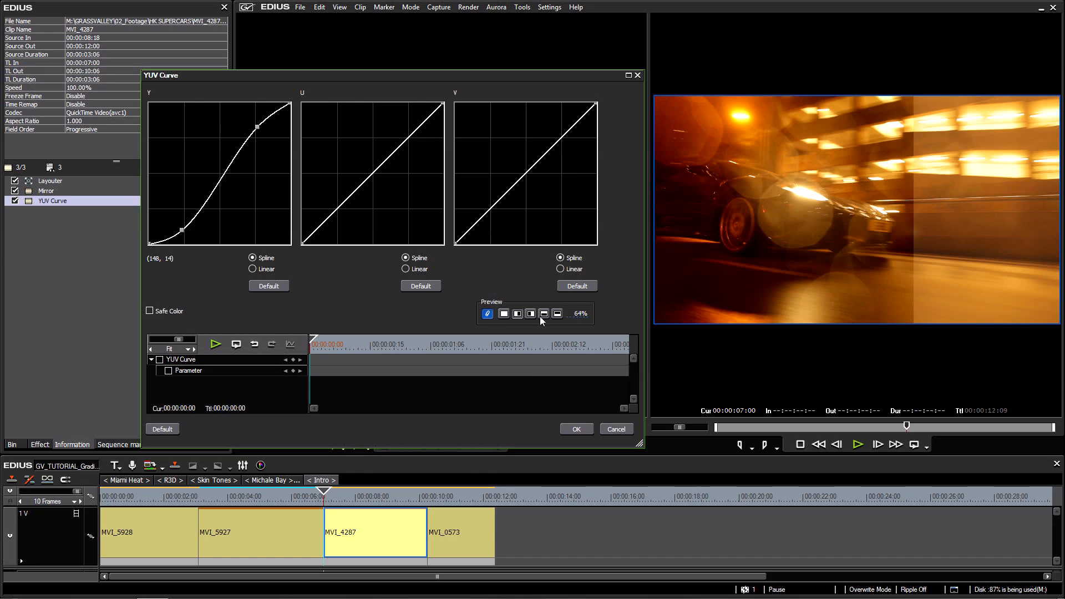
pyautogui.click(268, 285)
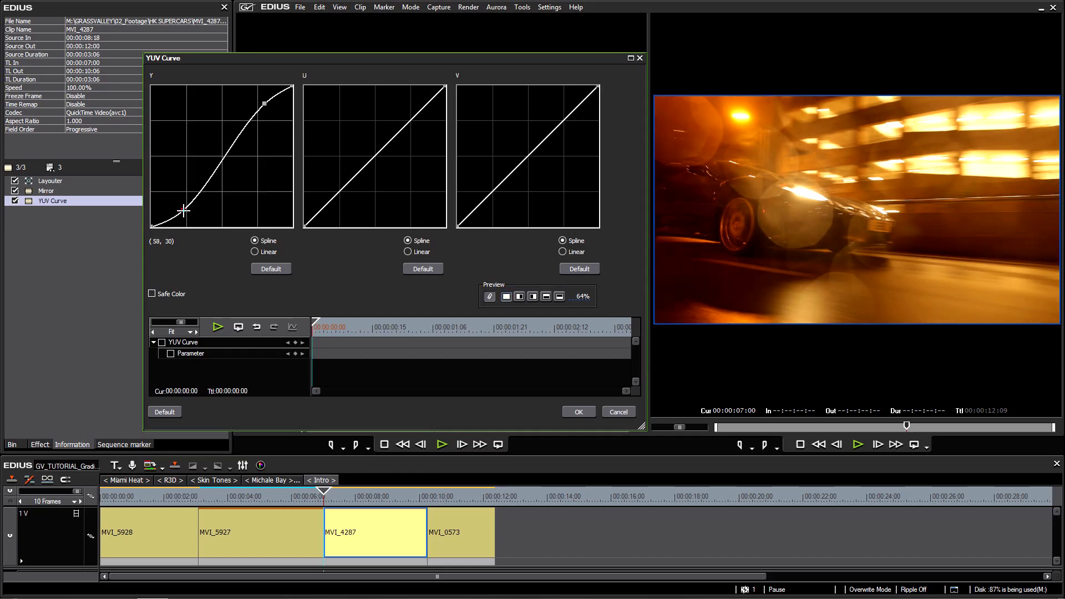
# - Rework the Y highlight and shadow points into a gentler S-shaped contrast curve
pyautogui.moveTo(184, 212); pyautogui.dragTo(287, 94)
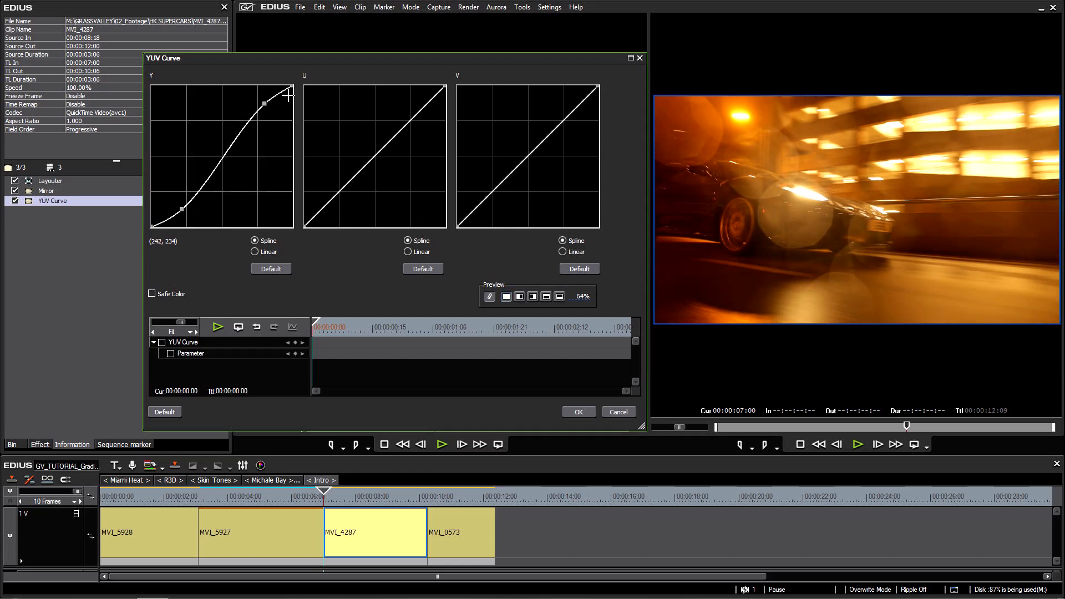
pyautogui.moveTo(283, 95); pyautogui.dragTo(263, 110)
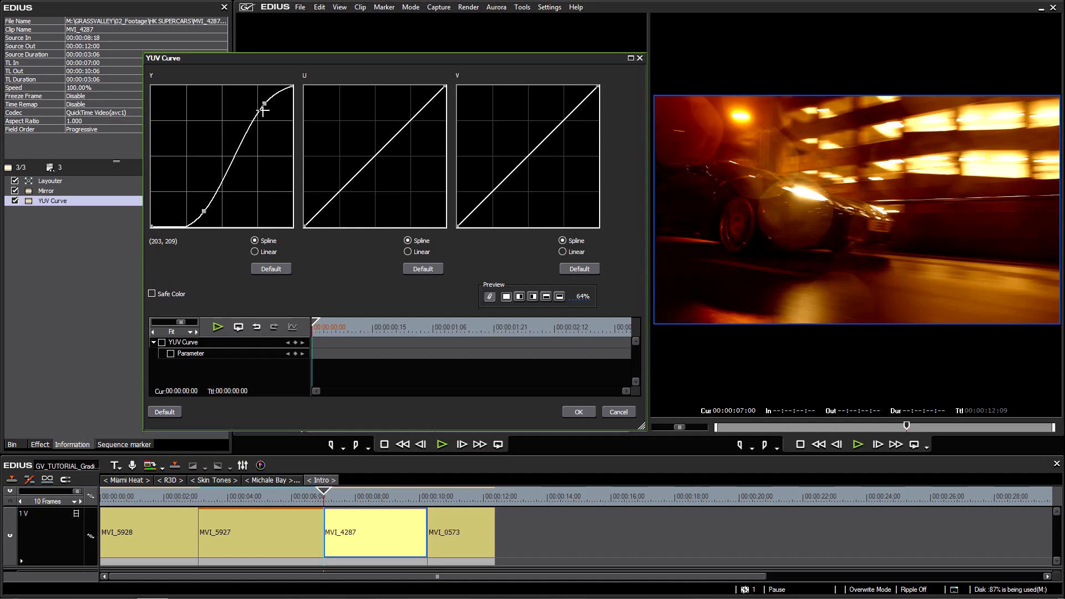
pyautogui.moveTo(262, 110); pyautogui.dragTo(197, 212)
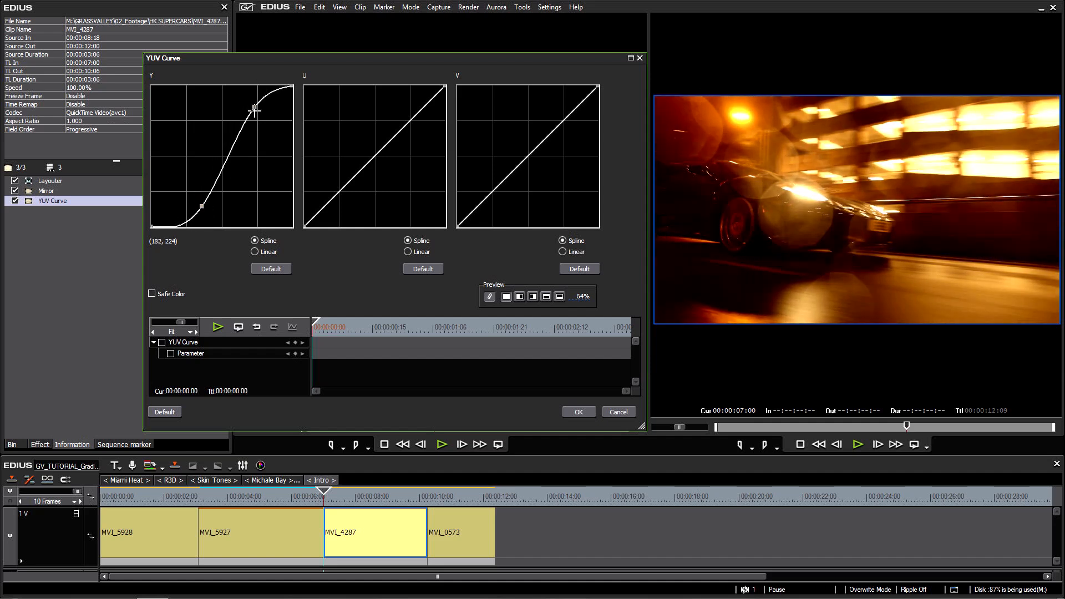
pyautogui.moveTo(255, 111); pyautogui.dragTo(241, 91)
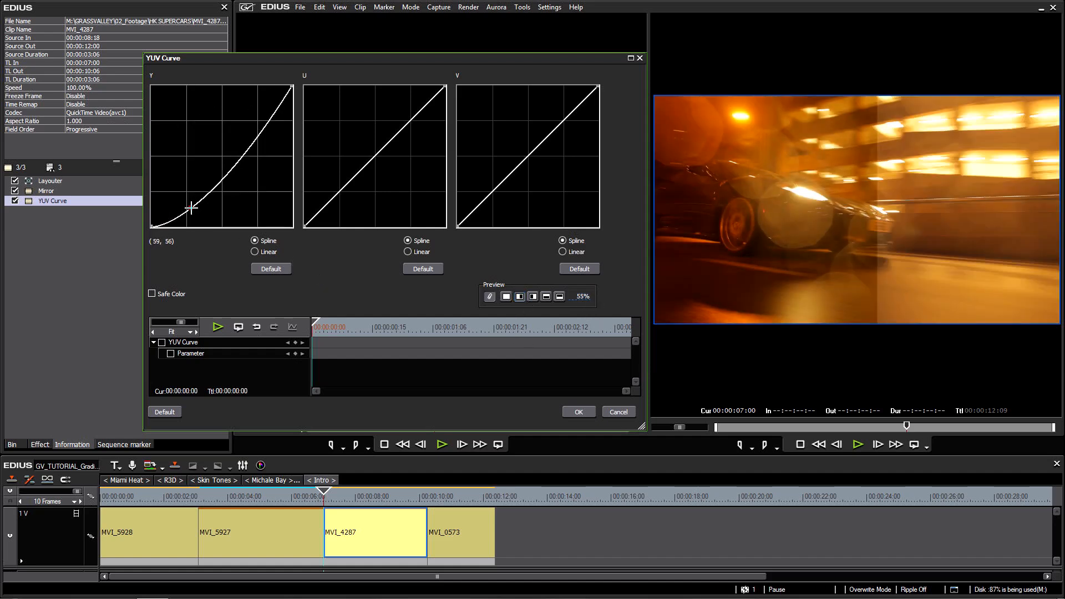
pyautogui.moveTo(191, 206); pyautogui.dragTo(182, 203)
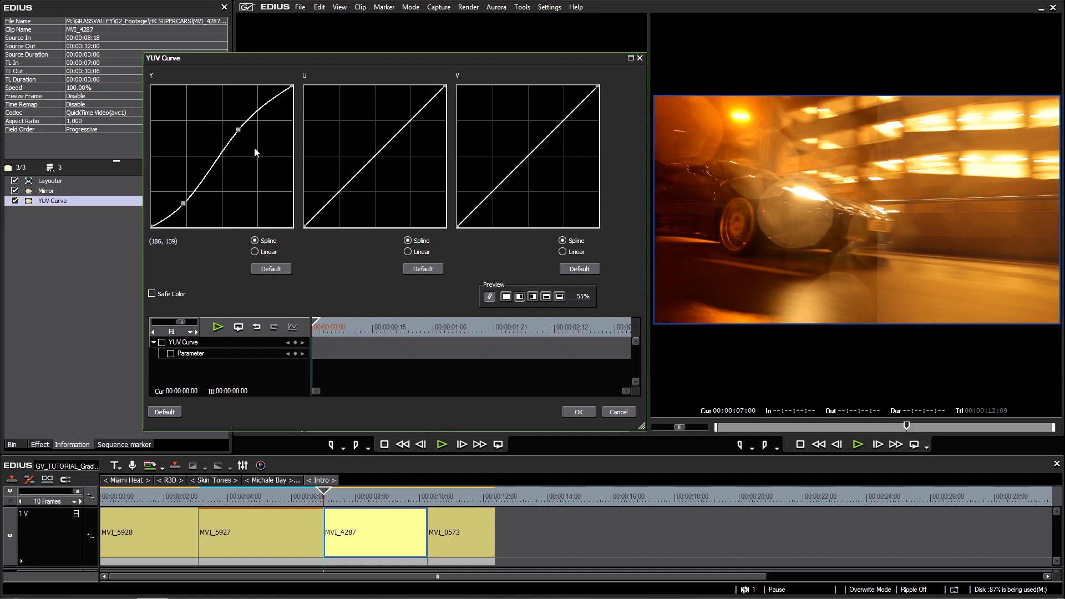
# - Add two low points to the Y curve and position them to lift the shadows
pyautogui.moveTo(242, 130); pyautogui.dragTo(253, 118)
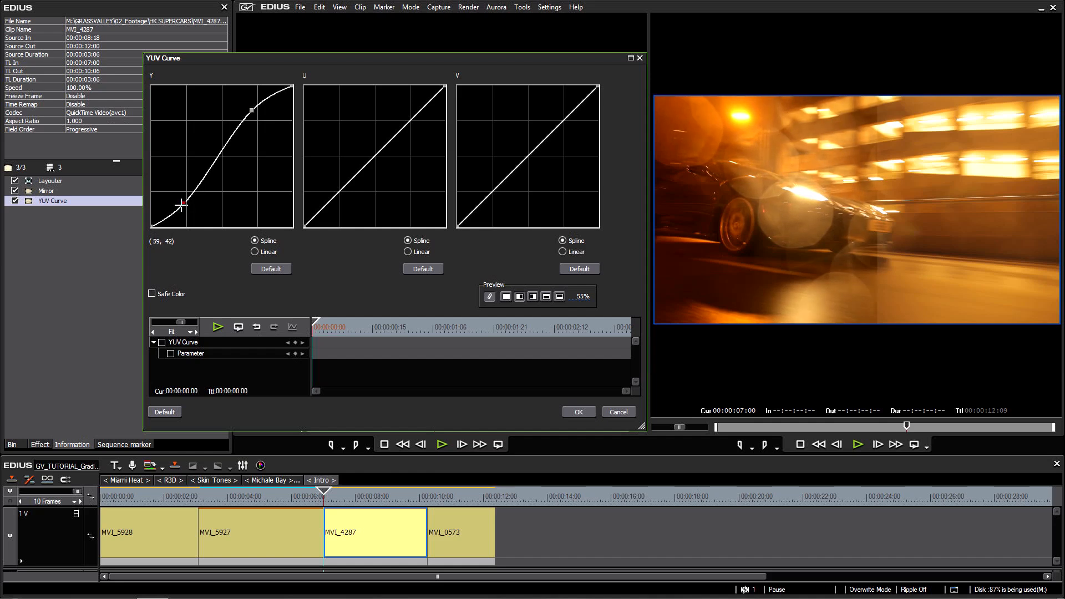
pyautogui.moveTo(183, 207); pyautogui.dragTo(184, 197)
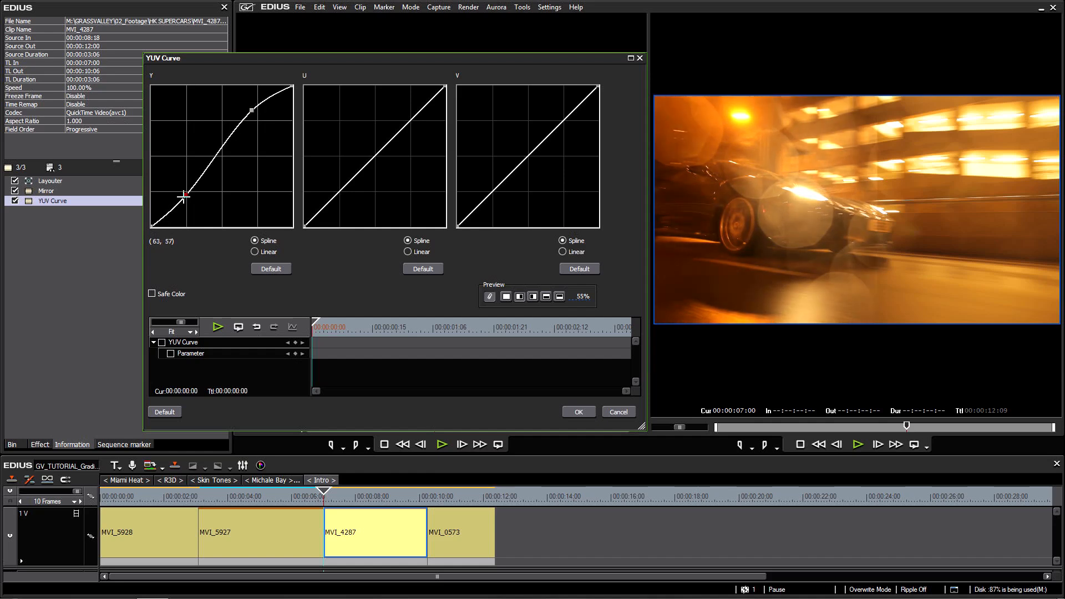
pyautogui.moveTo(185, 196); pyautogui.dragTo(187, 197)
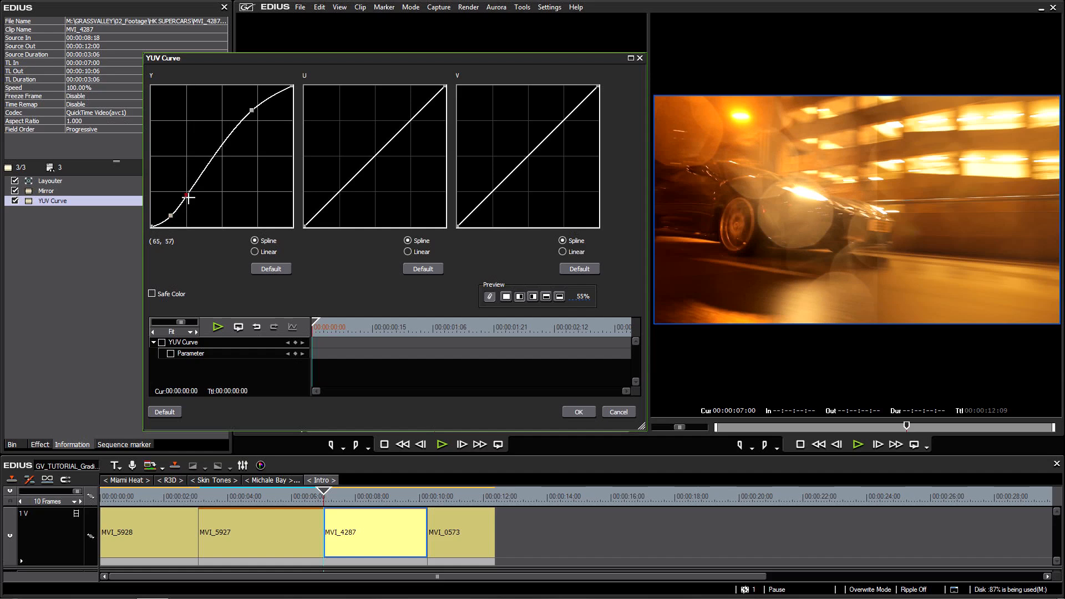
pyautogui.moveTo(185, 197); pyautogui.dragTo(246, 107)
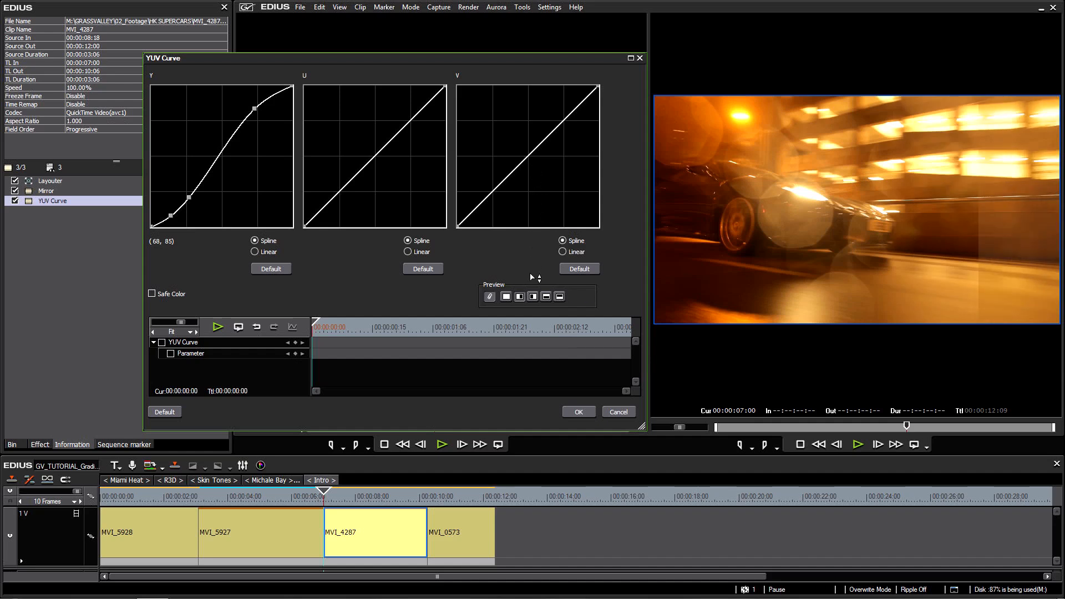
# - Confirm the YUV Curve grade with OK and list the Color Correction filters
pyautogui.click(577, 411)
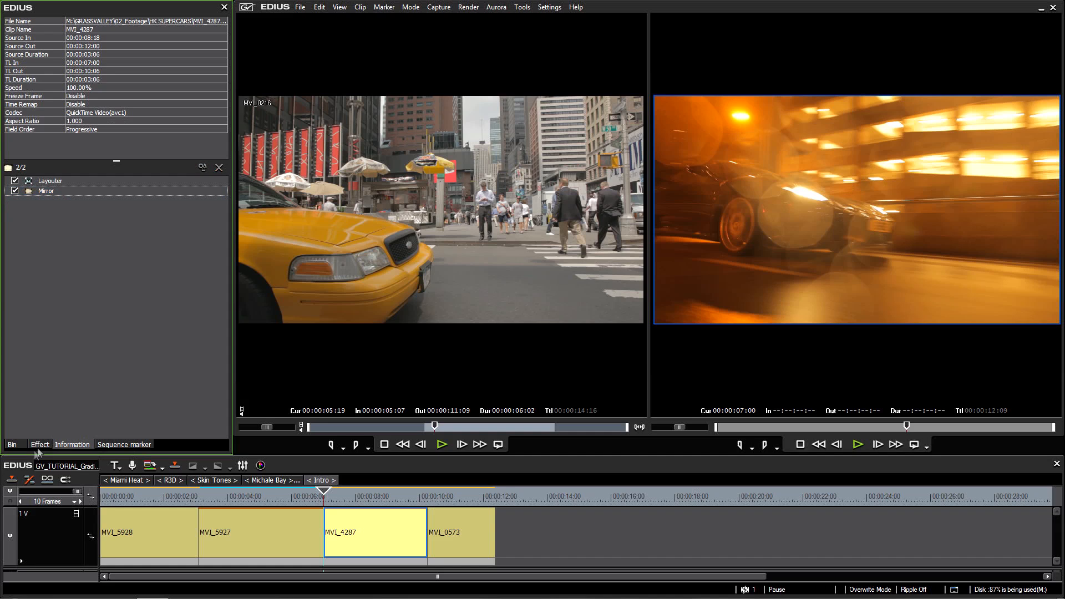
pyautogui.click(39, 444)
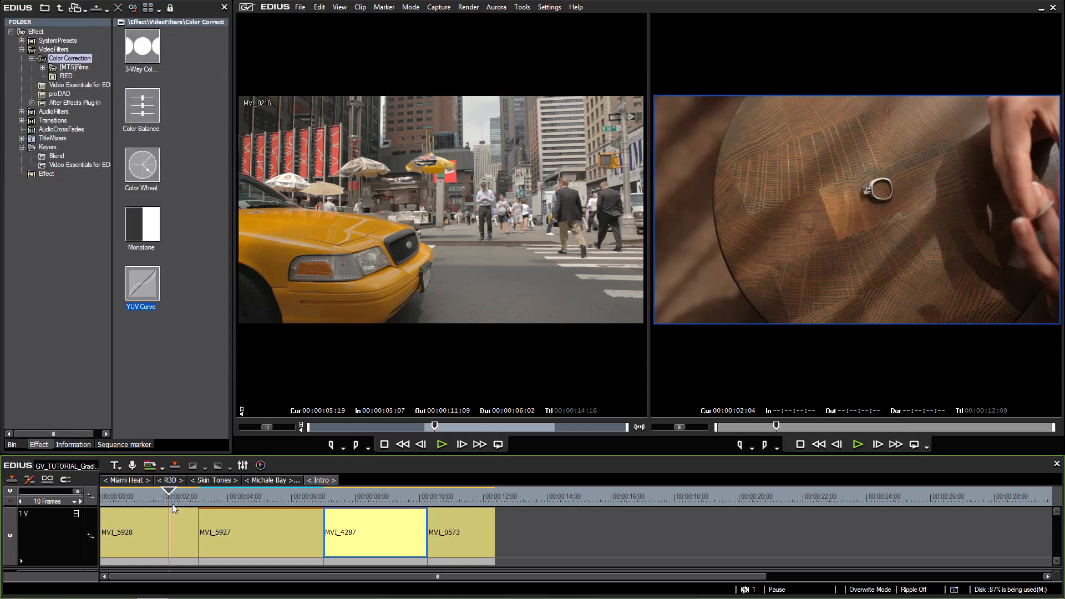
pyautogui.click(339, 495)
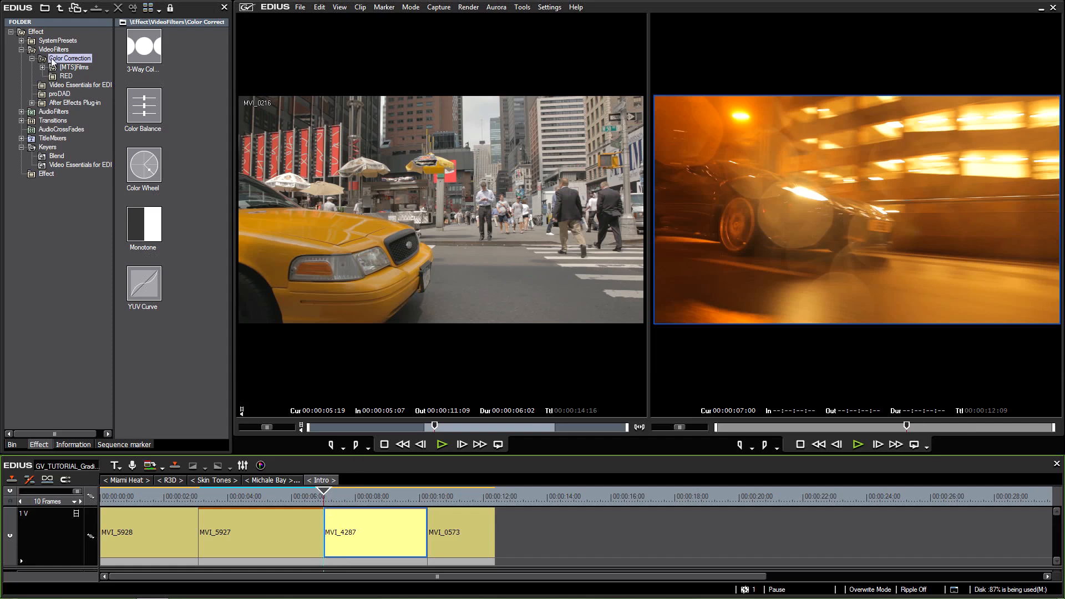
# - List the full VideoFilters set and move the playhead later into MVI_4287
pyautogui.click(54, 50)
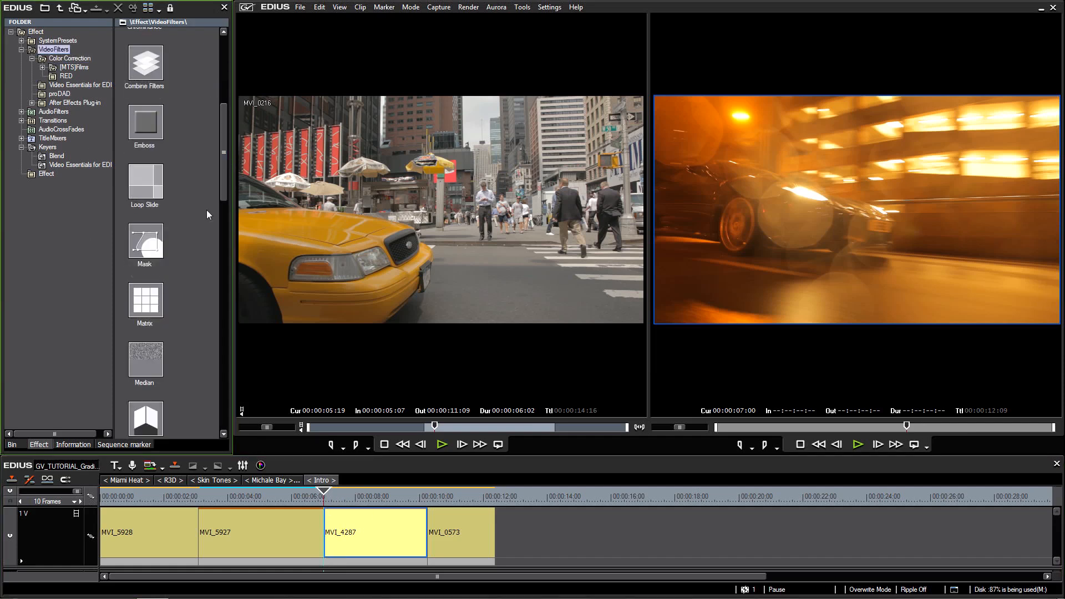
pyautogui.click(145, 241)
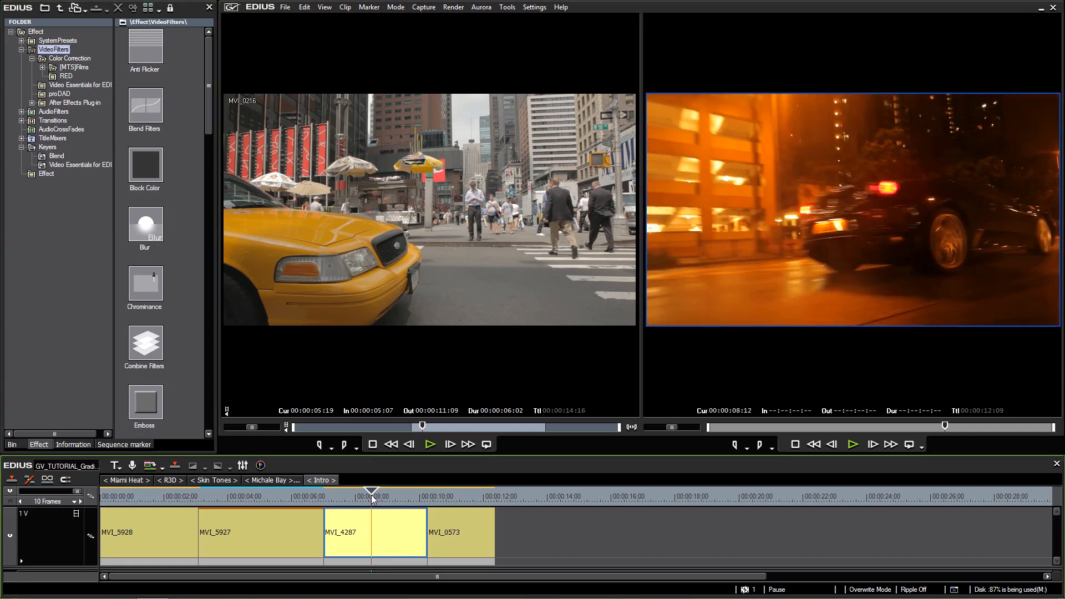
pyautogui.moveTo(333, 317)
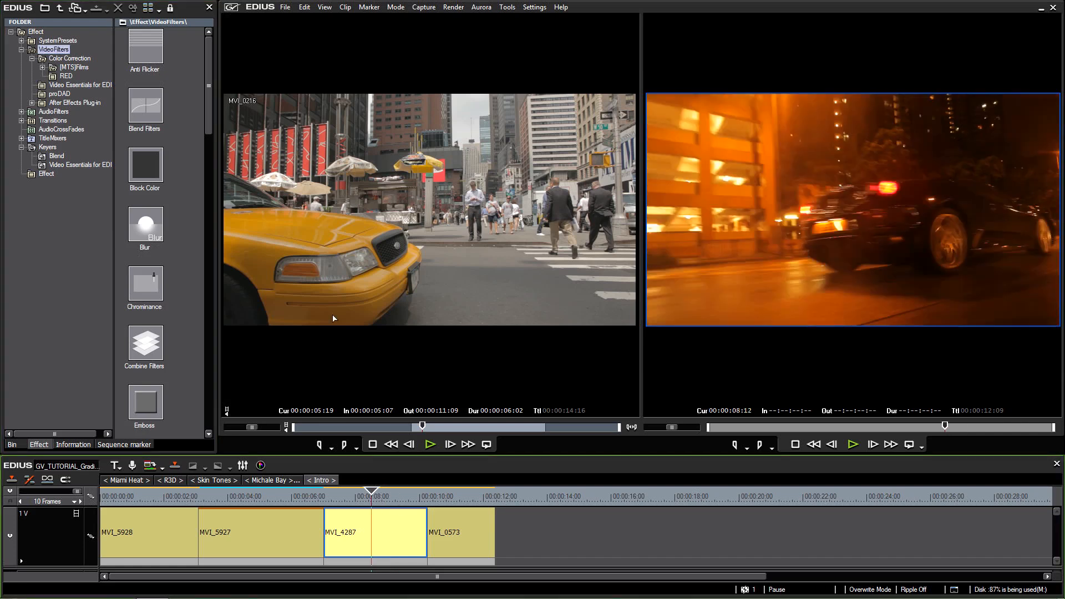